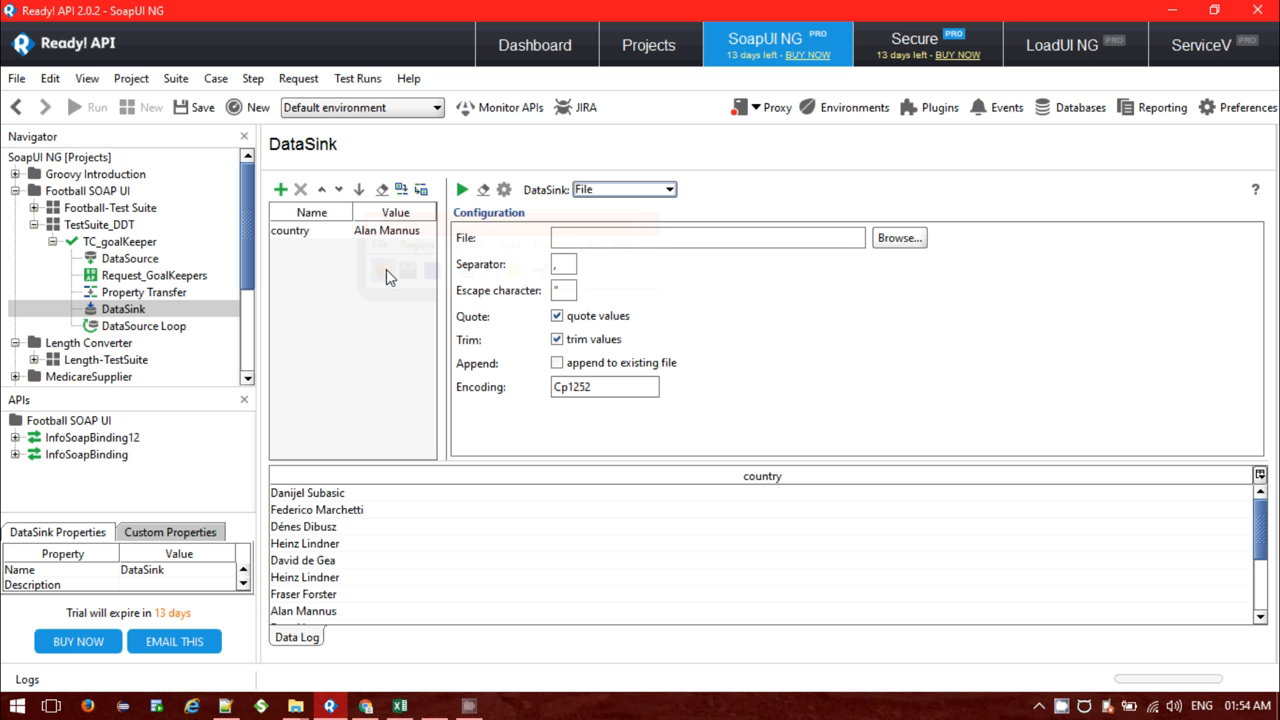
mouse_move(228, 274)
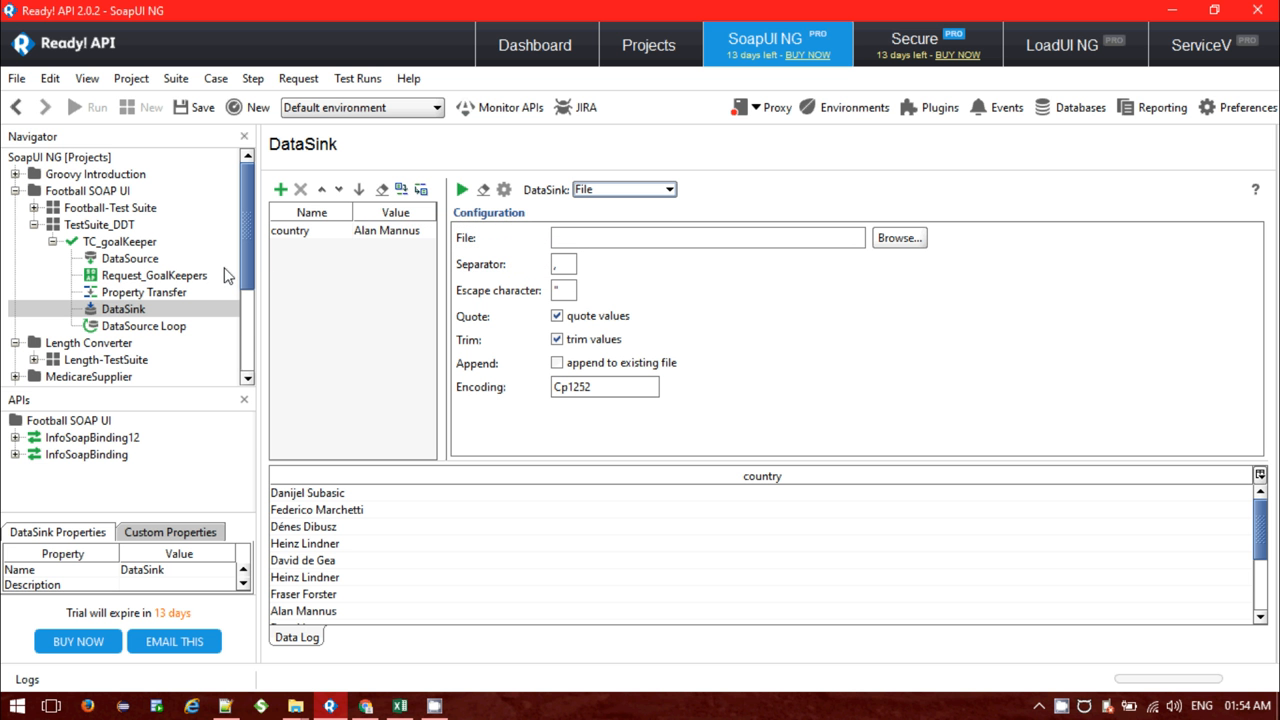
mouse_move(248, 258)
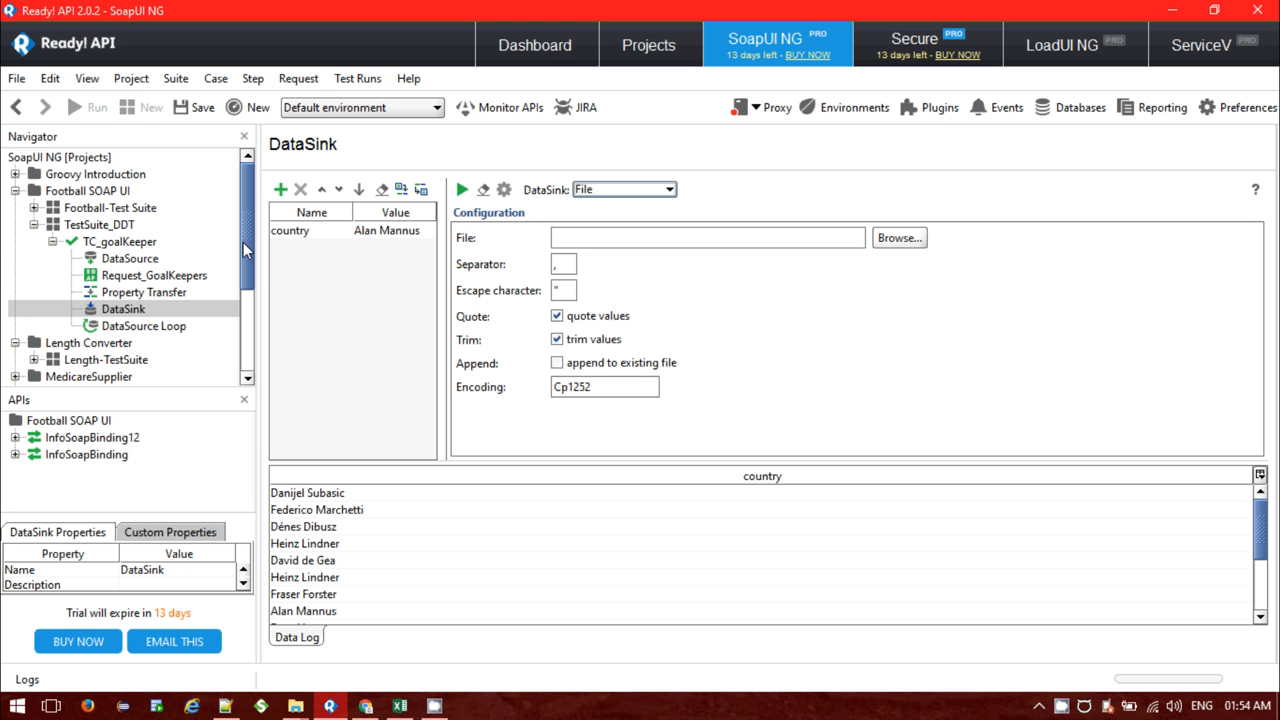
- Scroll through the finished TC_goalKeeper run log with all steps OK
scroll(down, 3)
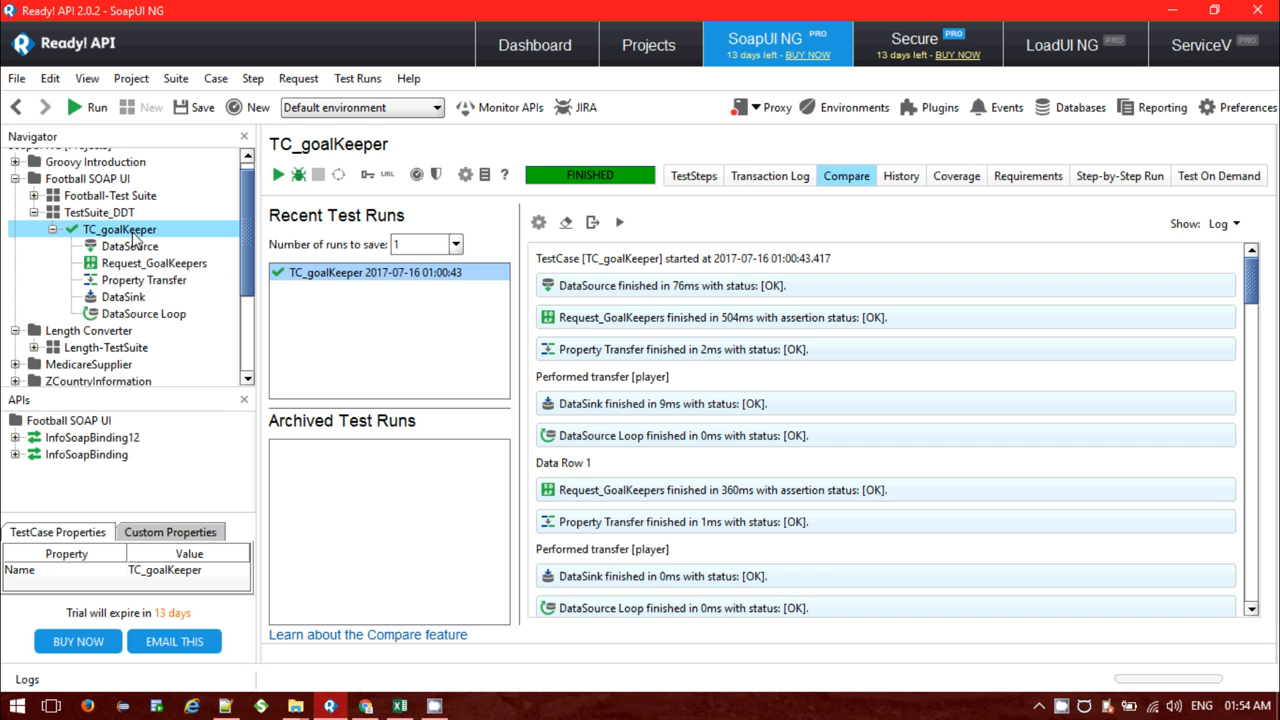
- View the Excel country DataSource, then show the DataSink step's file-output settings
right_click(120, 228)
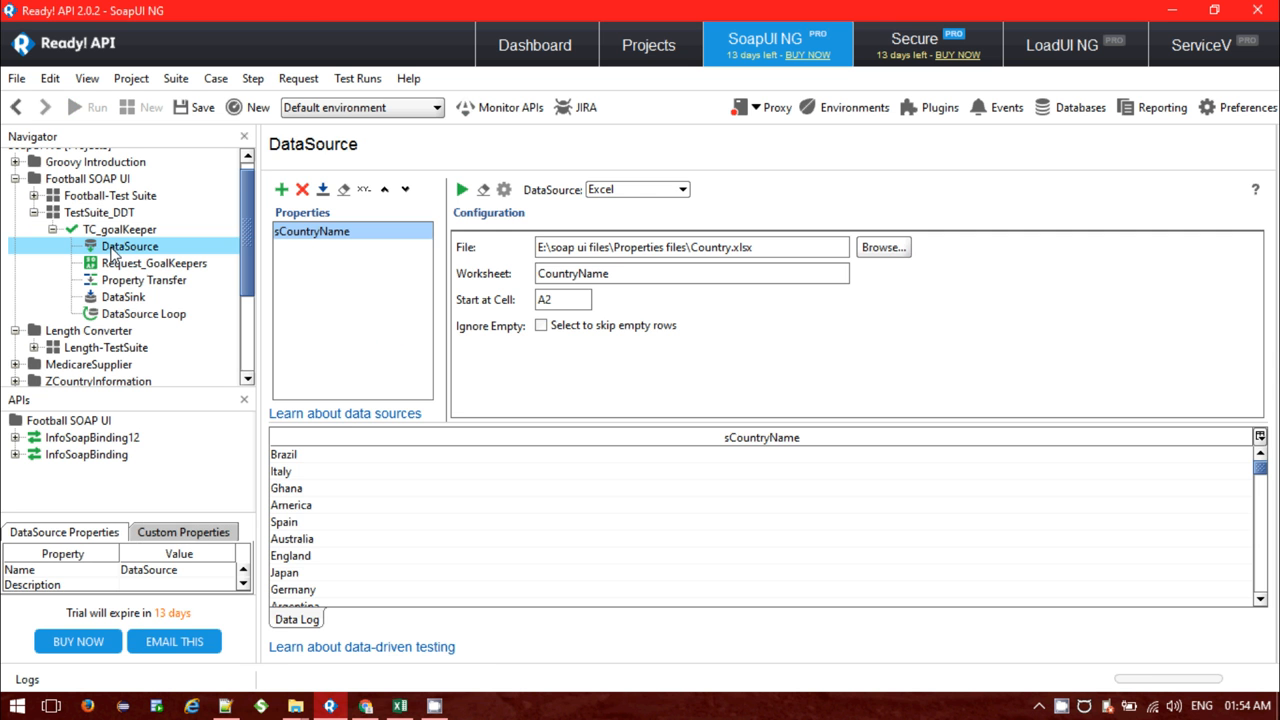
click(124, 296)
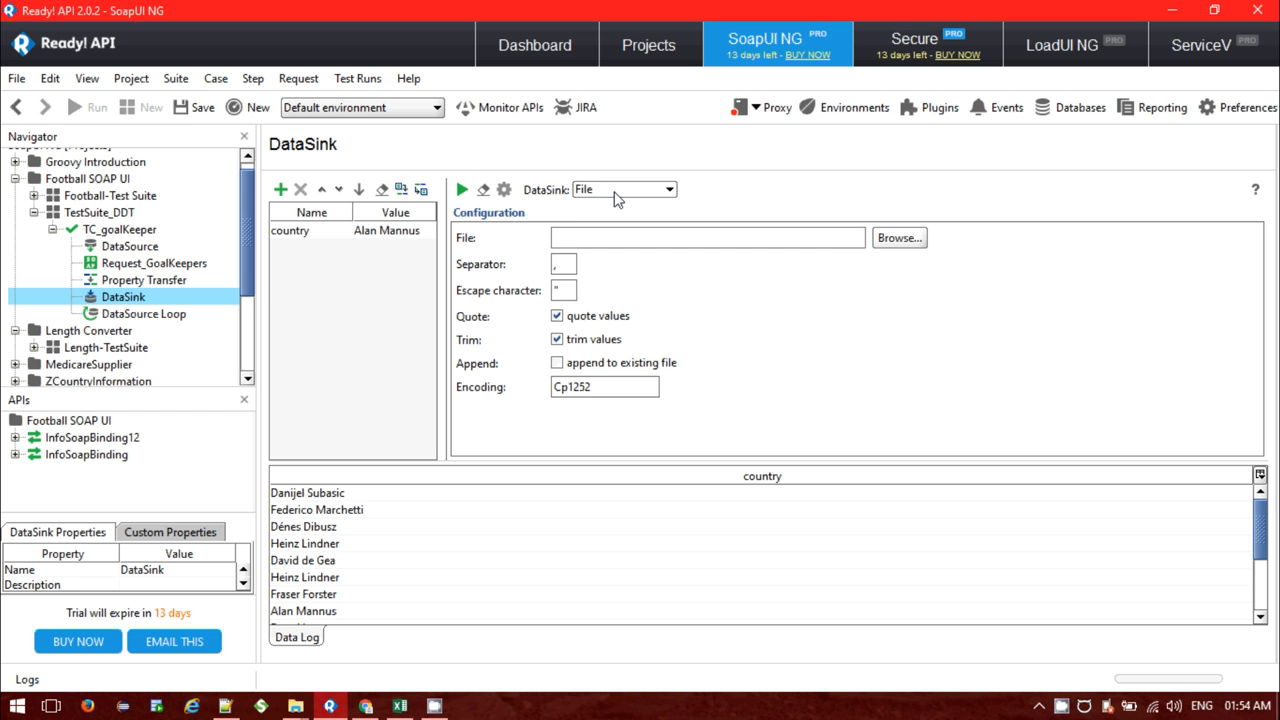
click(664, 188)
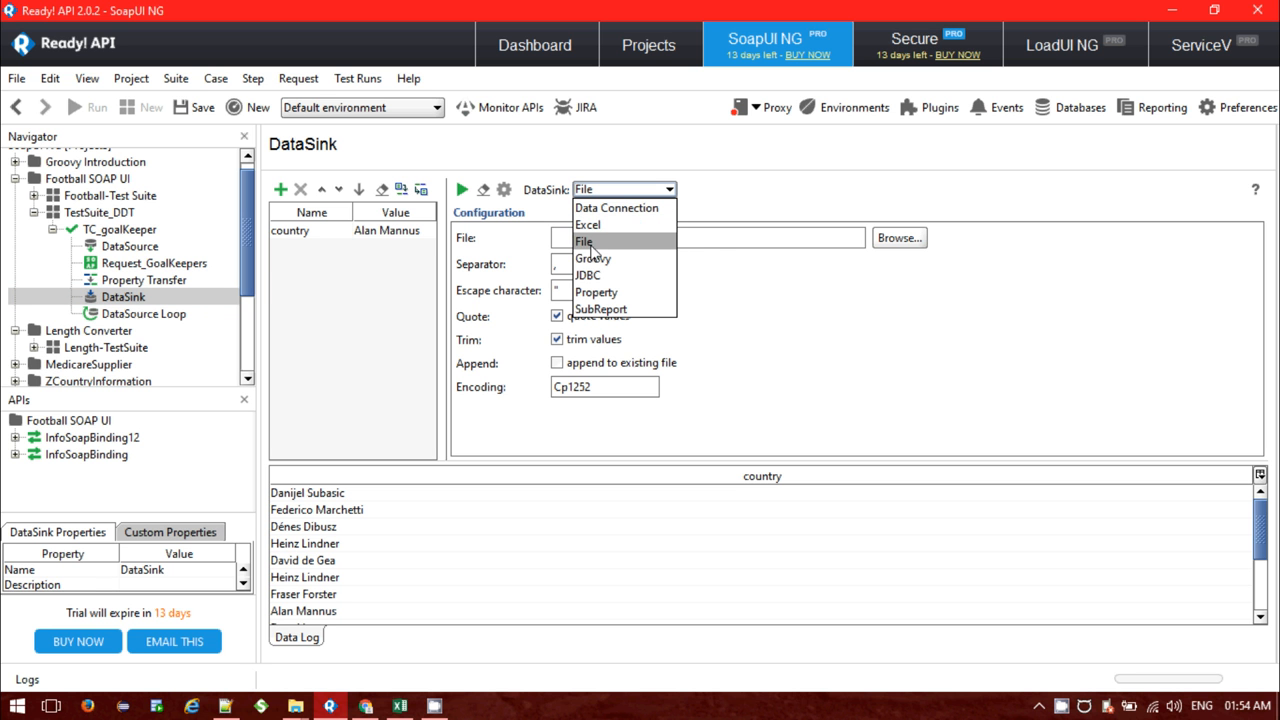
mouse_move(612, 264)
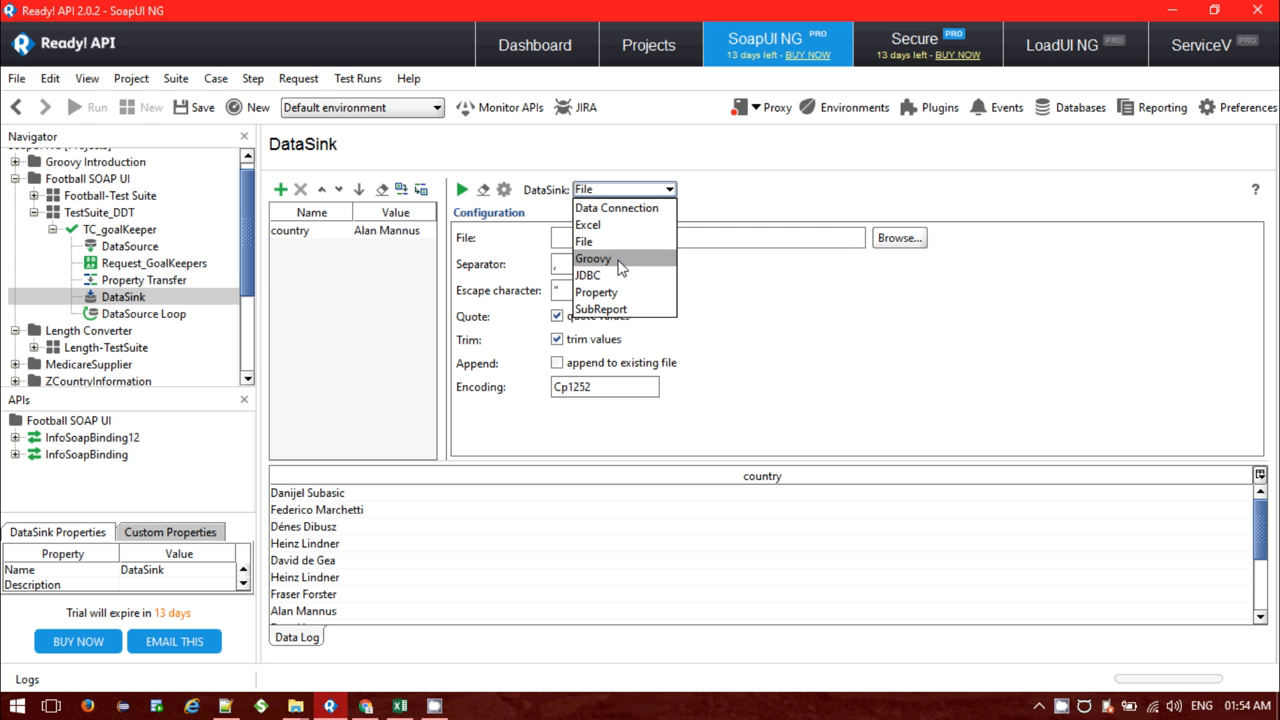
mouse_move(616, 242)
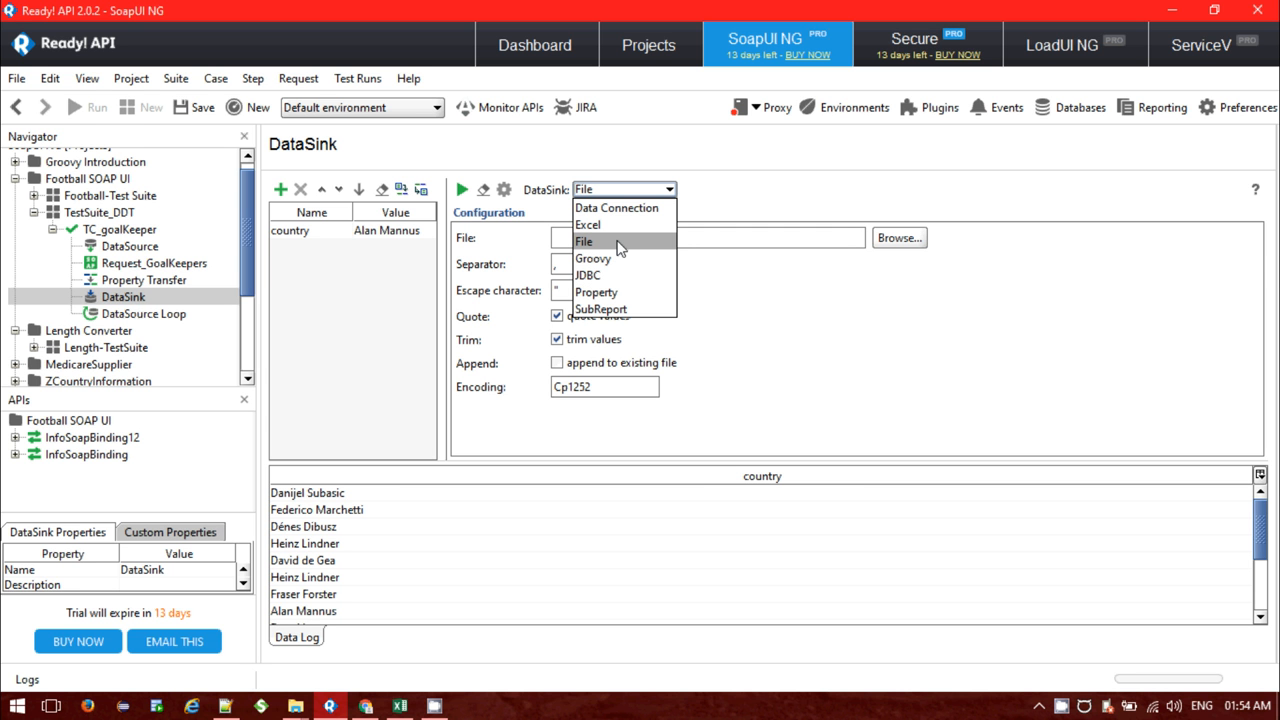
mouse_move(606, 242)
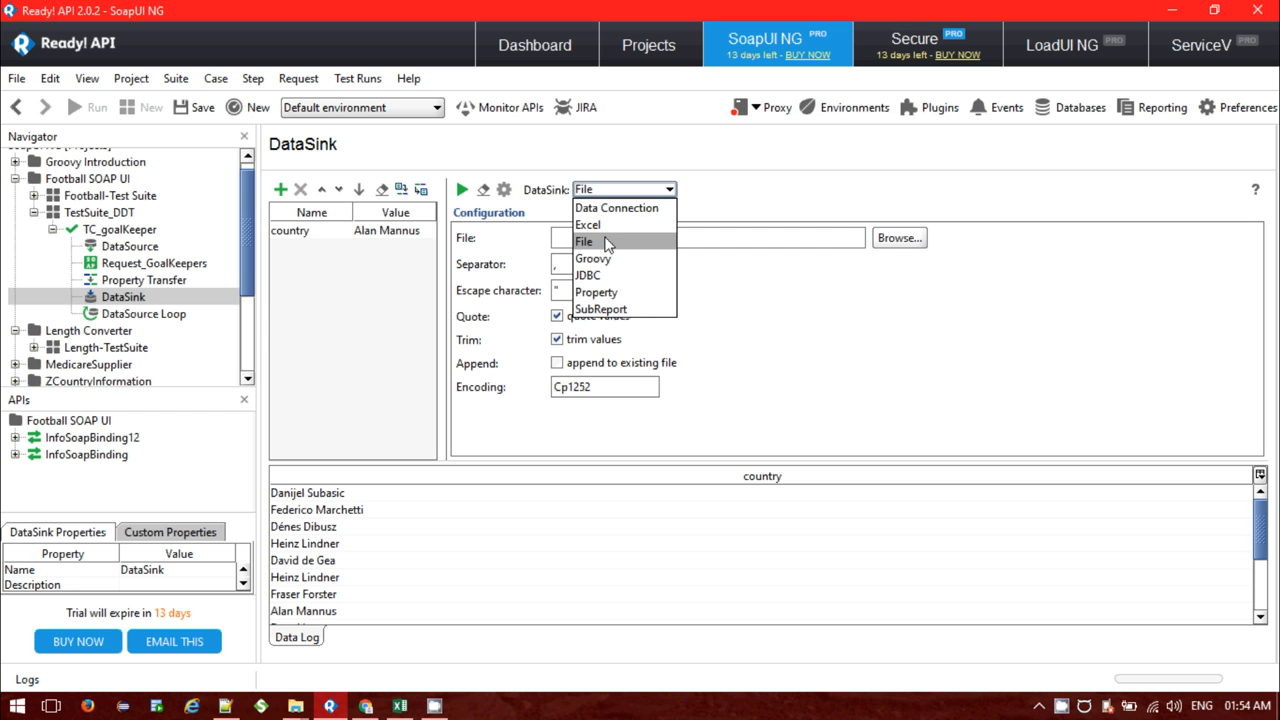
click(584, 242)
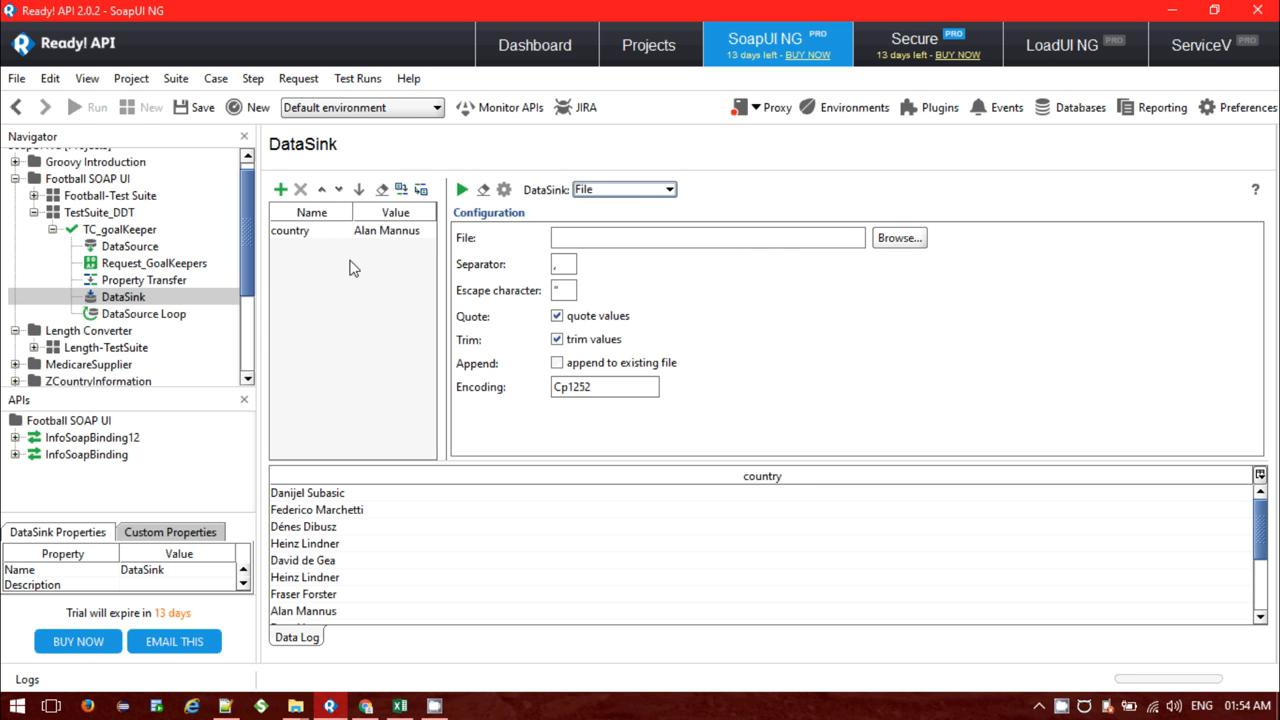
mouse_move(340, 248)
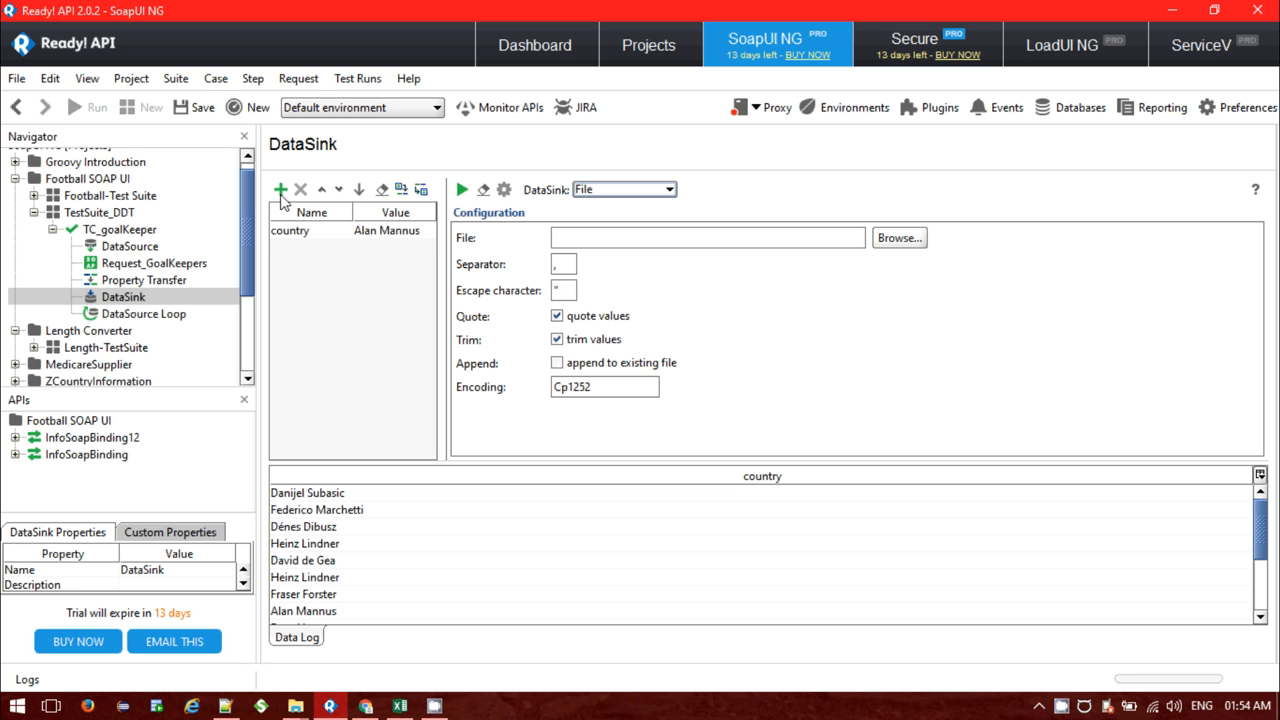
click(292, 230)
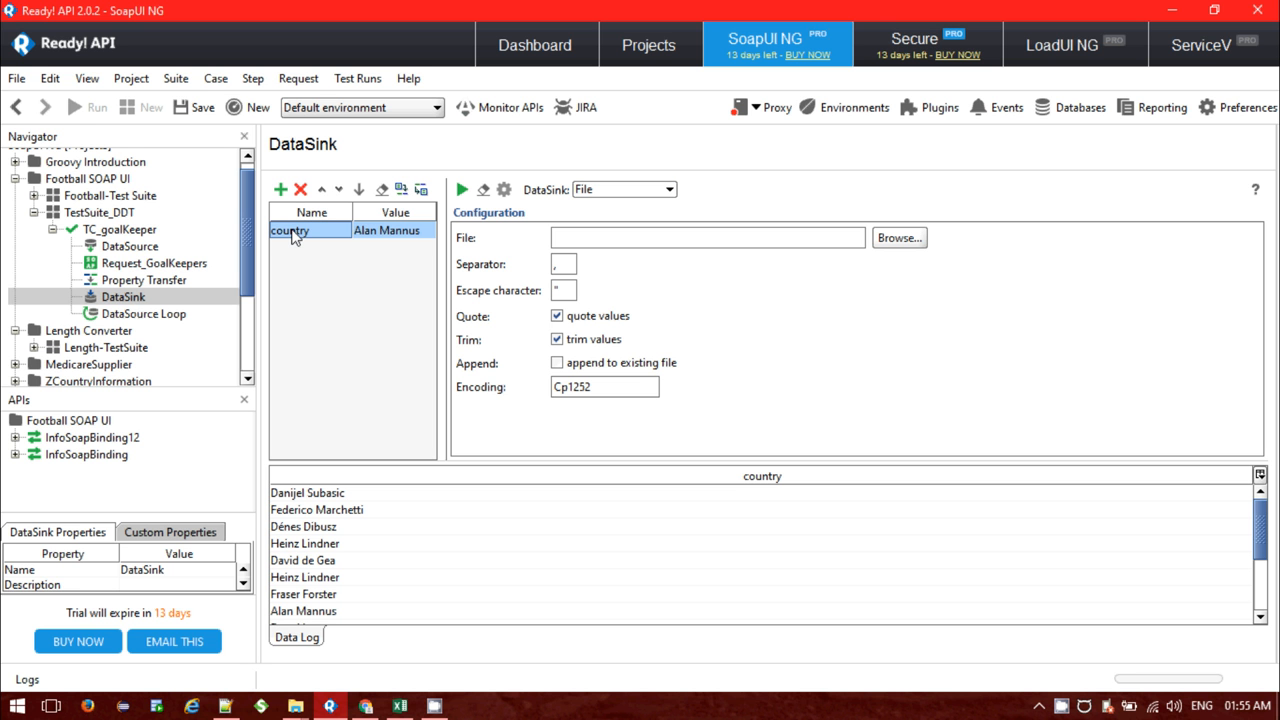
mouse_move(548, 314)
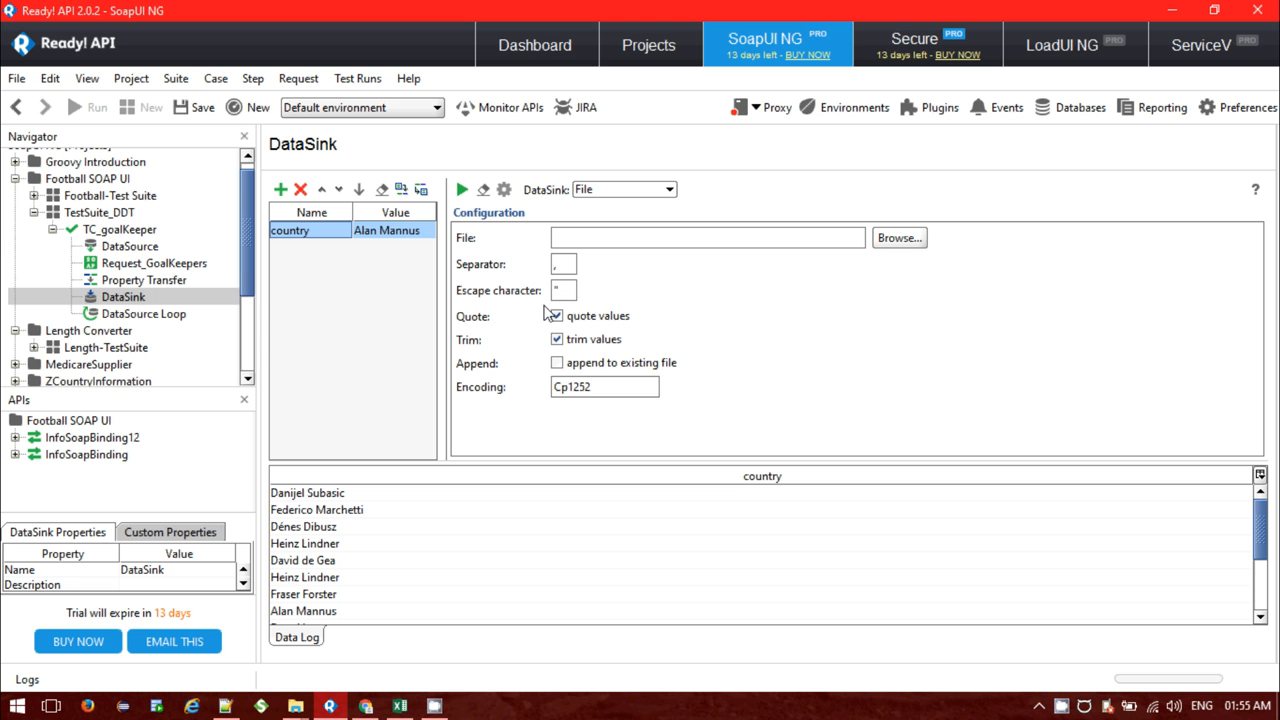
click(556, 316)
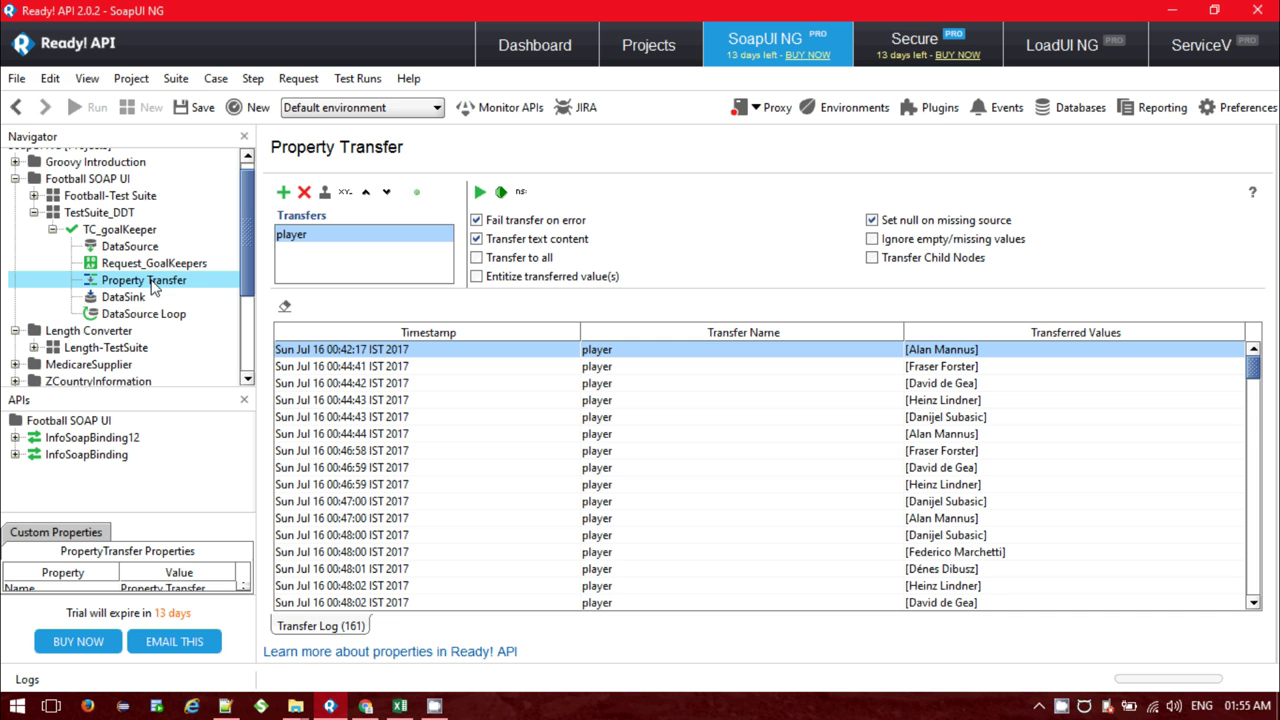
mouse_move(386, 252)
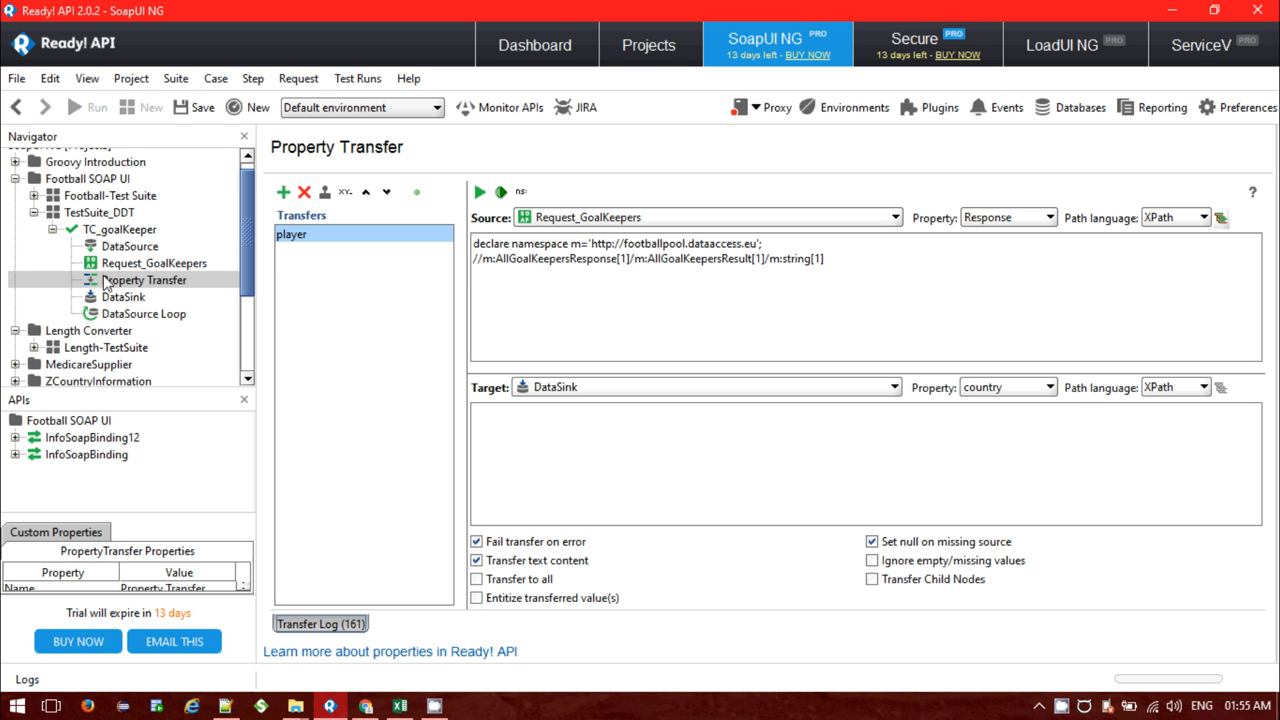
mouse_move(122, 296)
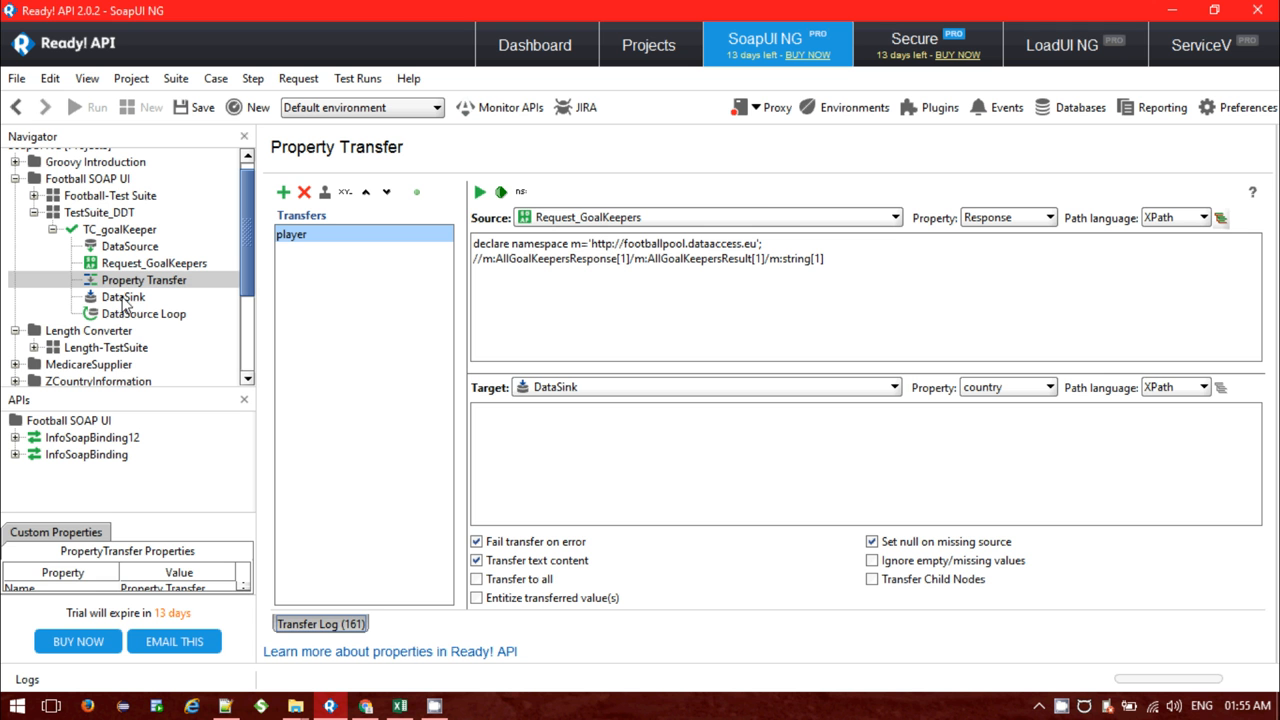
mouse_move(130, 284)
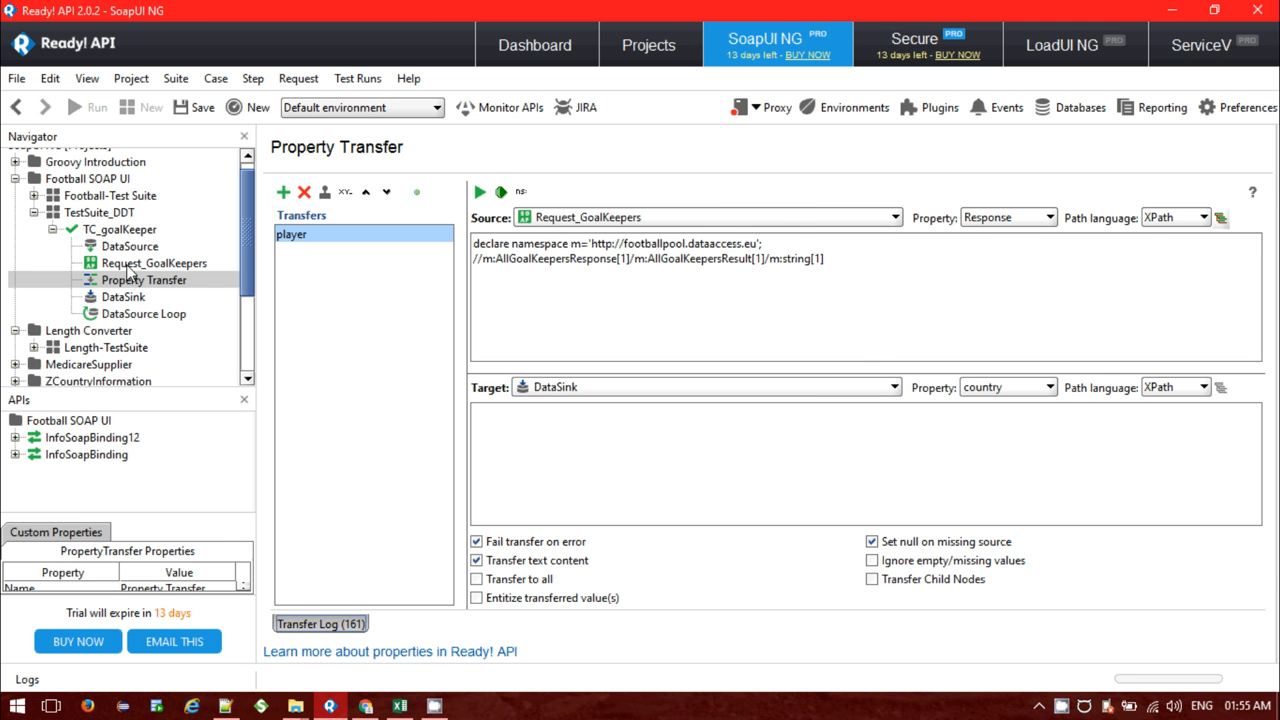
- Reopen the DataSink step after reviewing the player transfer's XPath source and country target
double_click(154, 264)
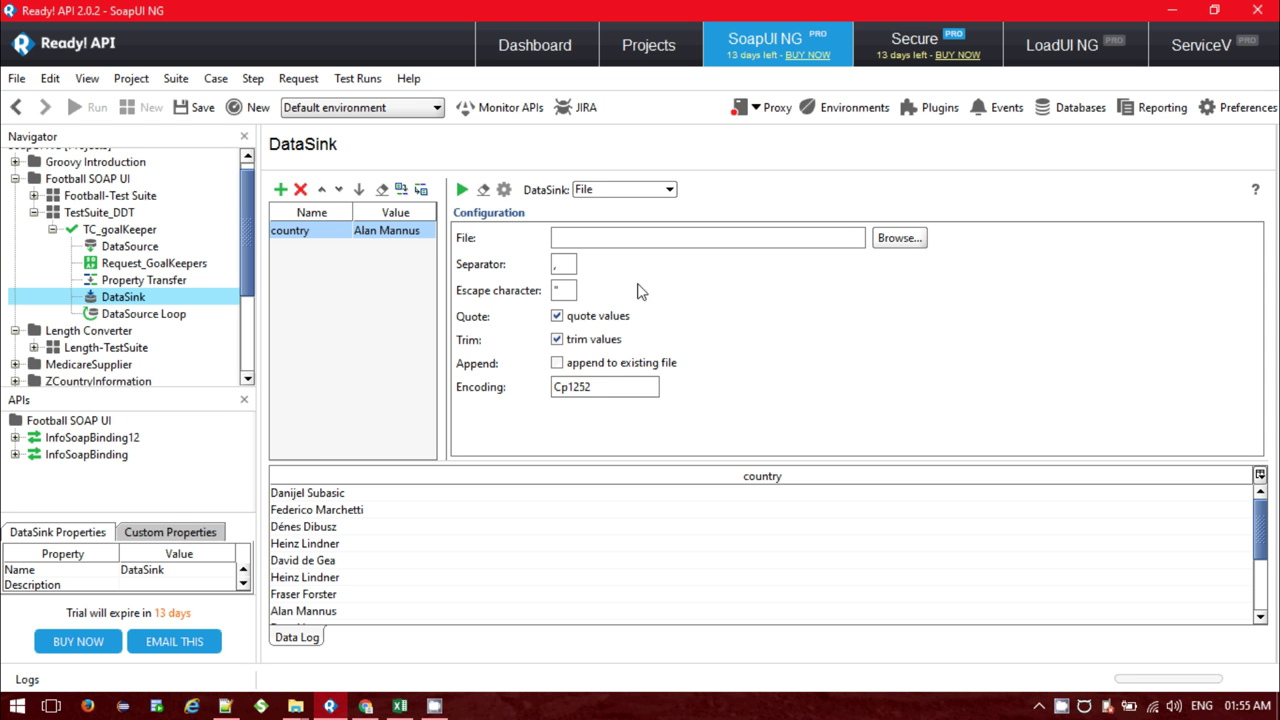
mouse_move(836, 294)
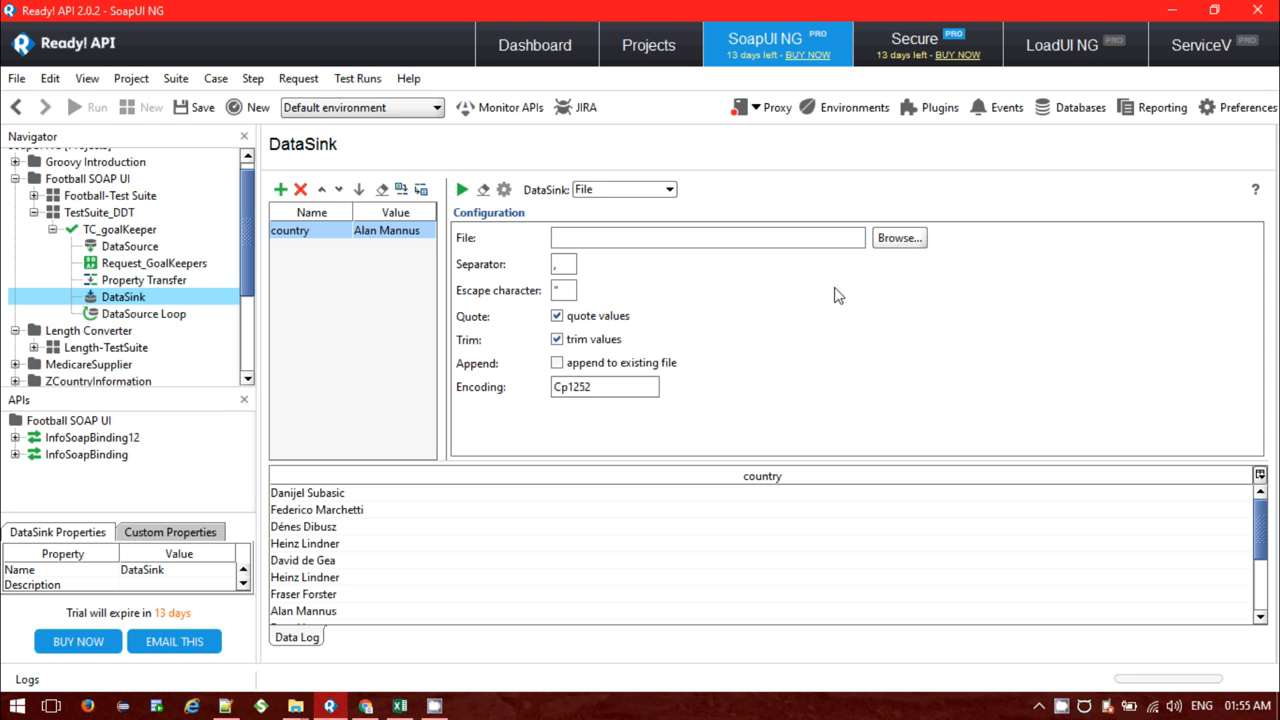
mouse_move(800, 304)
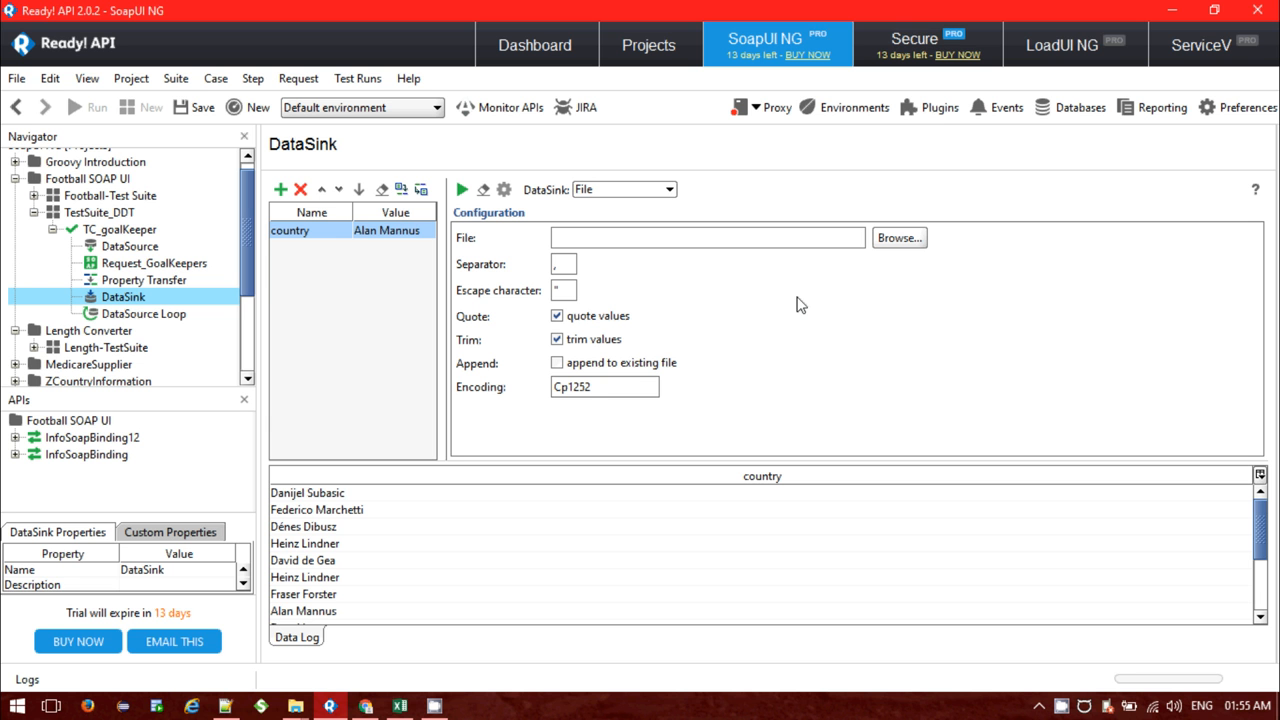
mouse_move(728, 290)
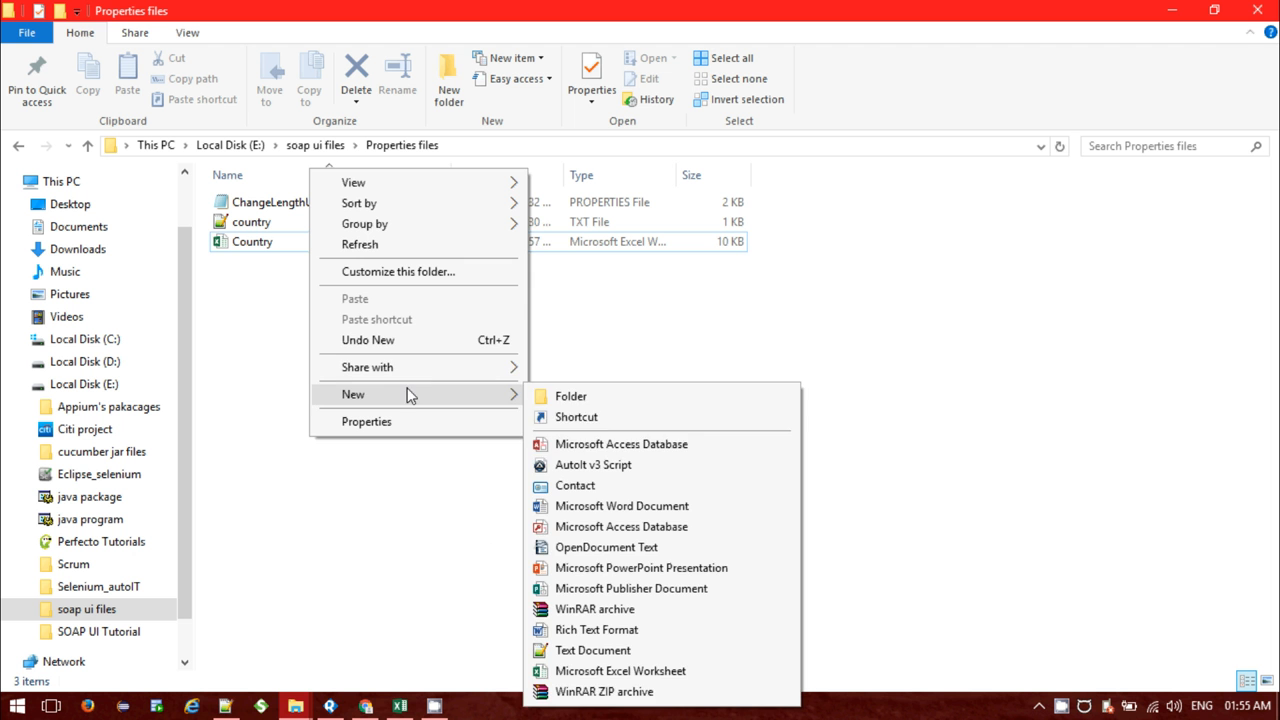
- Create a new Text Document in the Properties files folder beside Country.xlsx
click(592, 650)
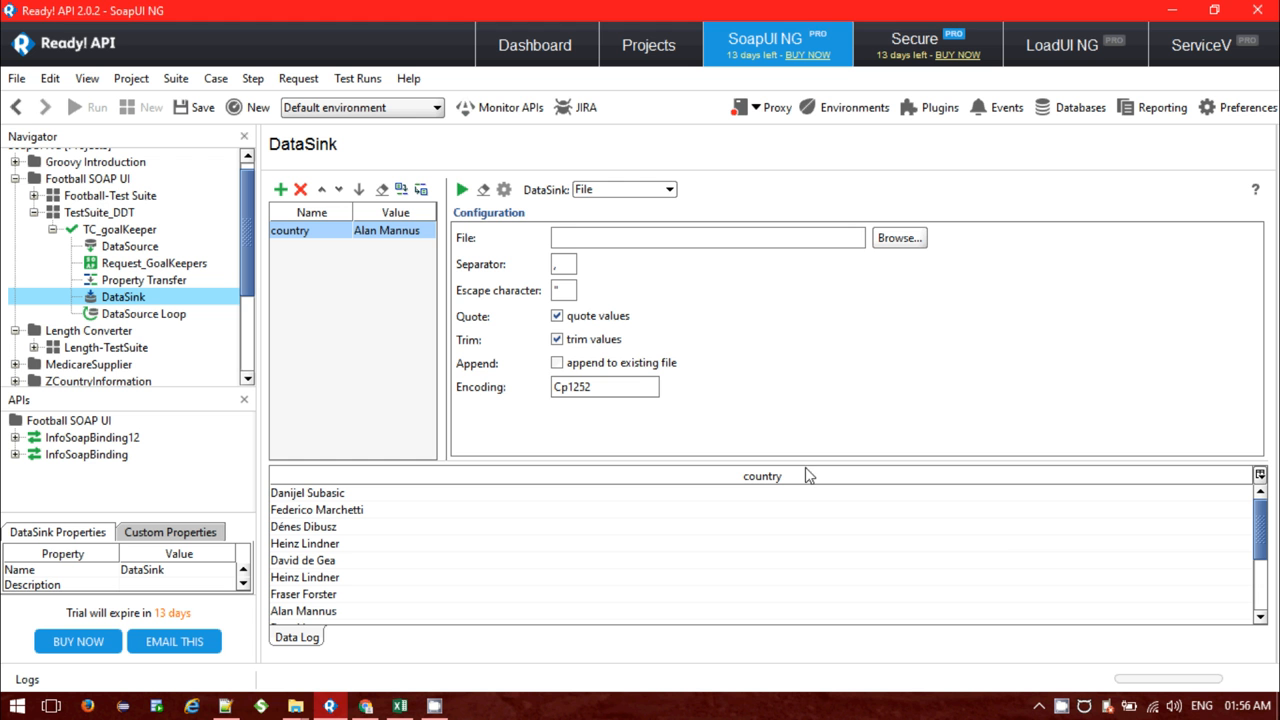
- Point the DataSink output to Player.txt in the Properties files folder and return to TC_goalKeeper
click(900, 236)
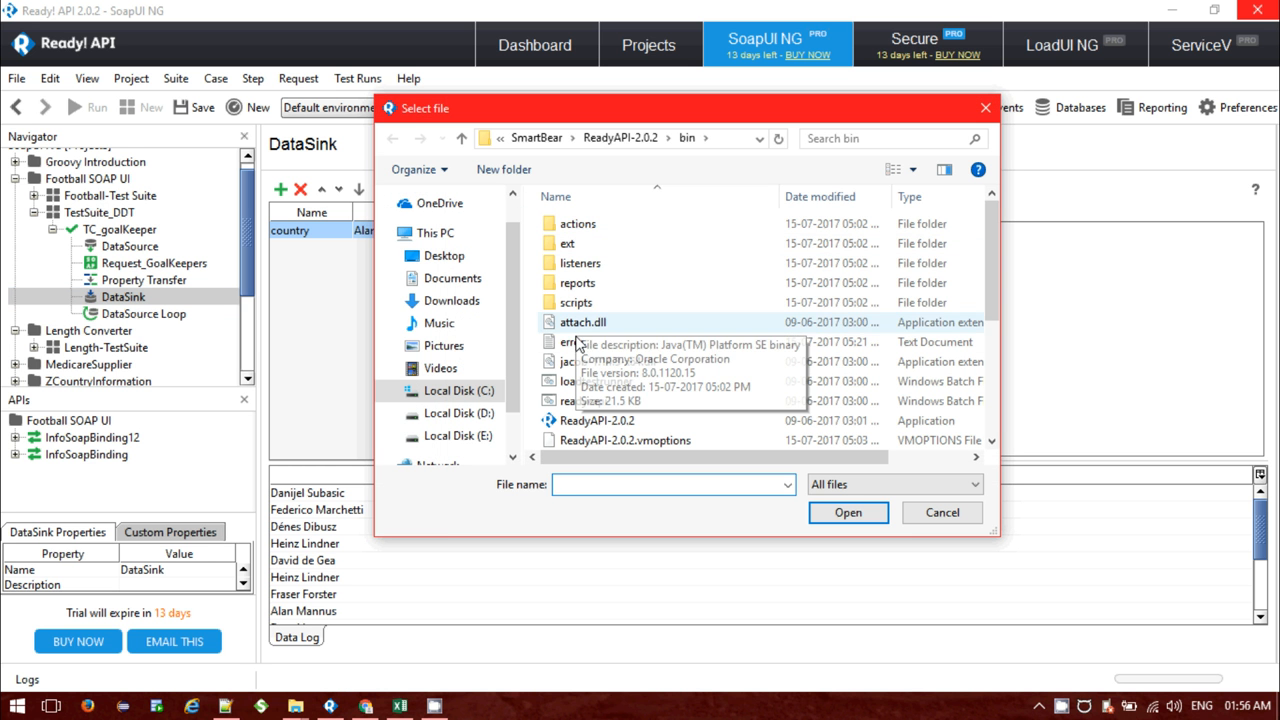
click(454, 436)
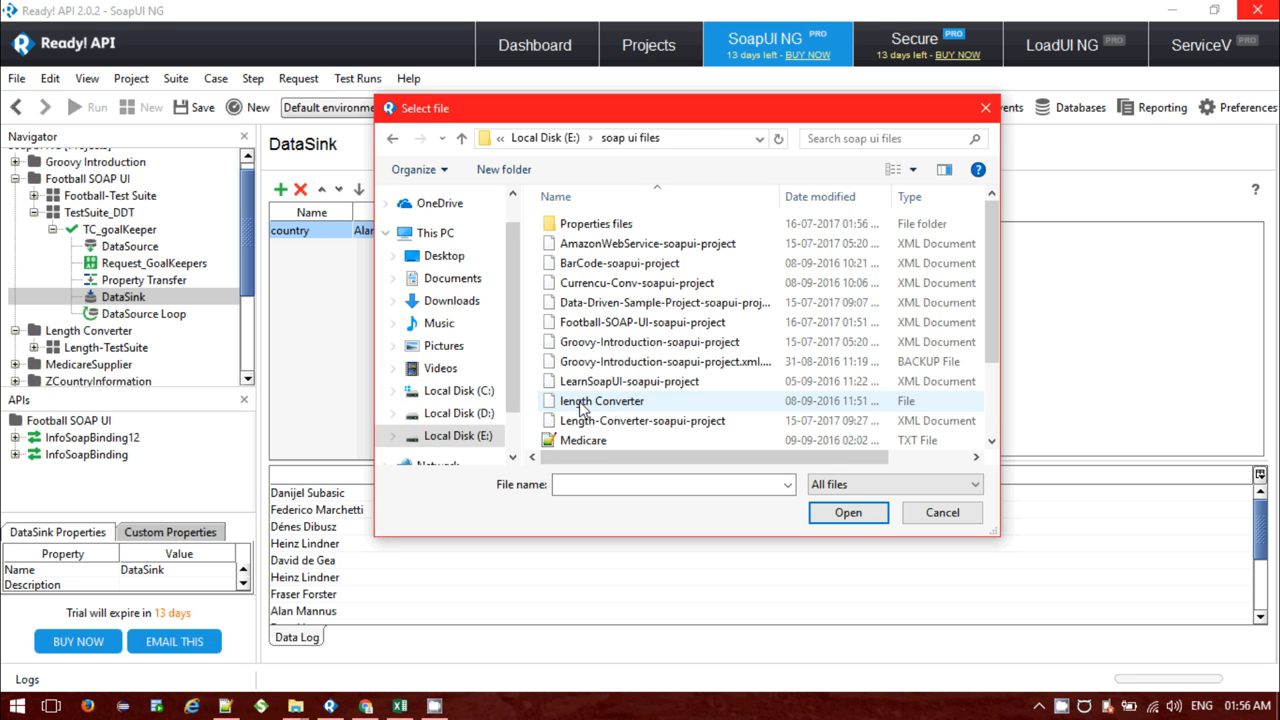
double_click(594, 224)
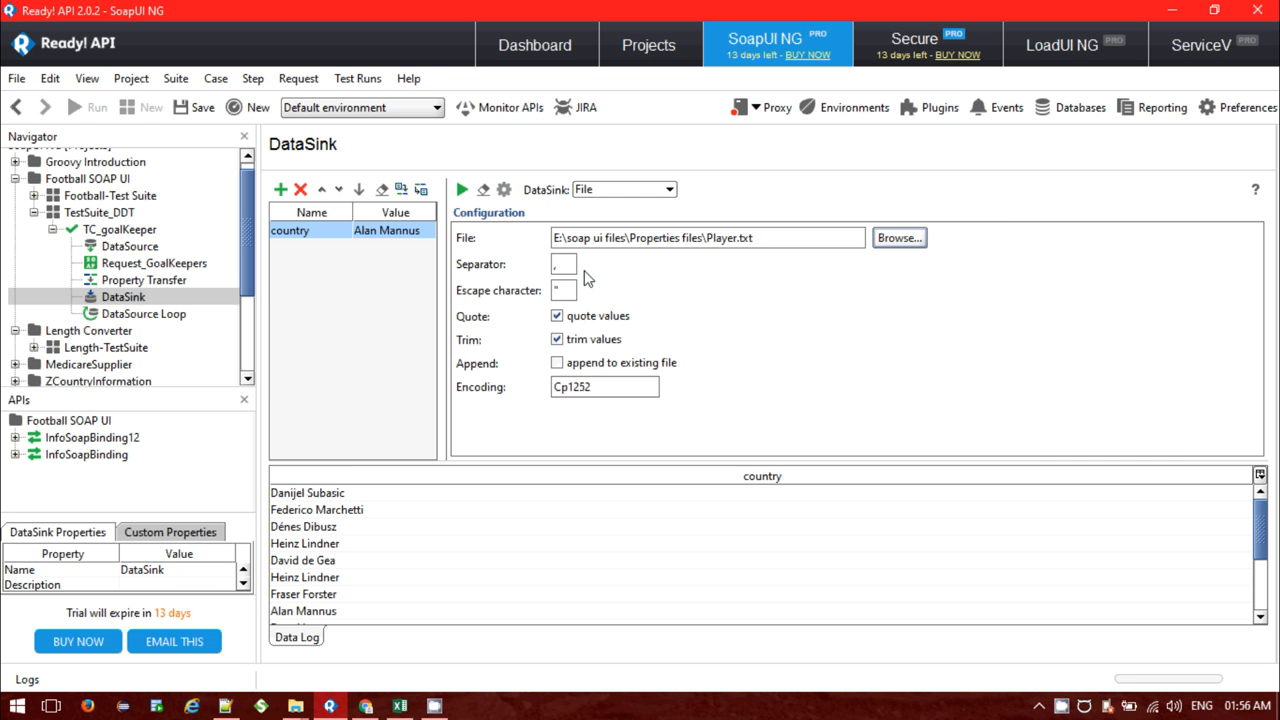
mouse_move(568, 290)
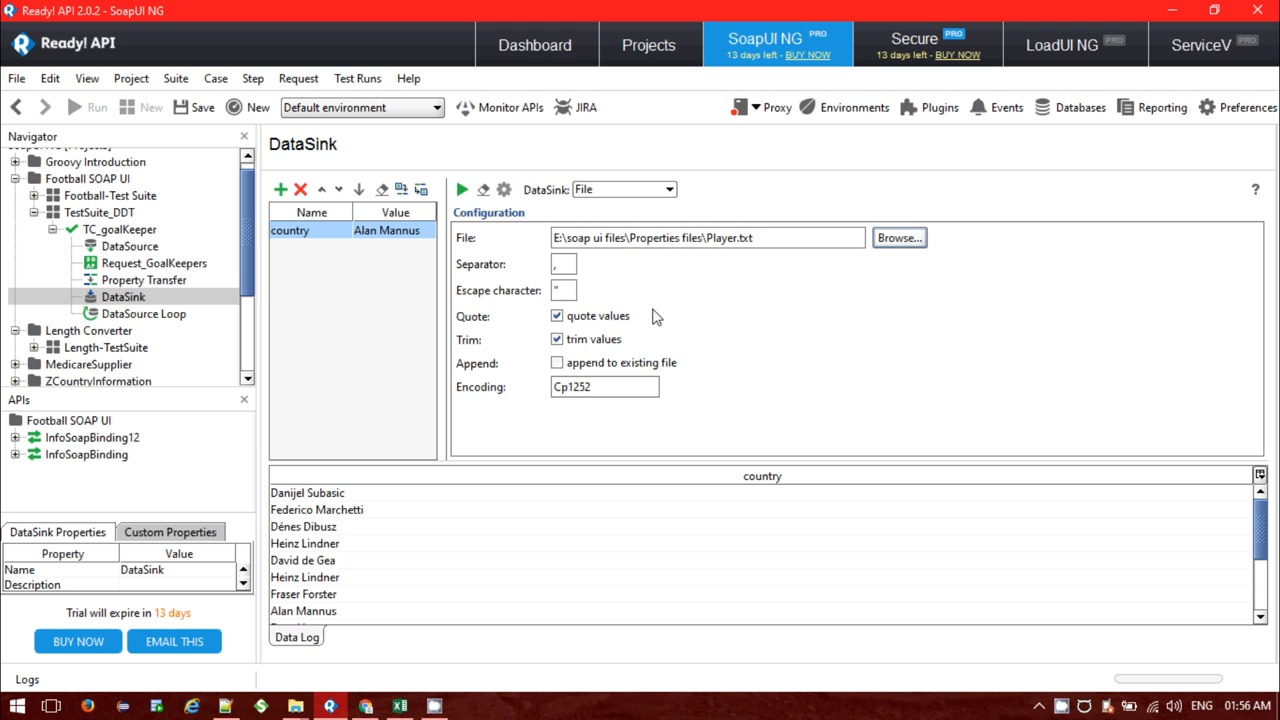
mouse_move(696, 268)
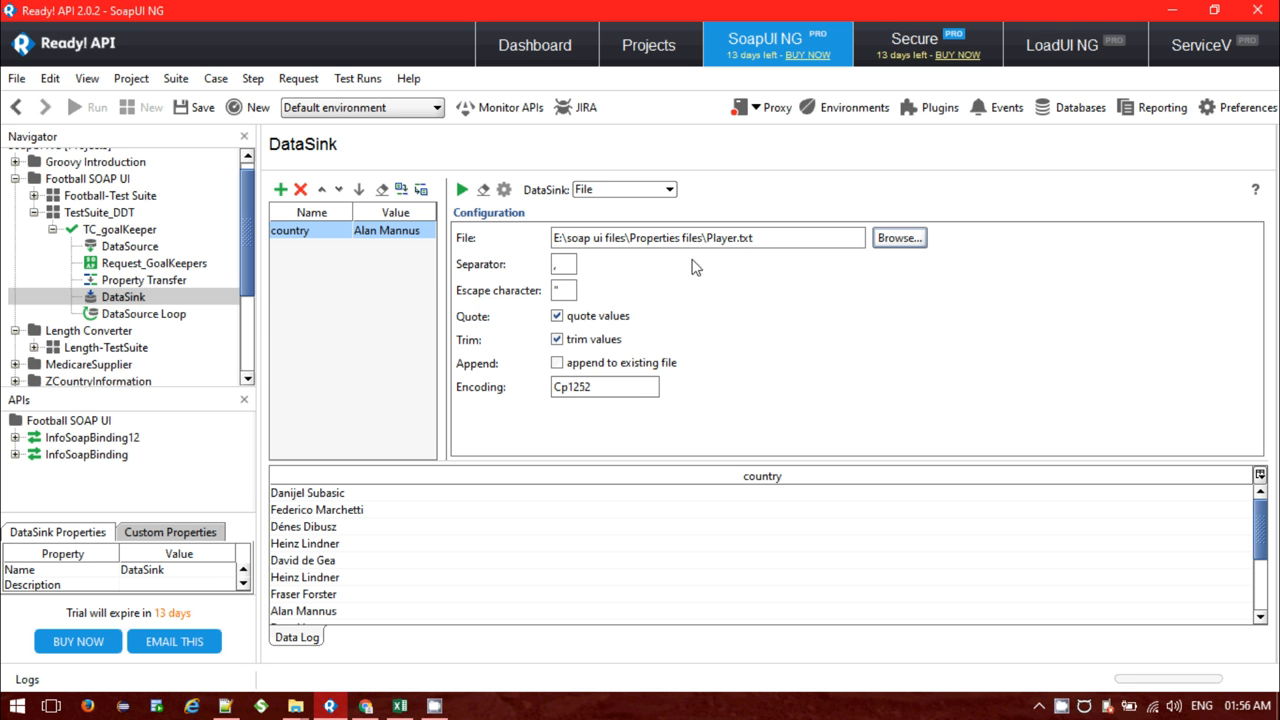
click(564, 290)
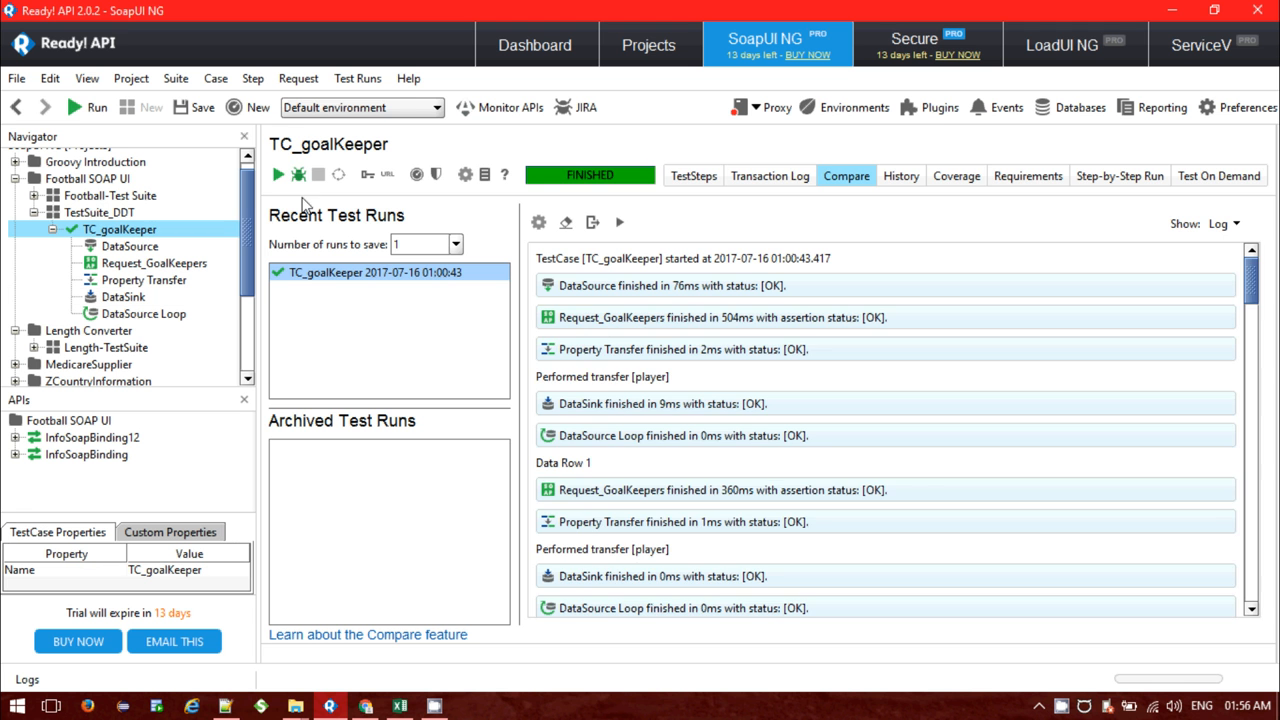
- Rerun TC_goalKeeper, then check the DataSource and Country.xlsx's goalkeeper column
click(276, 174)
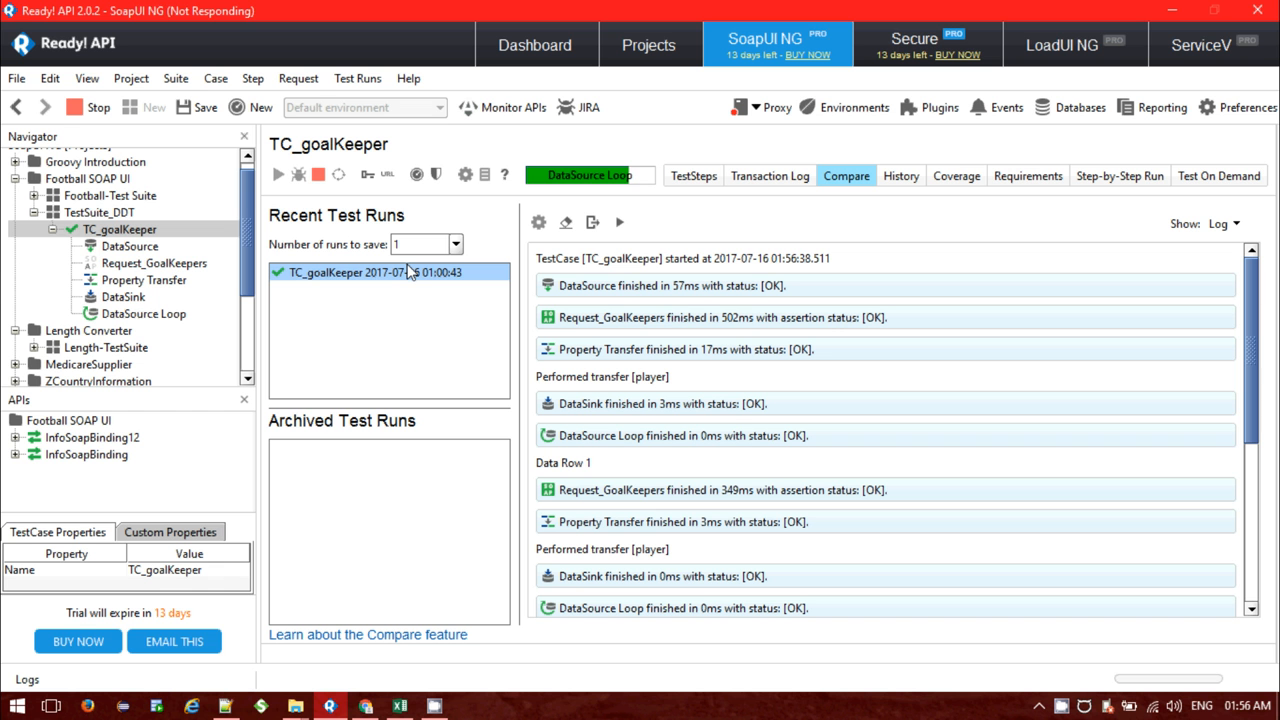
mouse_move(530, 312)
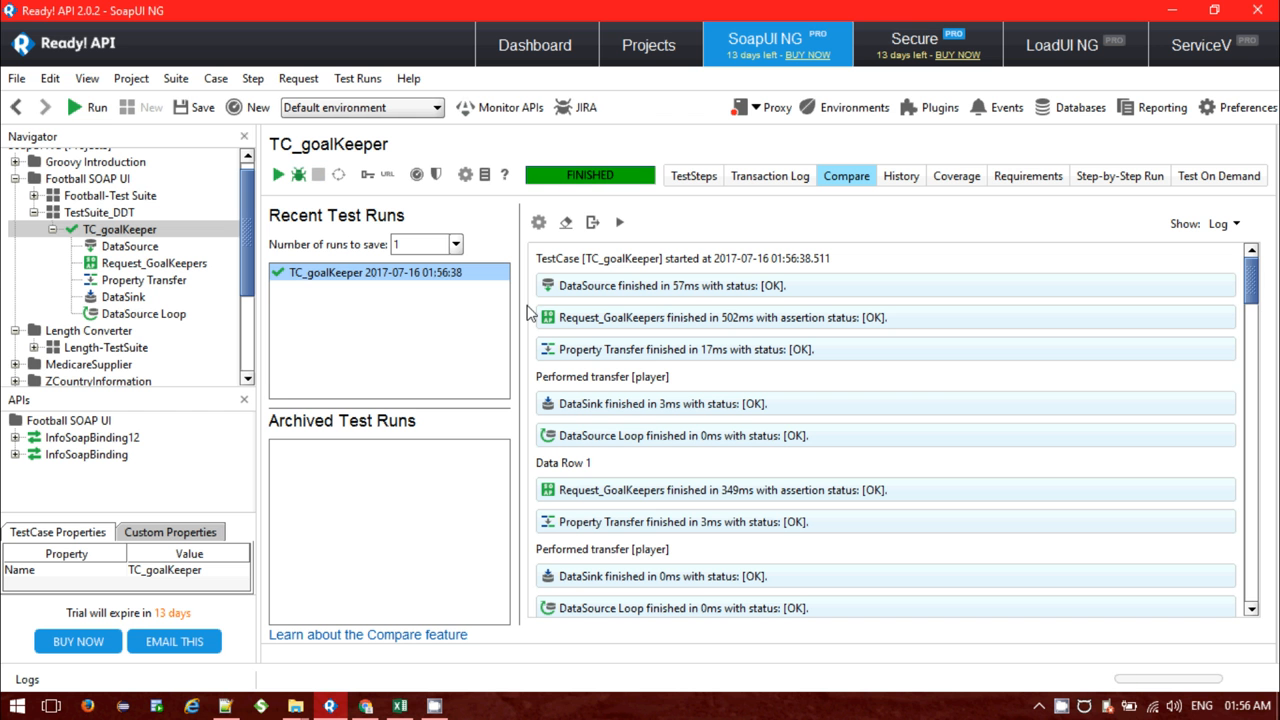
mouse_move(566, 202)
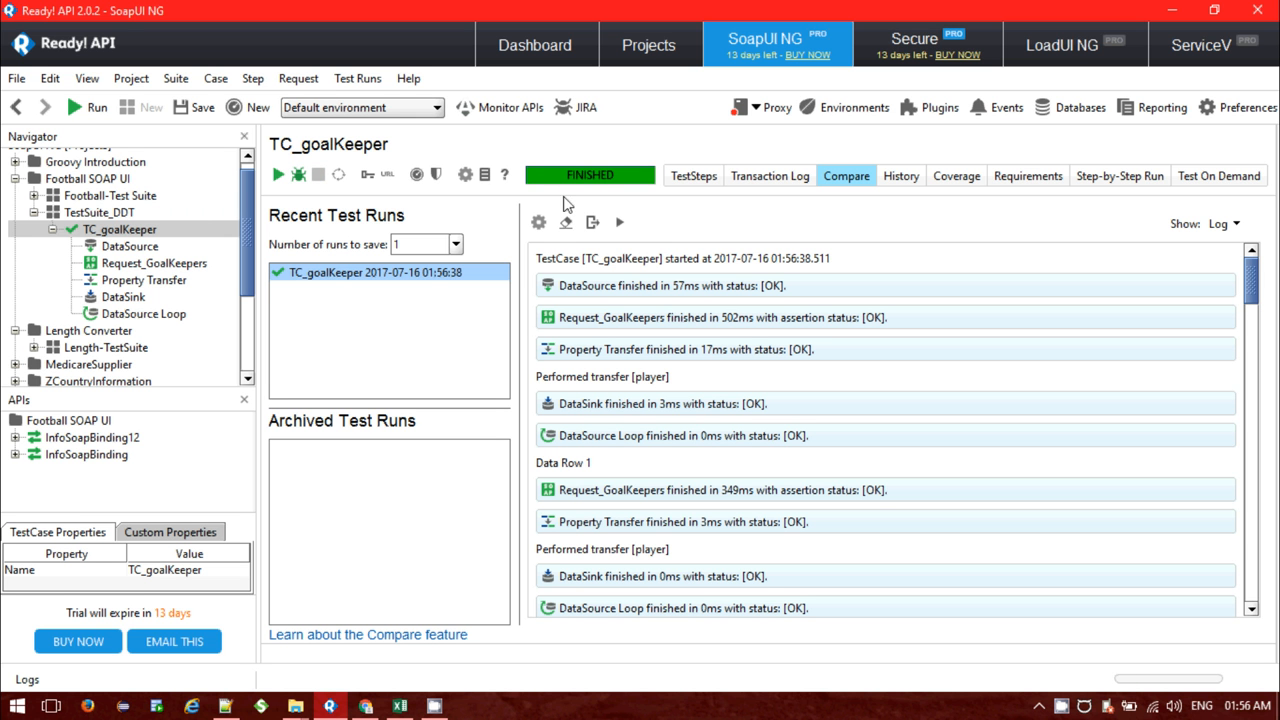
mouse_move(628, 162)
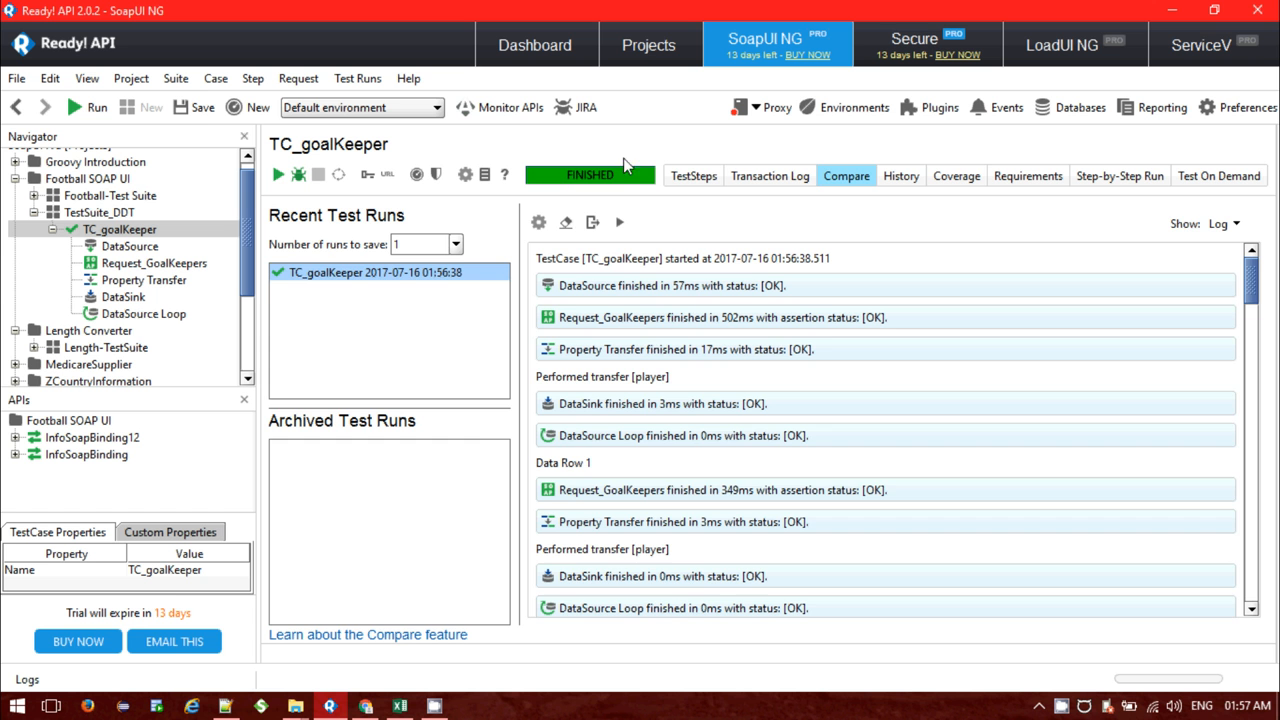
click(692, 176)
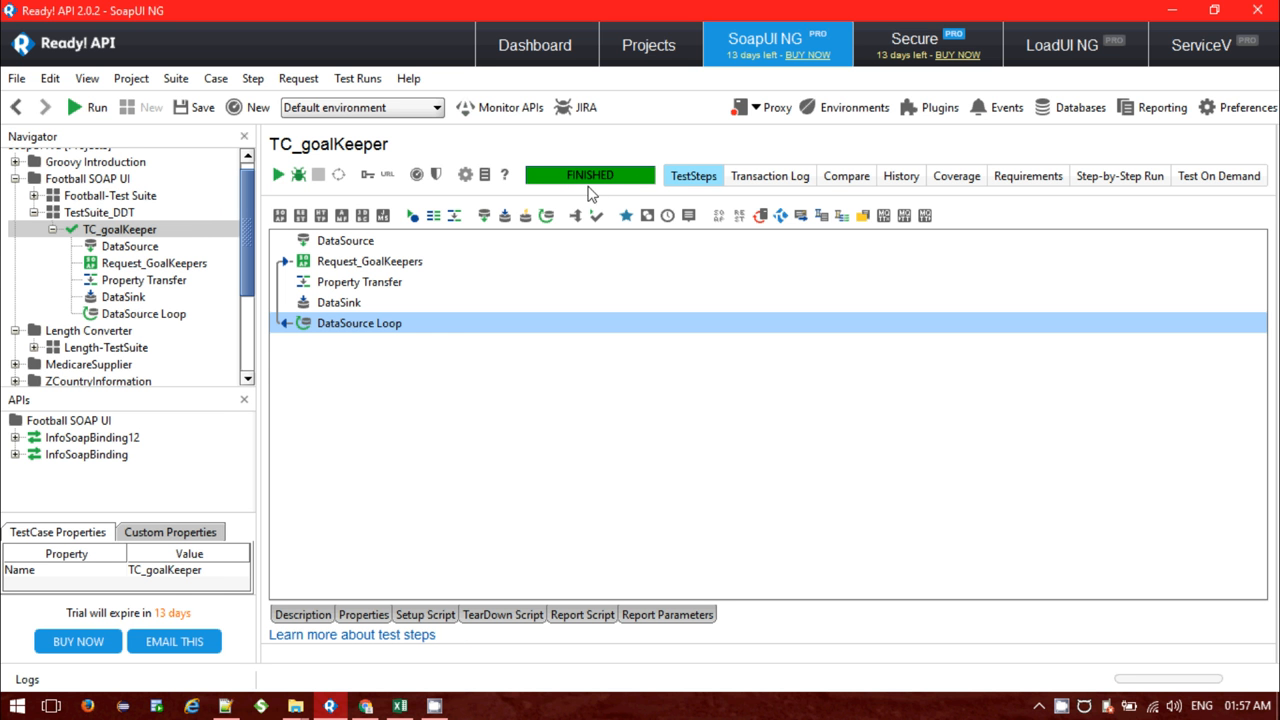
mouse_move(776, 184)
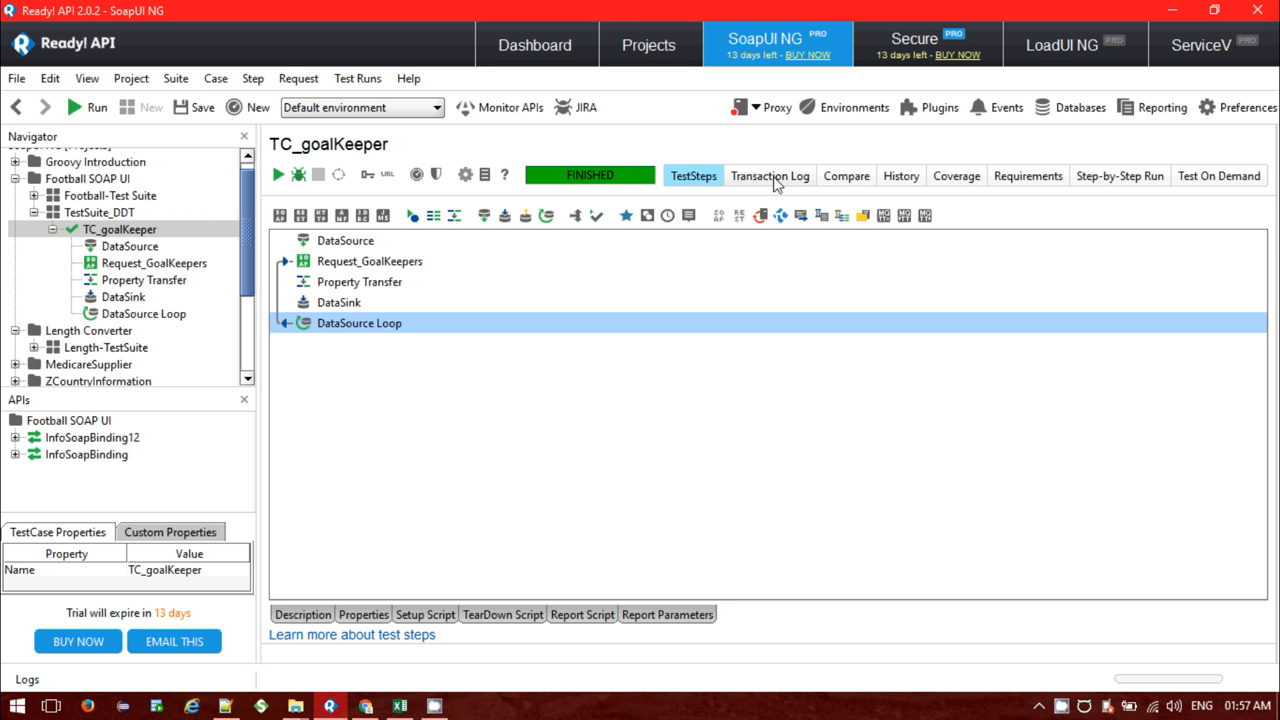
mouse_move(340, 296)
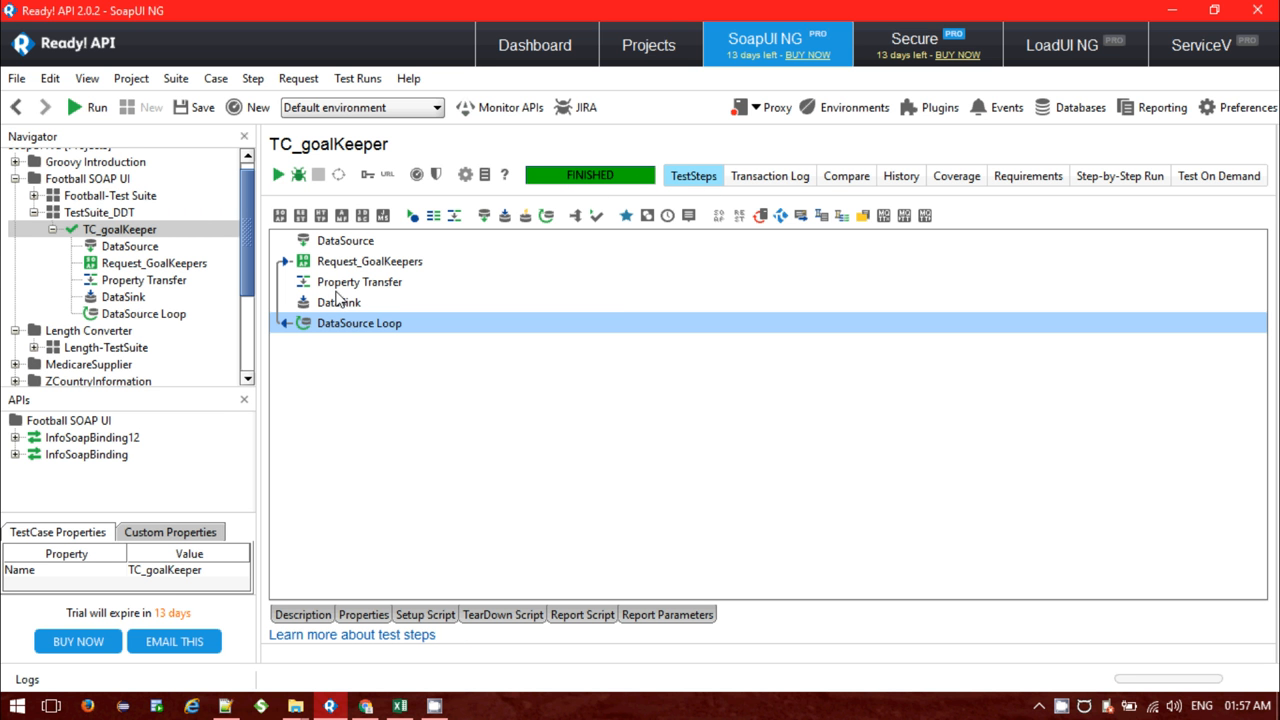
mouse_move(352, 244)
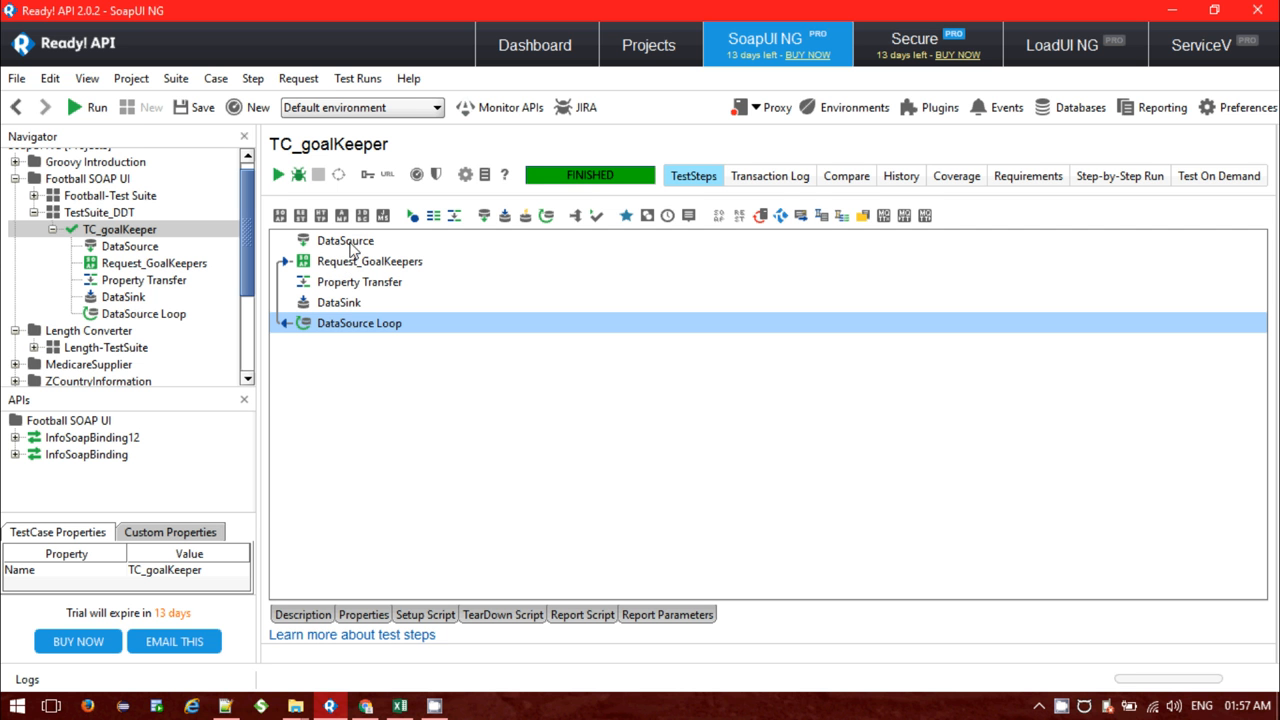
mouse_move(330, 268)
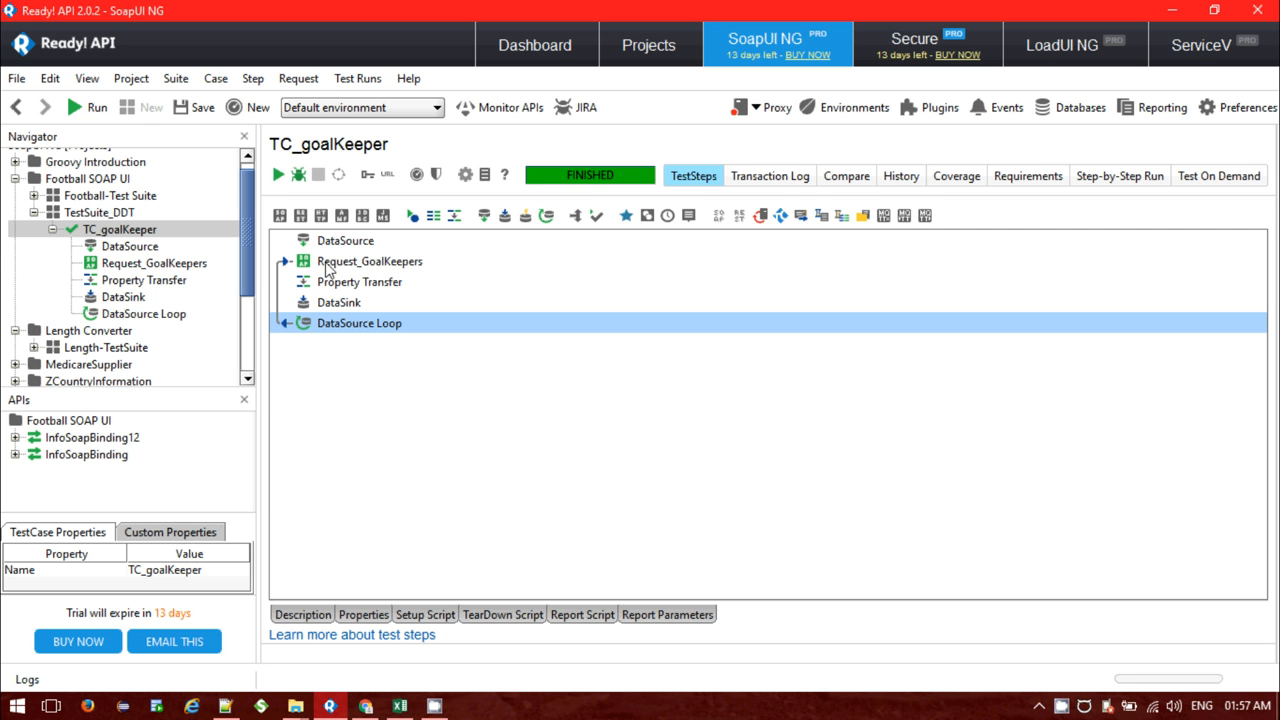
mouse_move(344, 310)
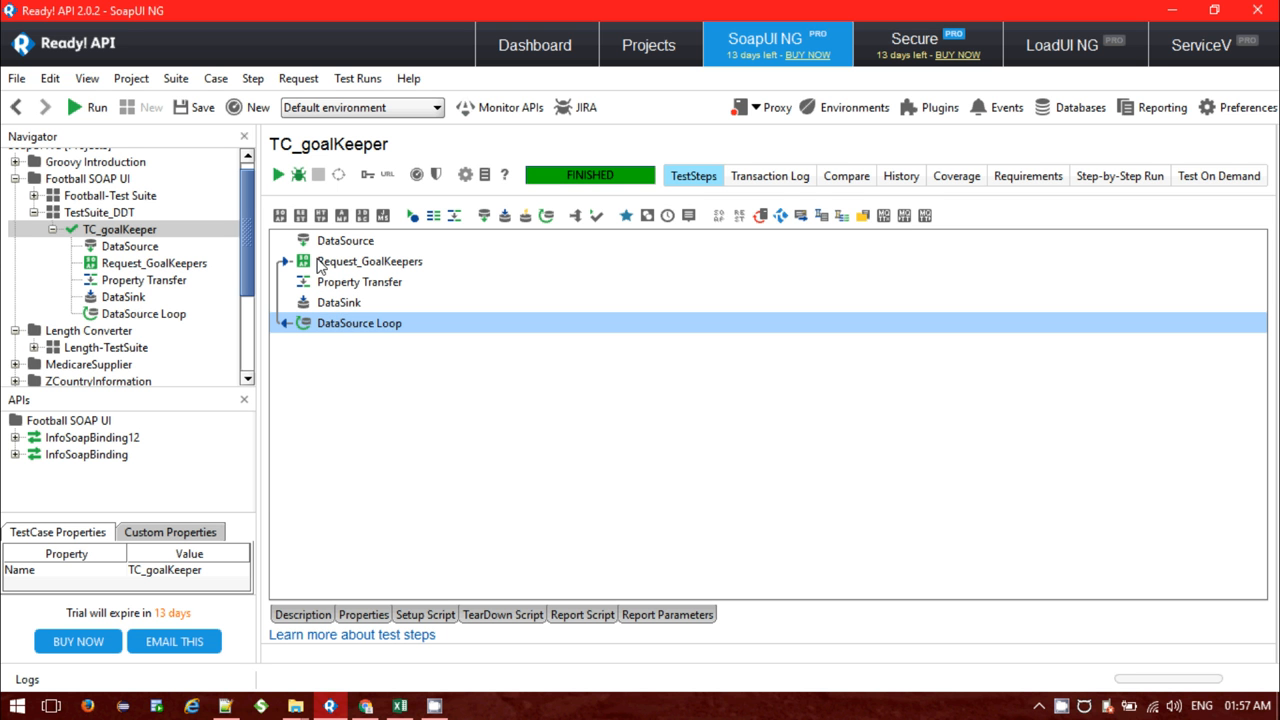
mouse_move(344, 242)
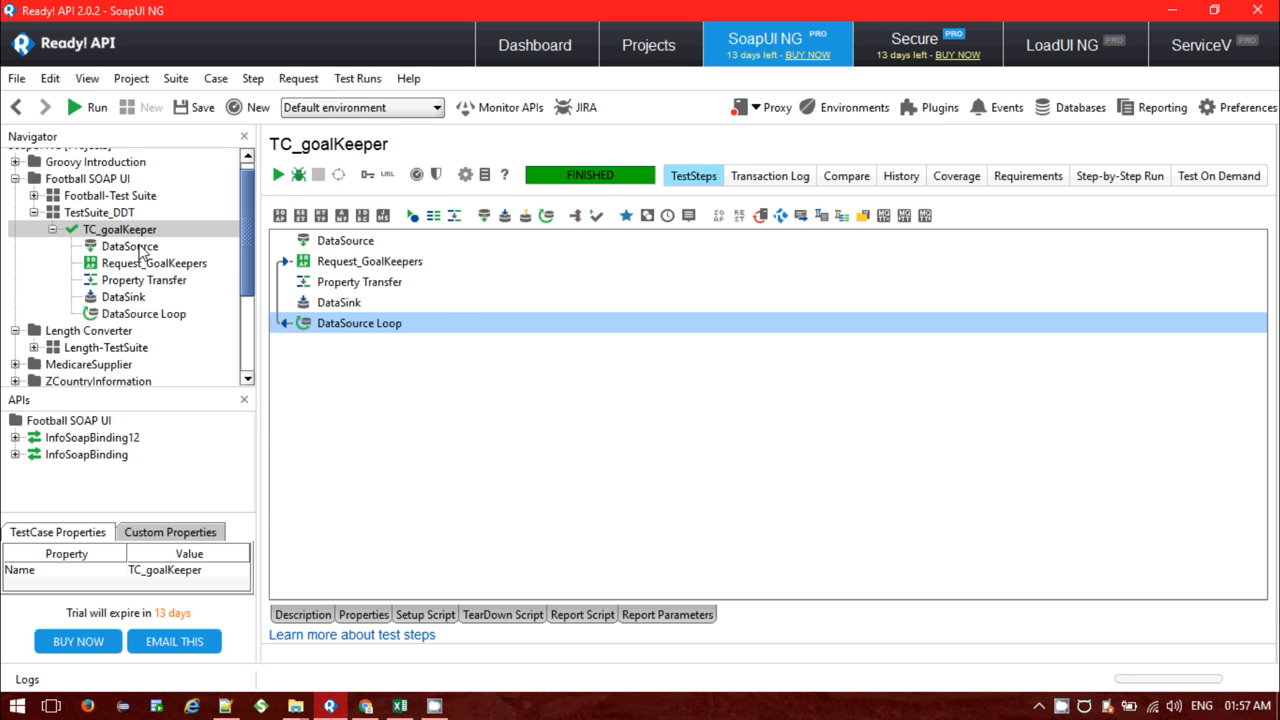
double_click(130, 246)
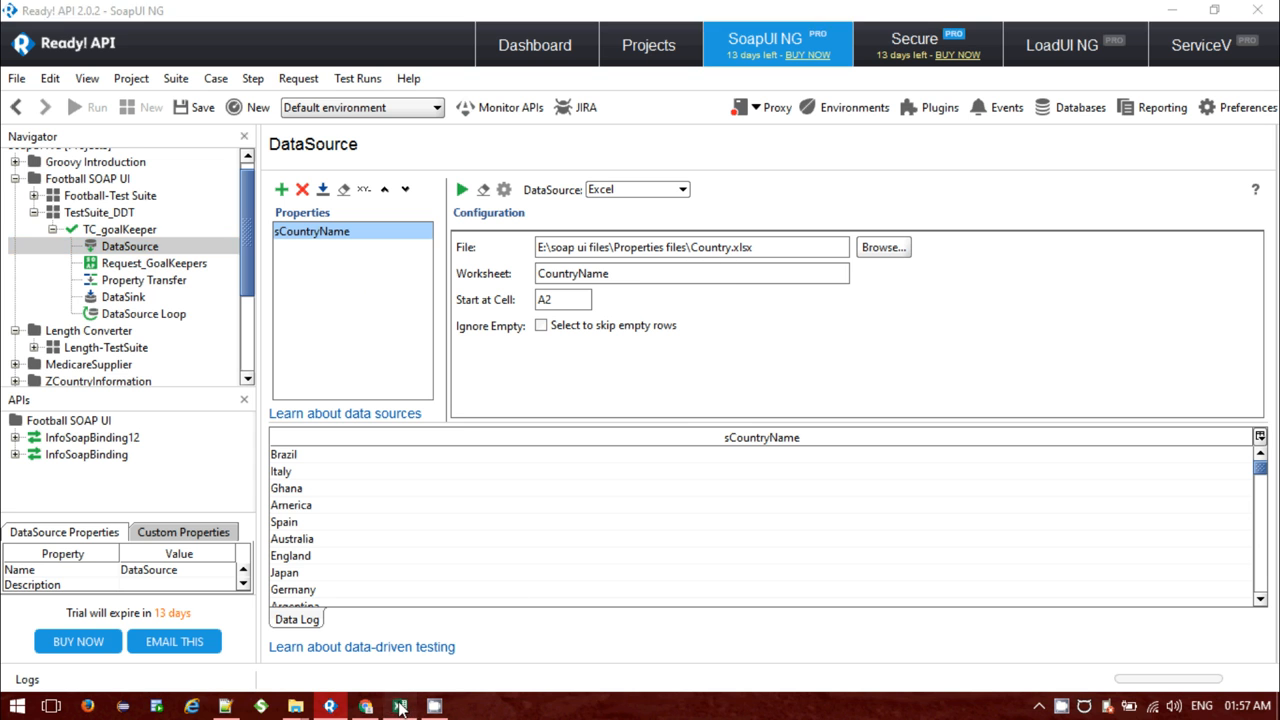
click(400, 704)
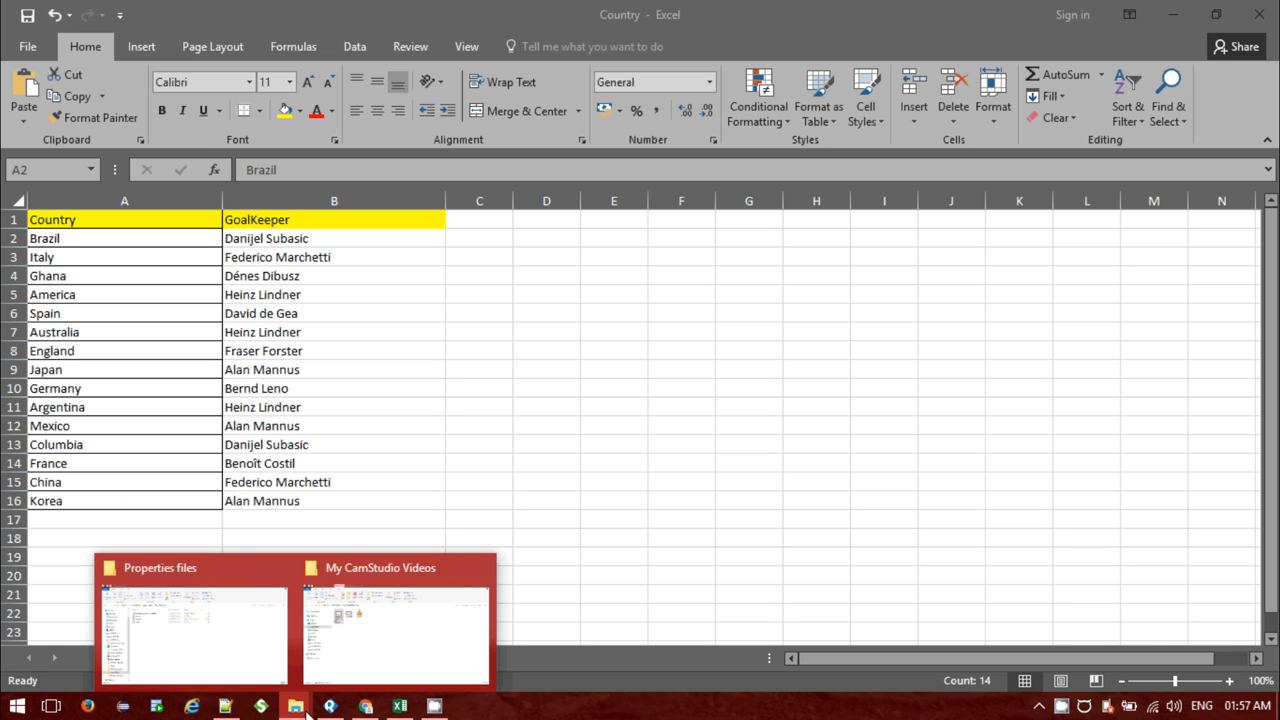
click(332, 704)
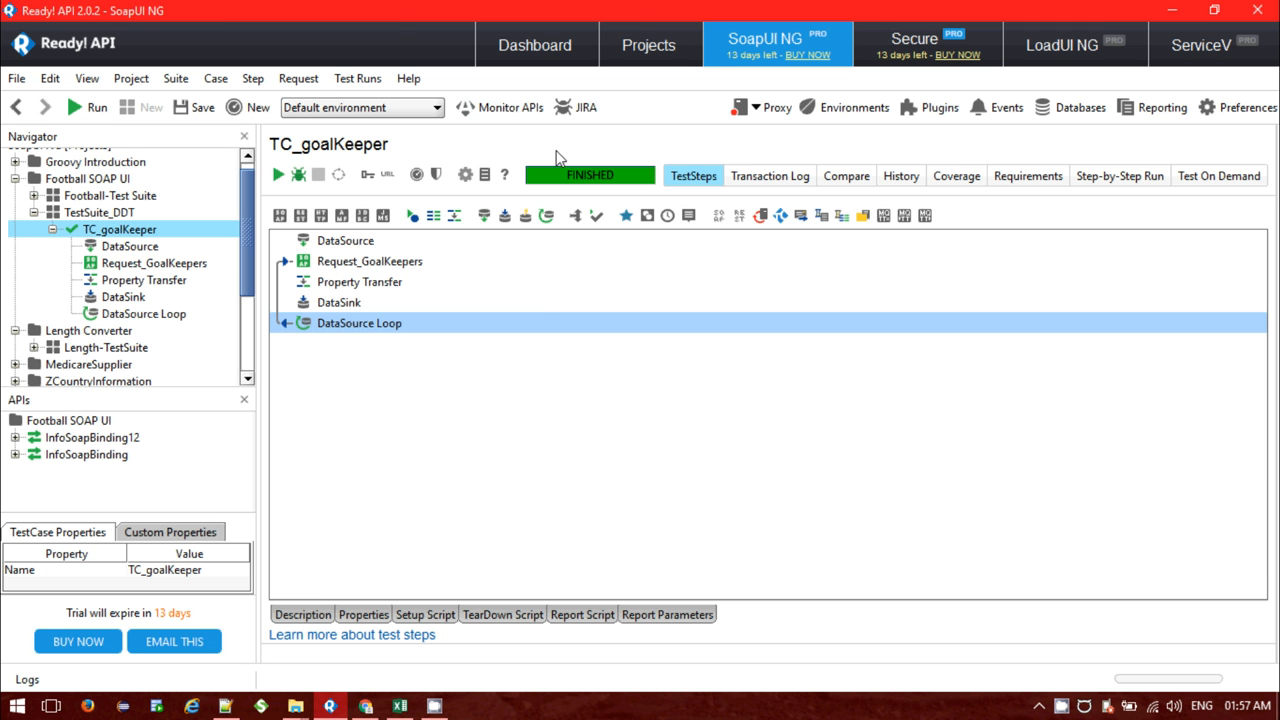
- Review the recent test run log showing each data-row step finishing OK
click(846, 176)
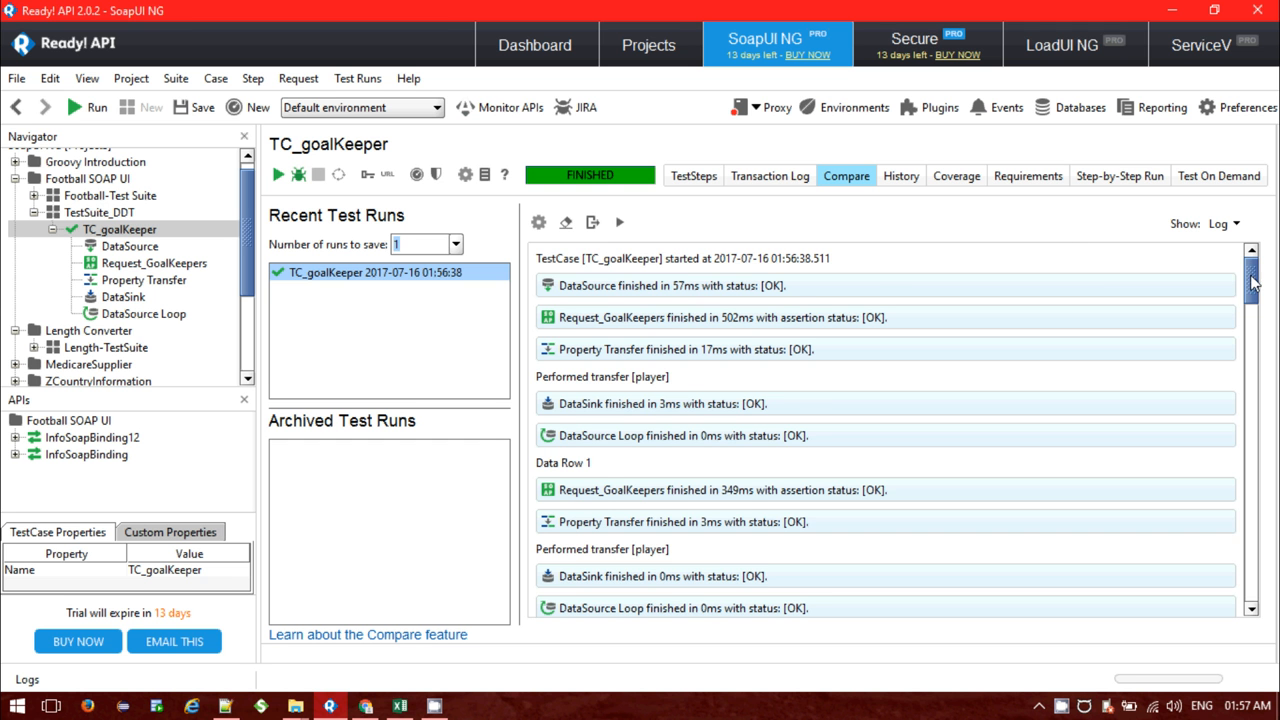
scroll(down, 3)
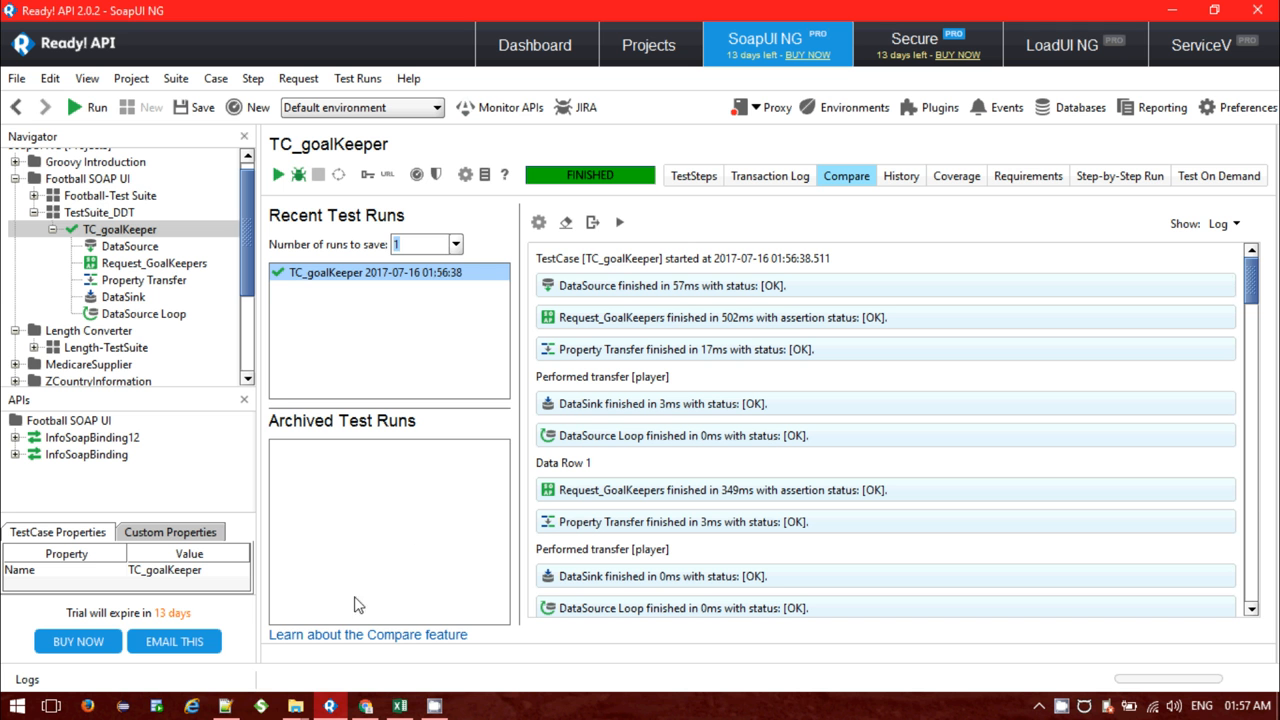
mouse_move(124, 298)
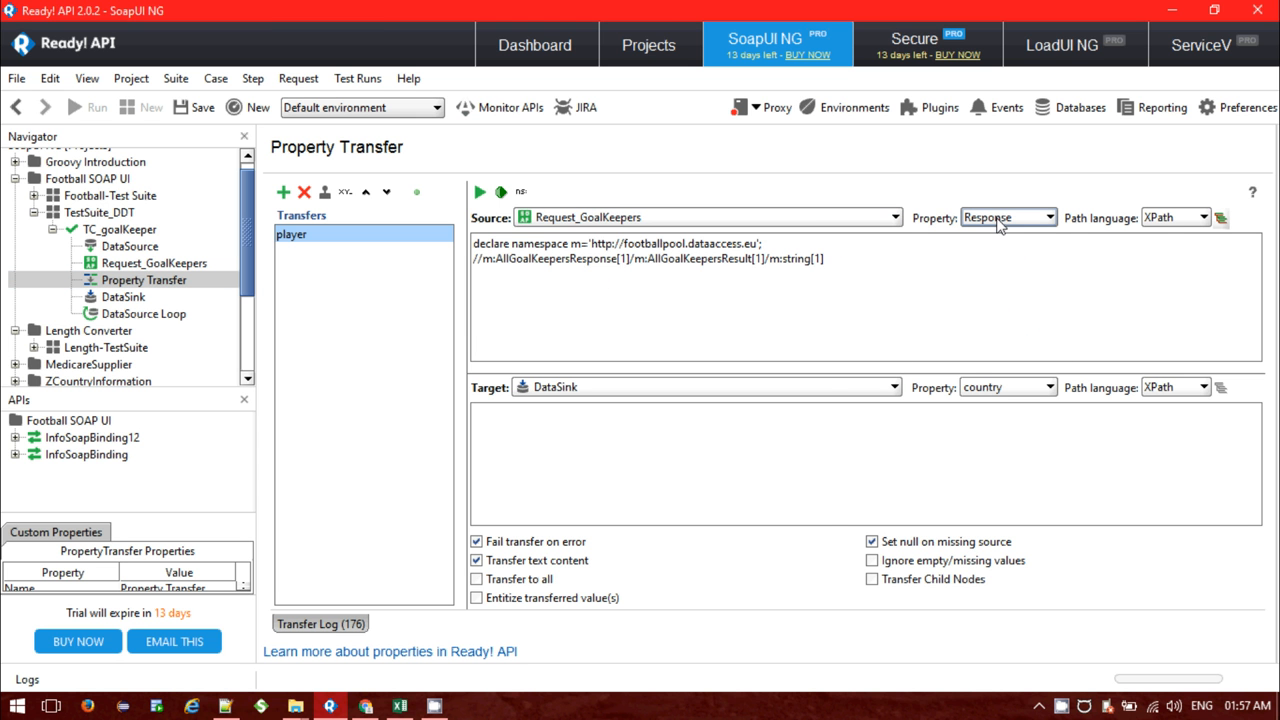
click(1224, 220)
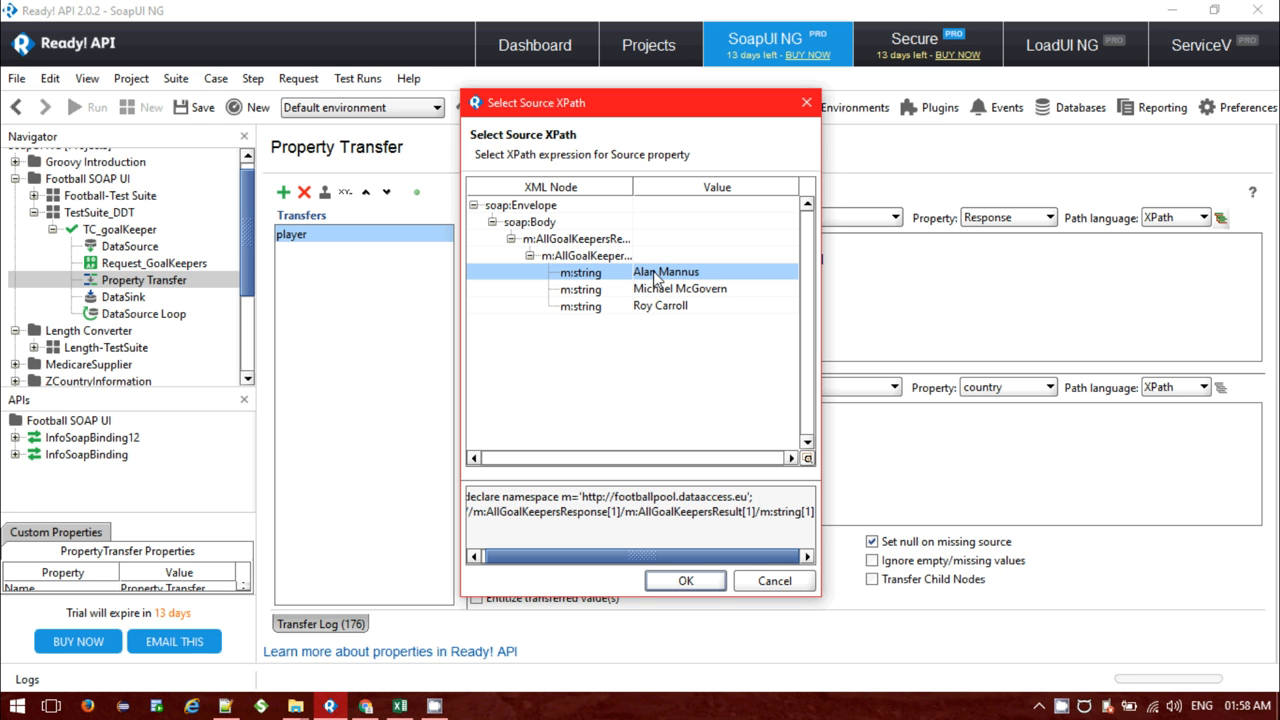
mouse_move(652, 280)
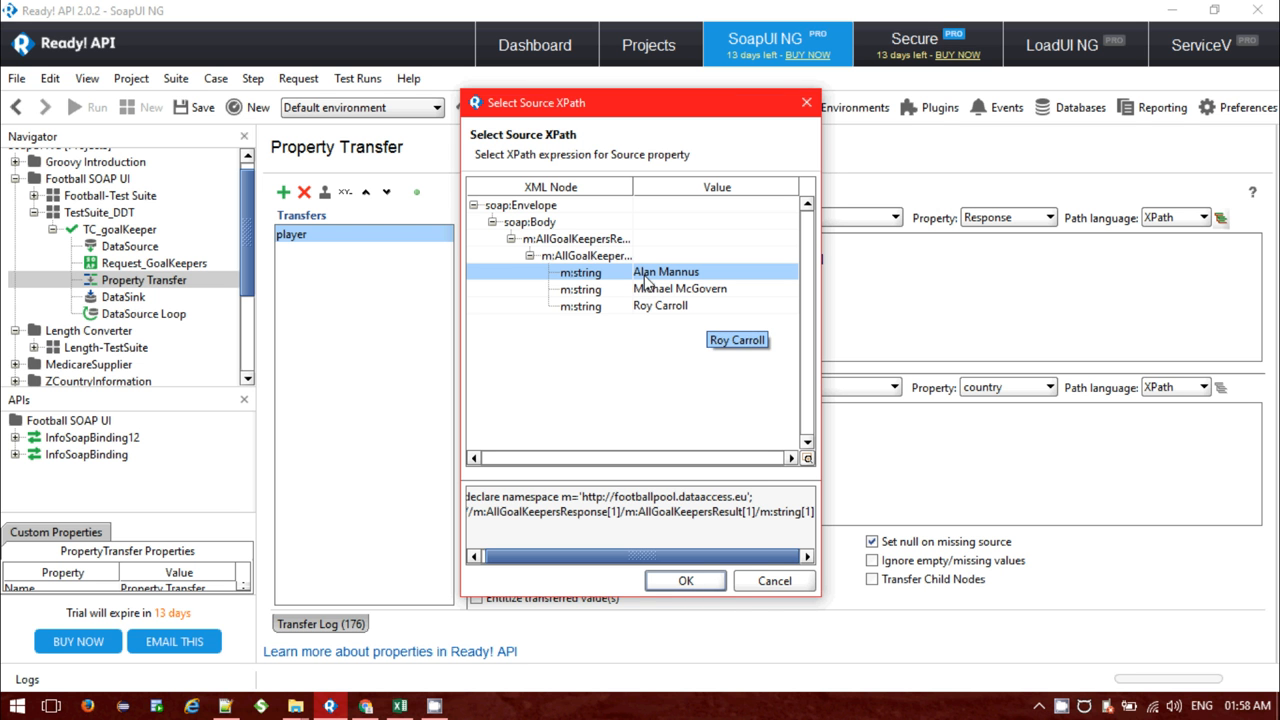
click(664, 272)
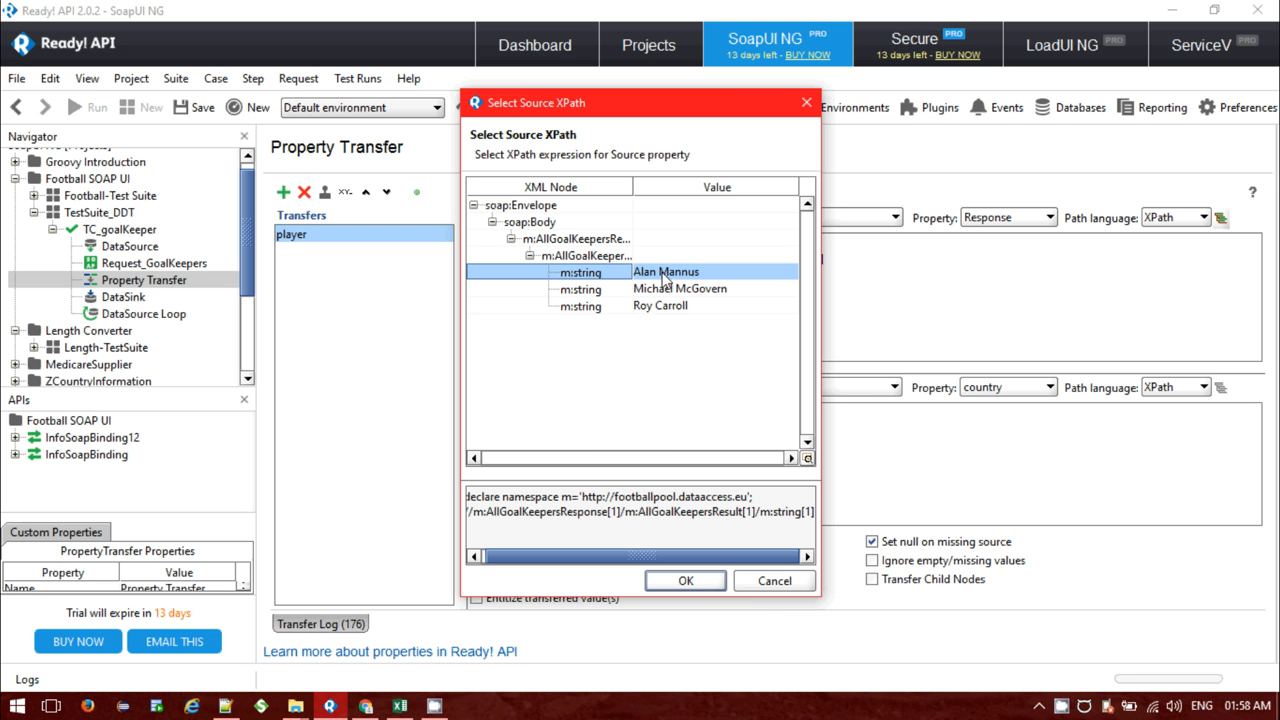
mouse_move(634, 280)
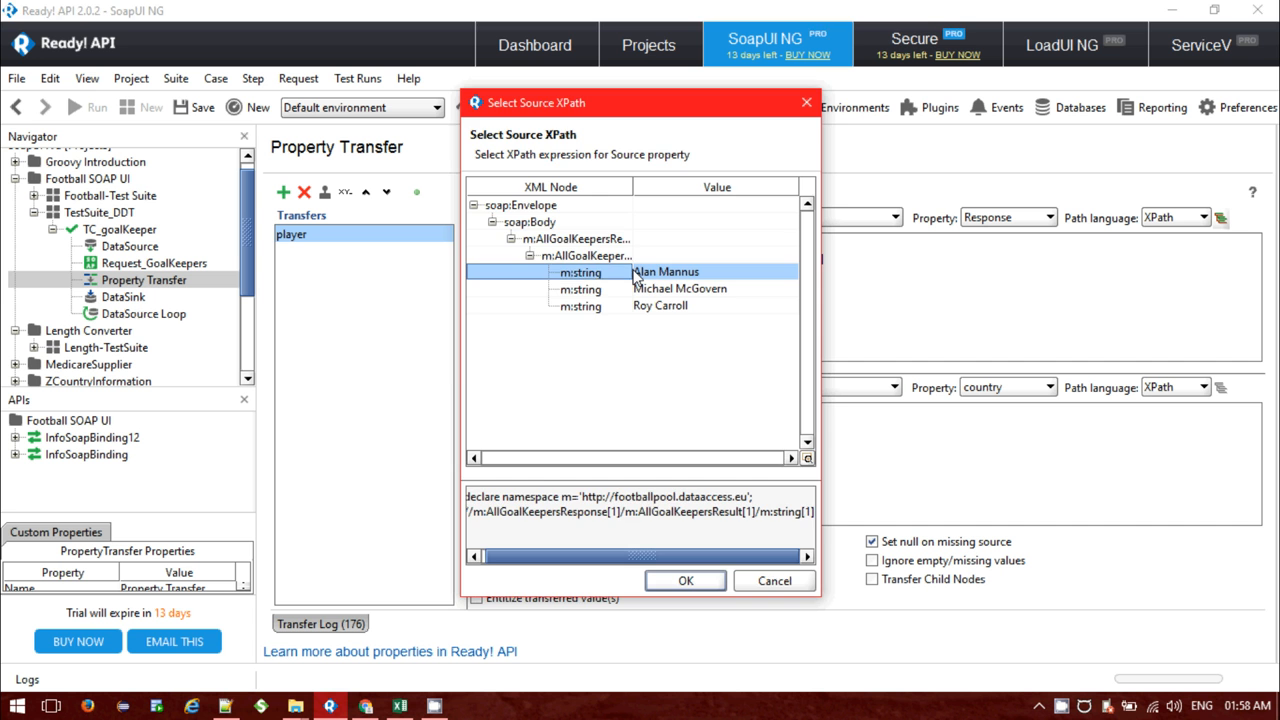
click(684, 580)
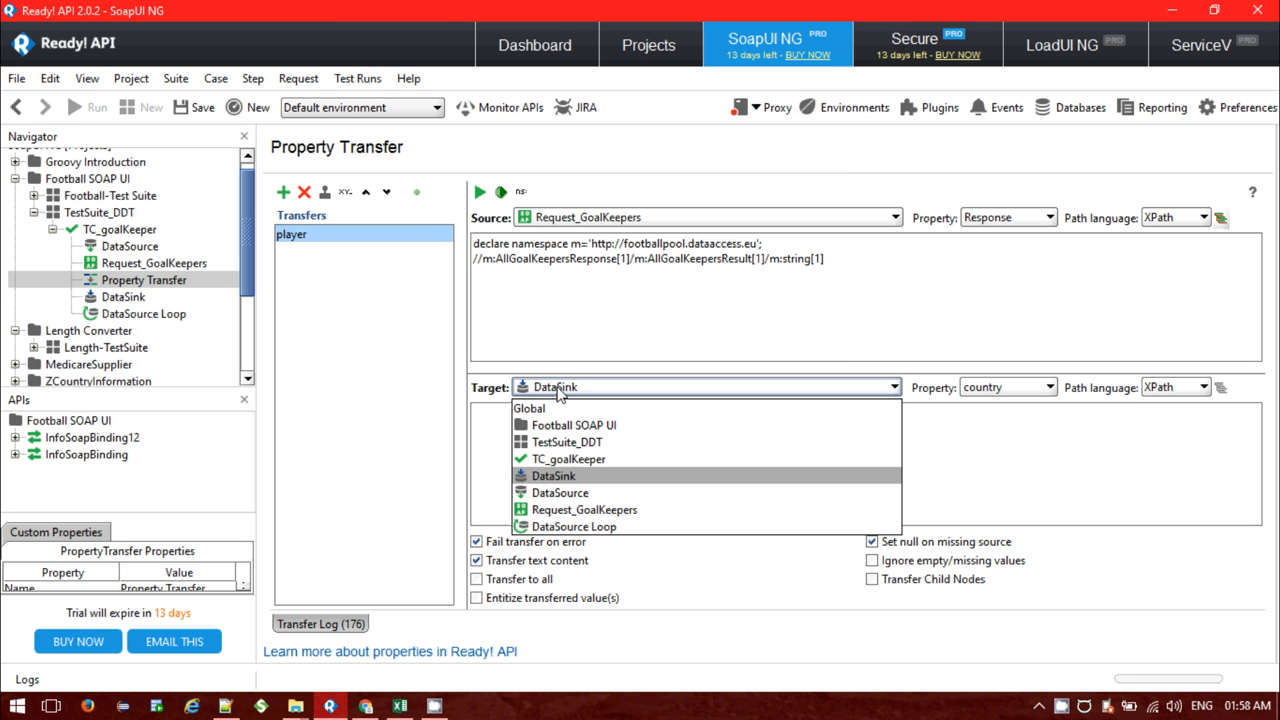
click(560, 476)
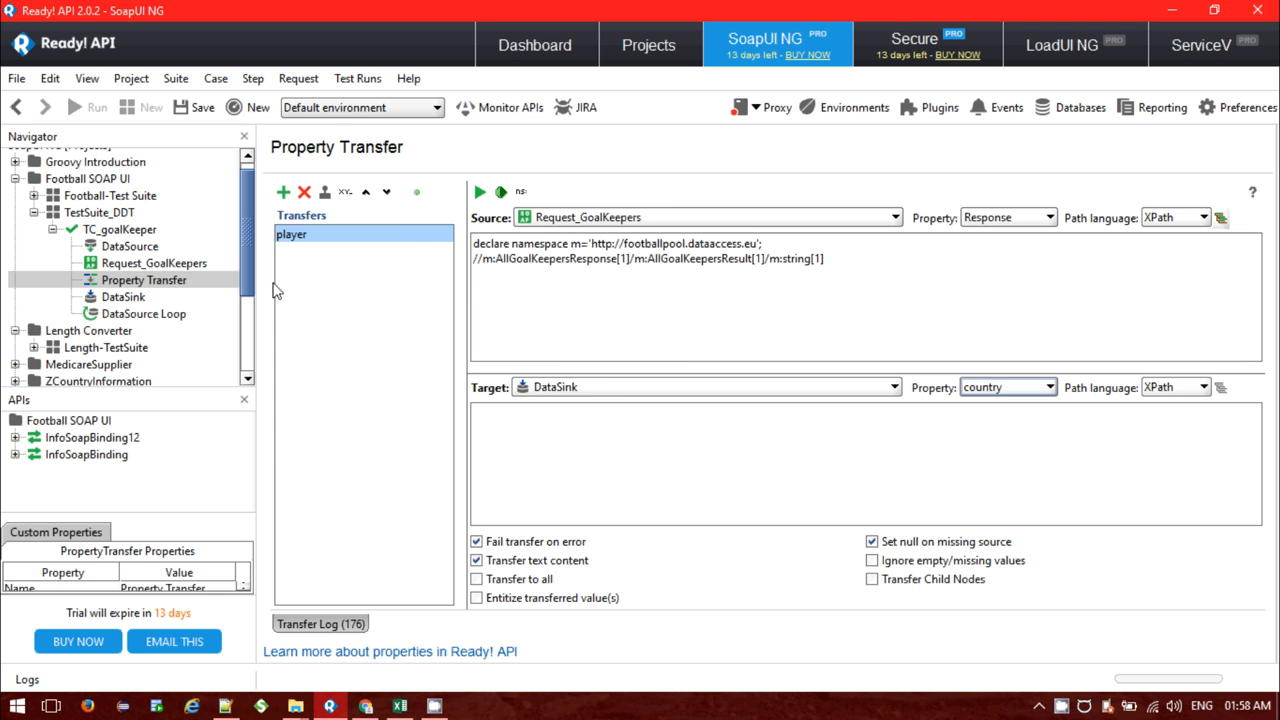
click(122, 296)
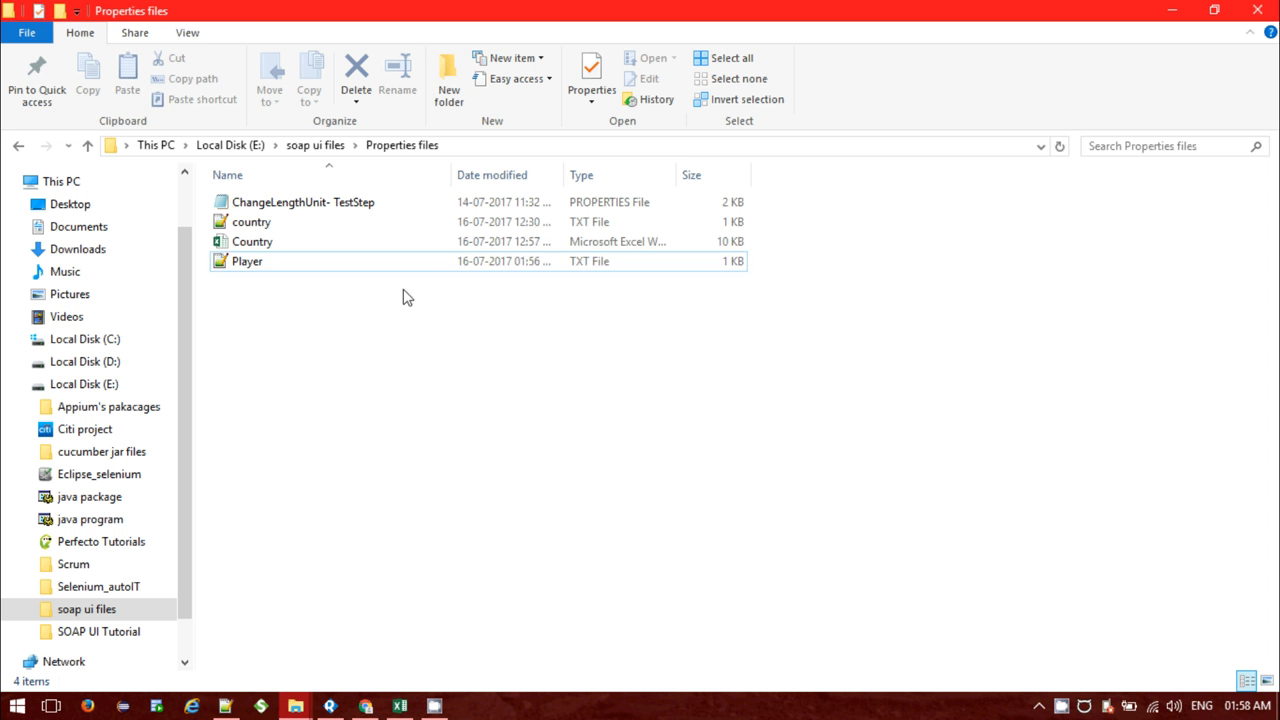
- View Player.txt's fifteen goalkeeper names in Notepad++, then return to the Country workbook
double_click(248, 260)
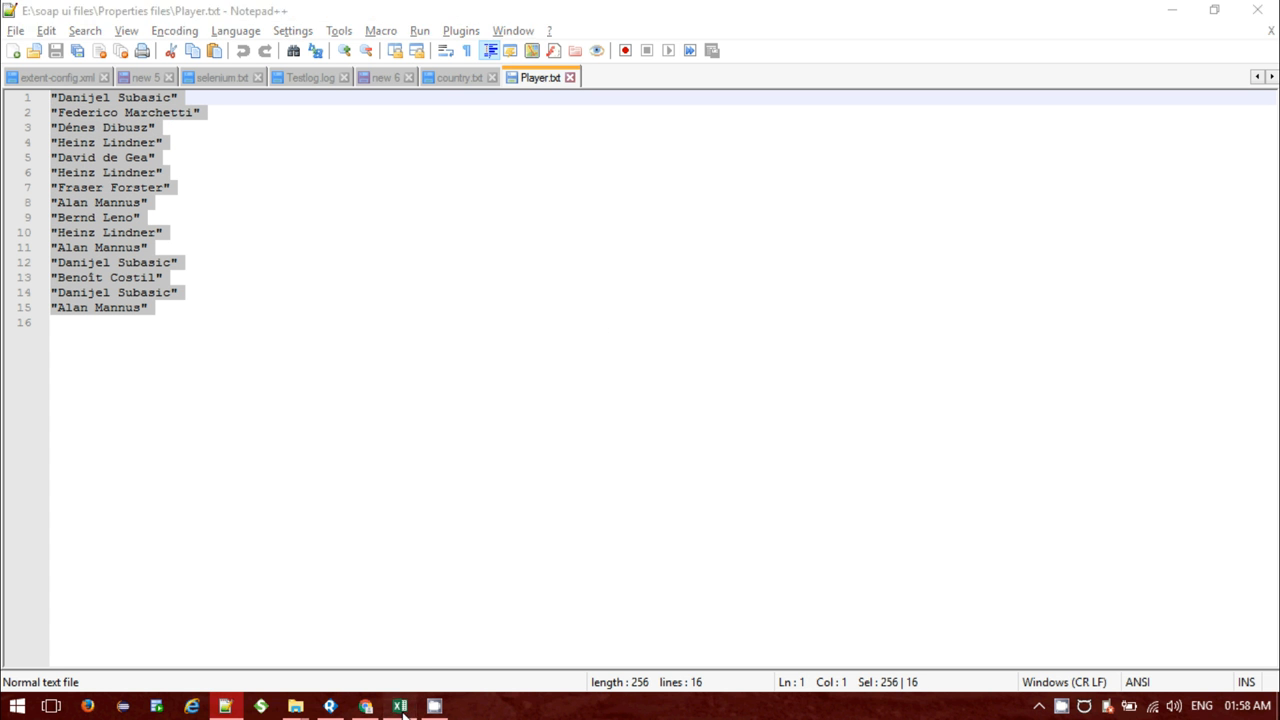
click(396, 704)
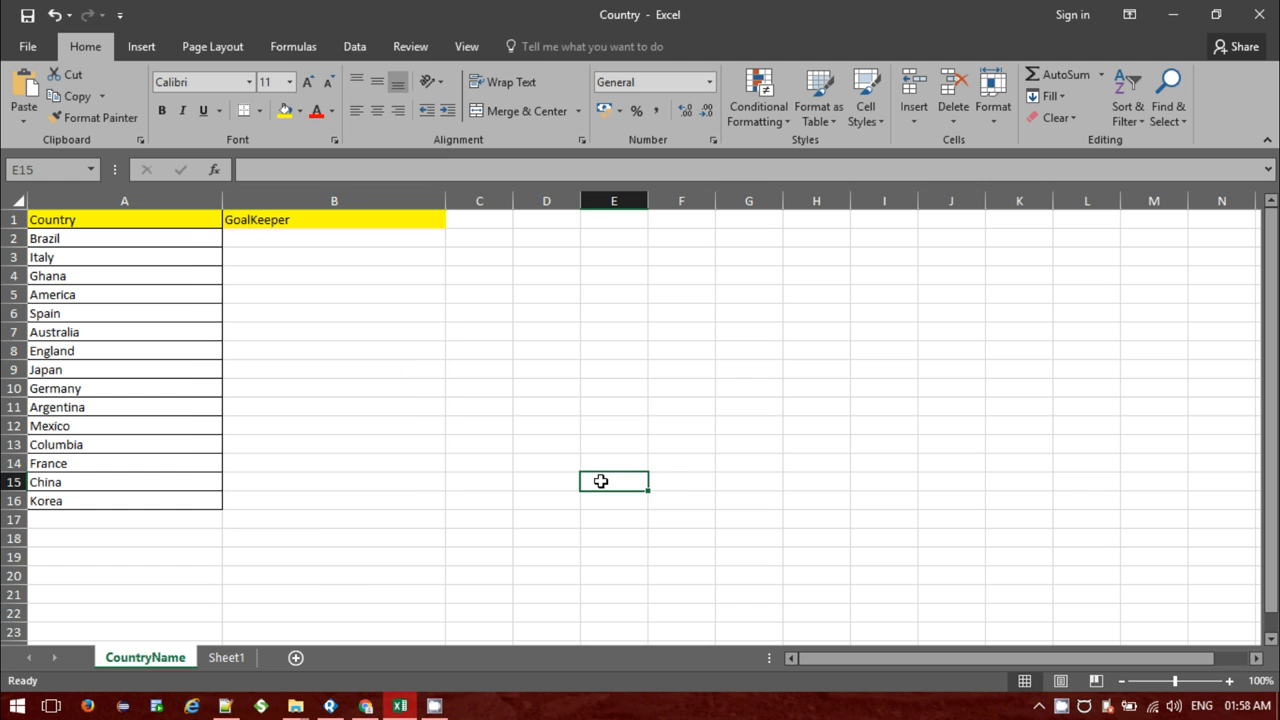
mouse_move(112, 242)
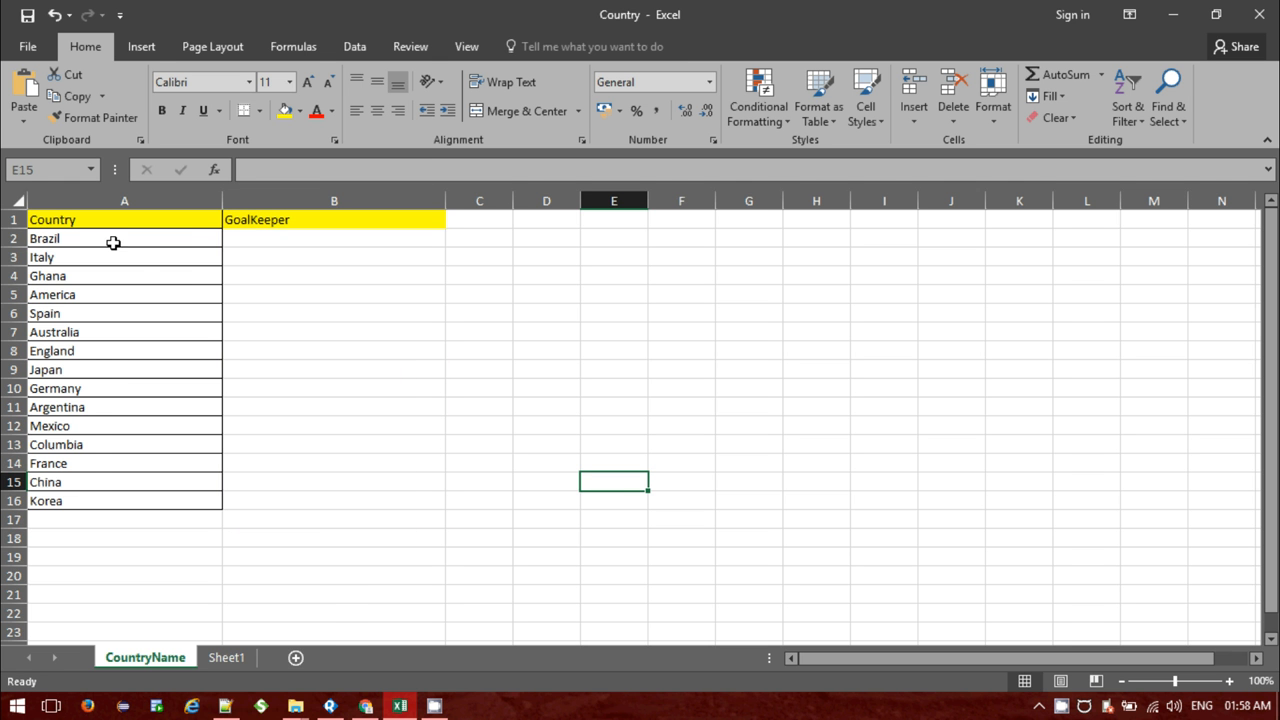
mouse_move(408, 512)
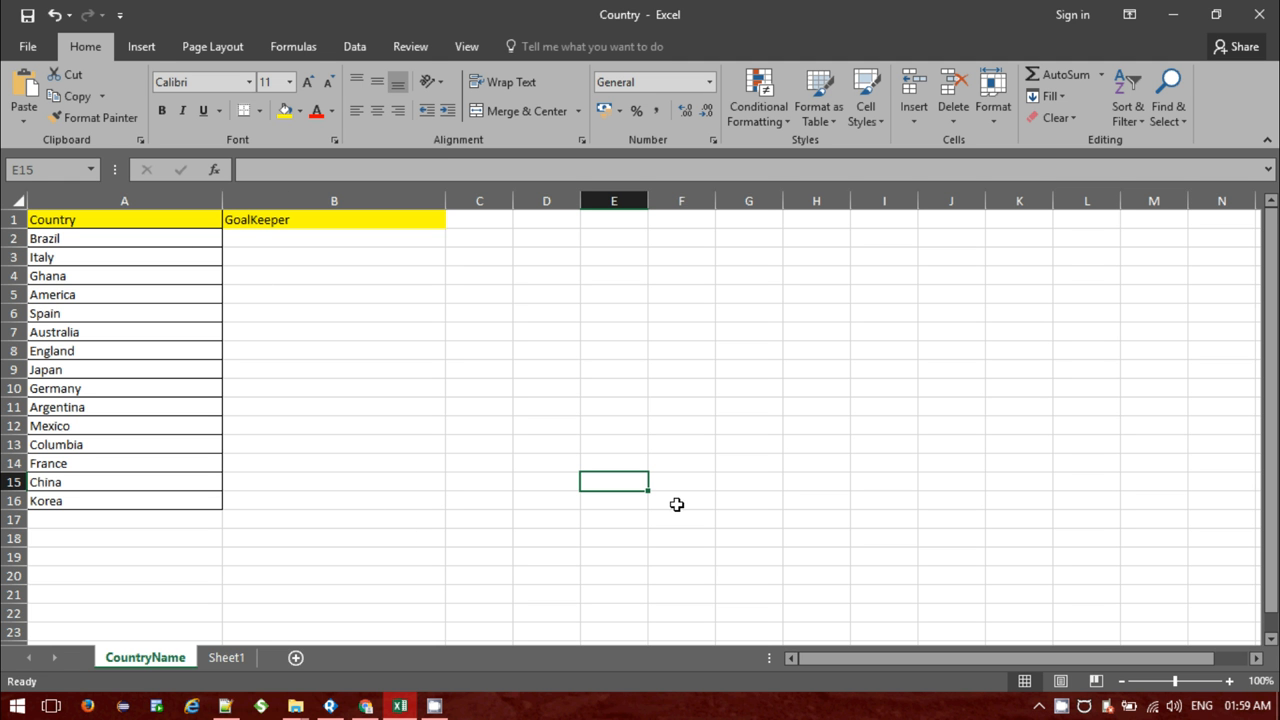
- Leave the CountryName sheet's empty GoalKeeper column and return to the DataSink settings
click(328, 704)
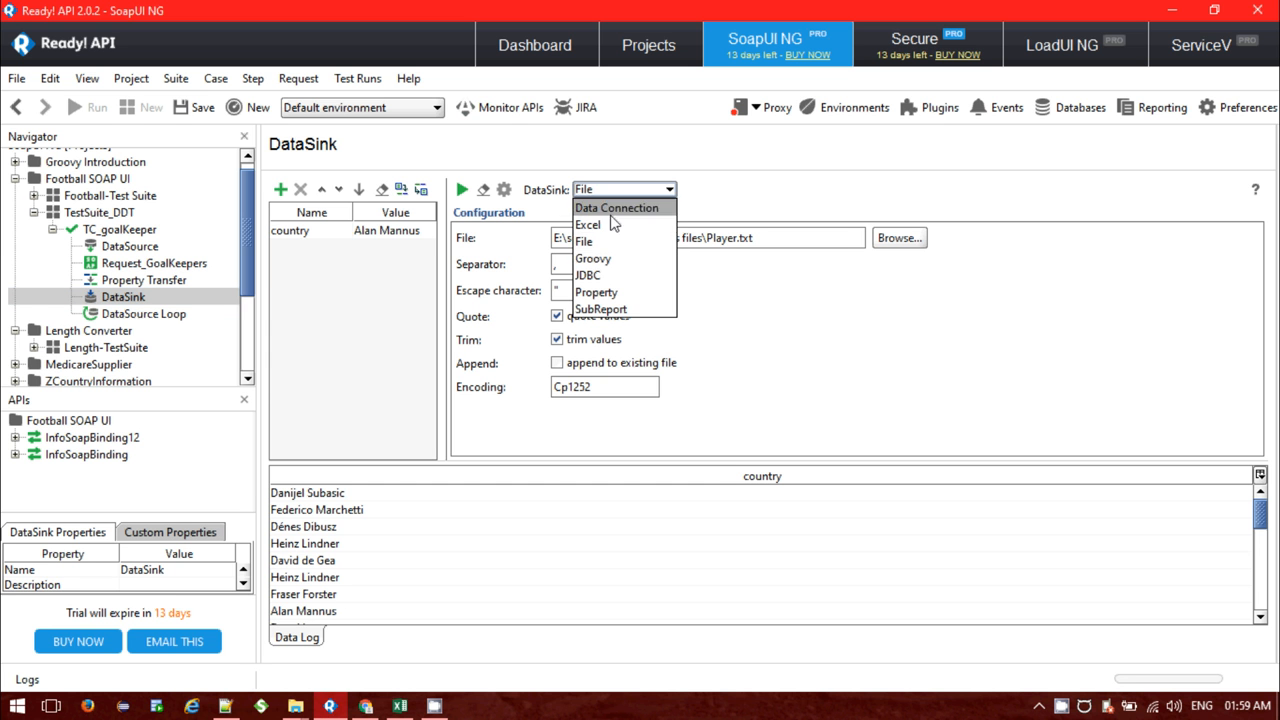
- Switch the DataSink to Excel and choose Country.xlsx as its input file
click(588, 224)
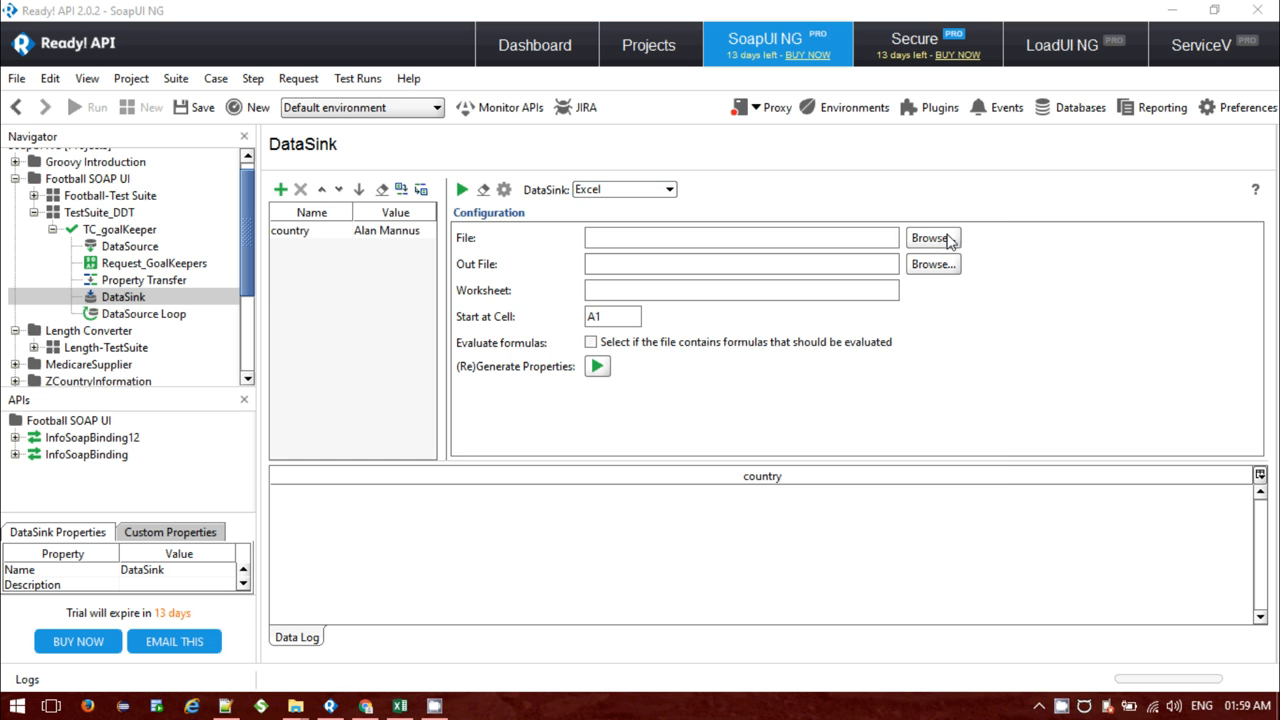
click(932, 236)
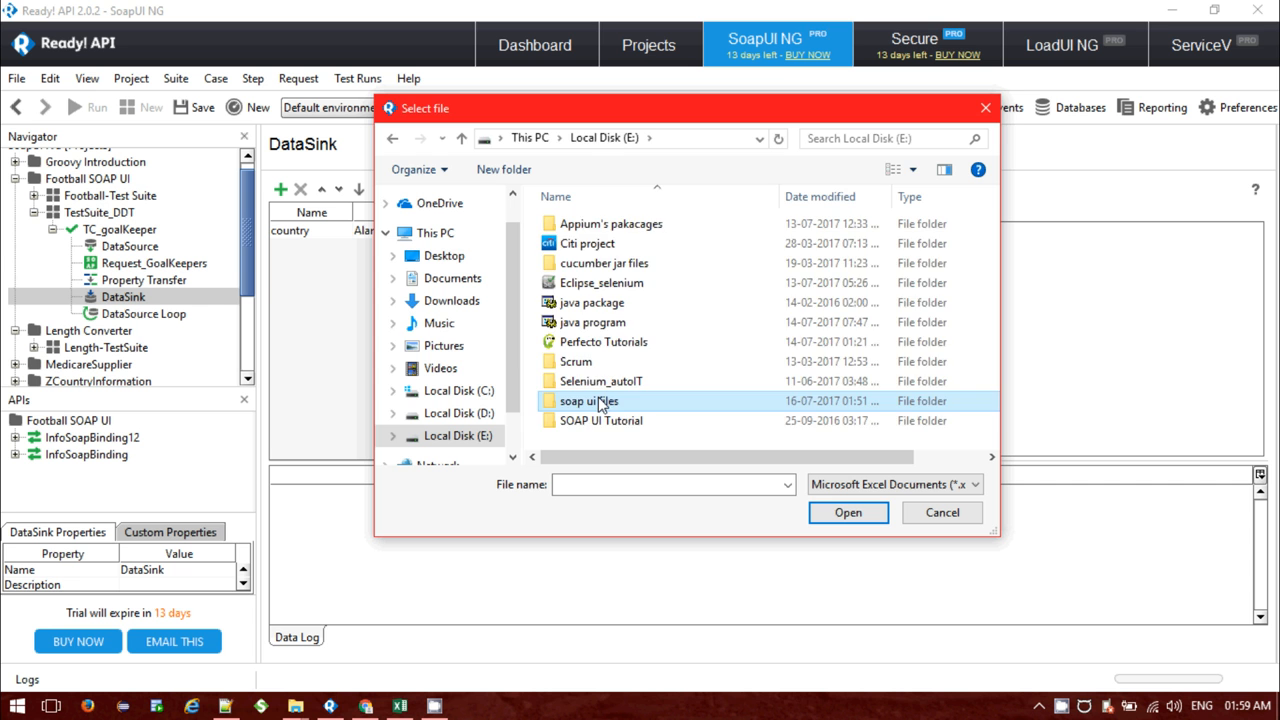
double_click(590, 400)
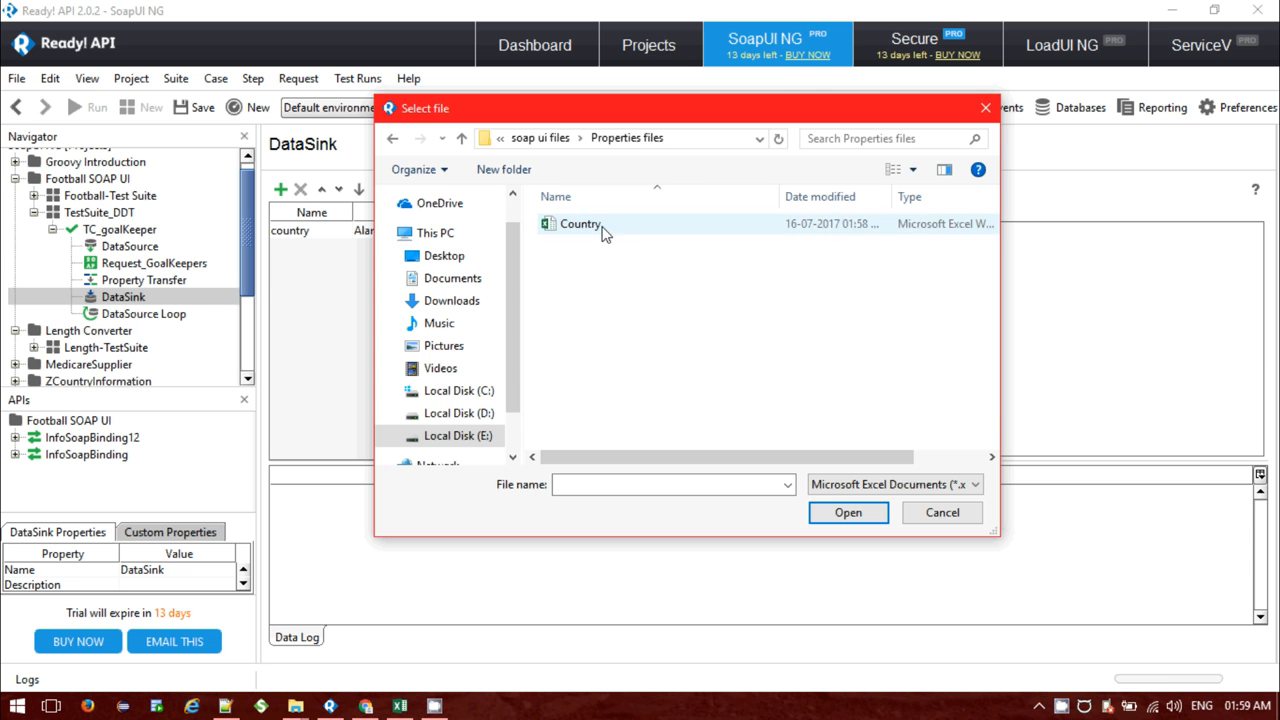
click(848, 512)
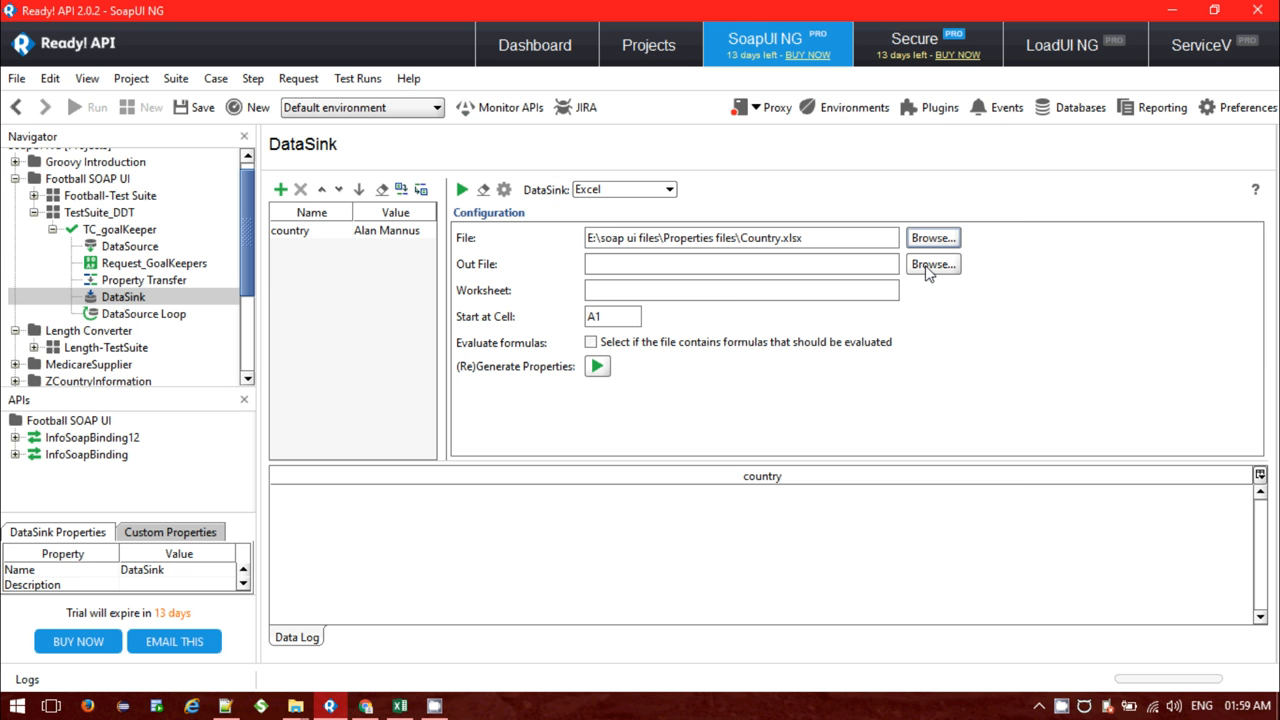
- Choose Country.xlsx in the Properties files folder as the sink's output file
click(932, 264)
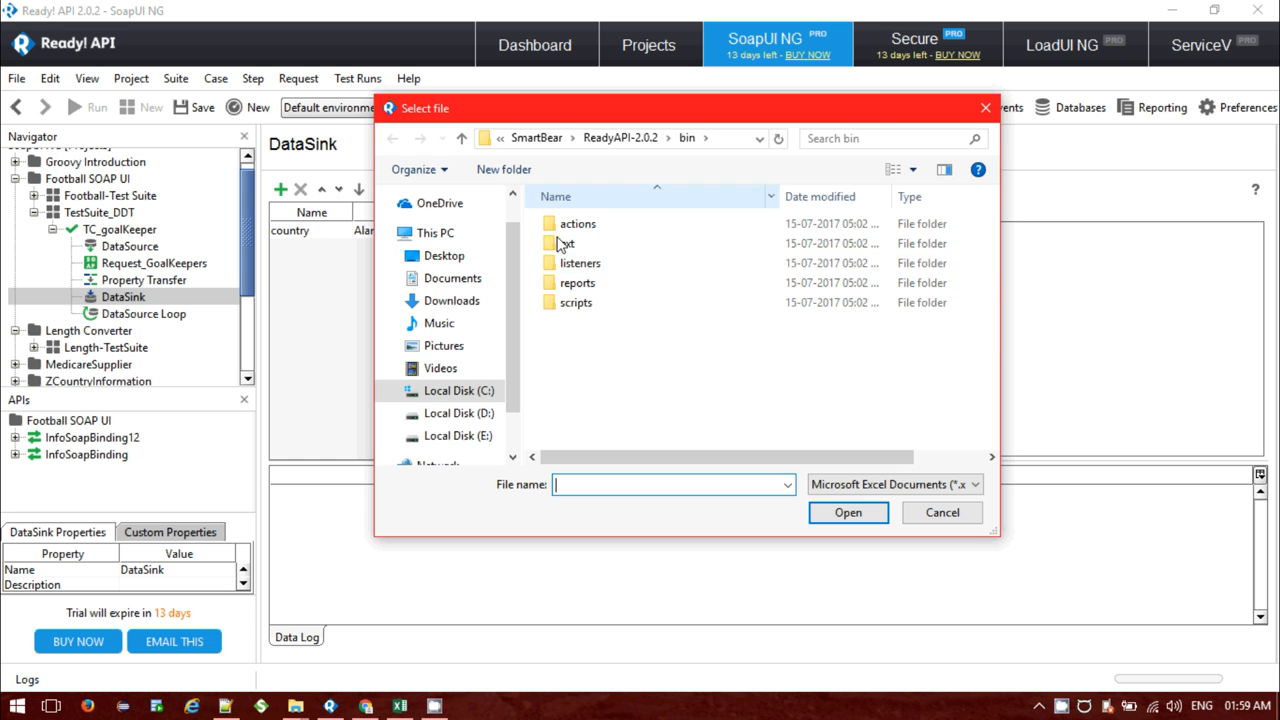
click(452, 436)
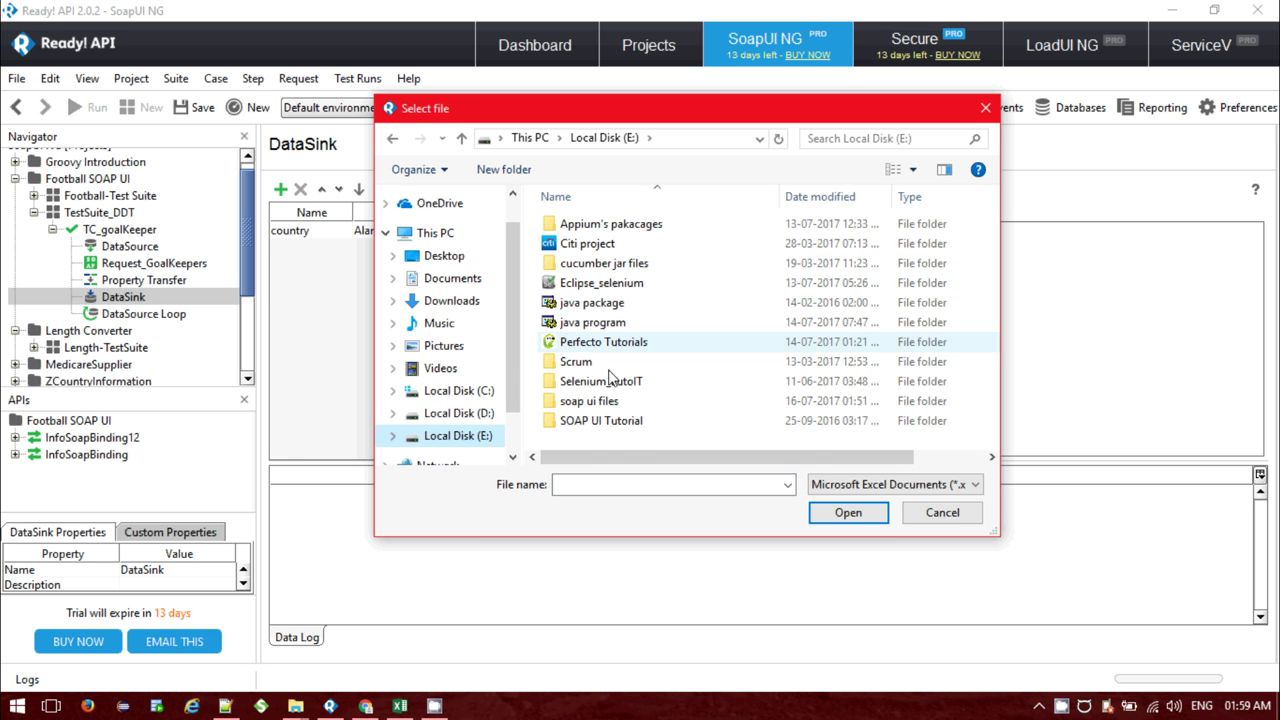
double_click(588, 400)
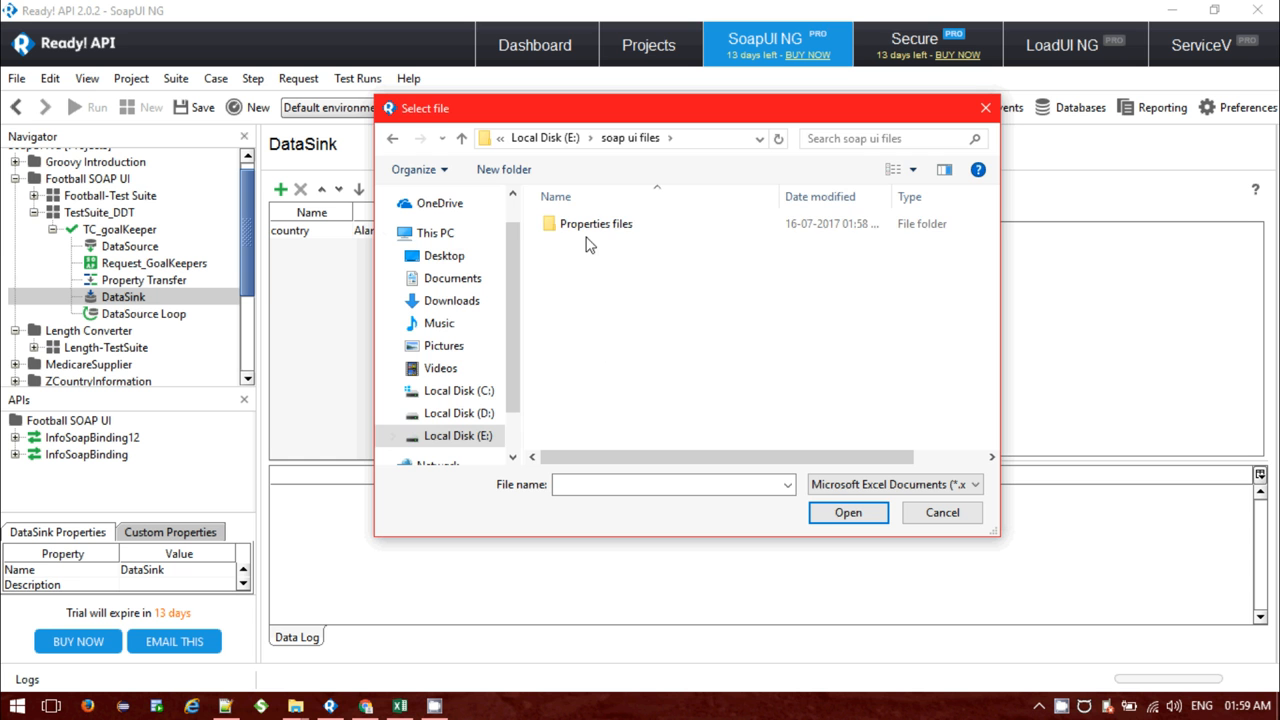
double_click(596, 224)
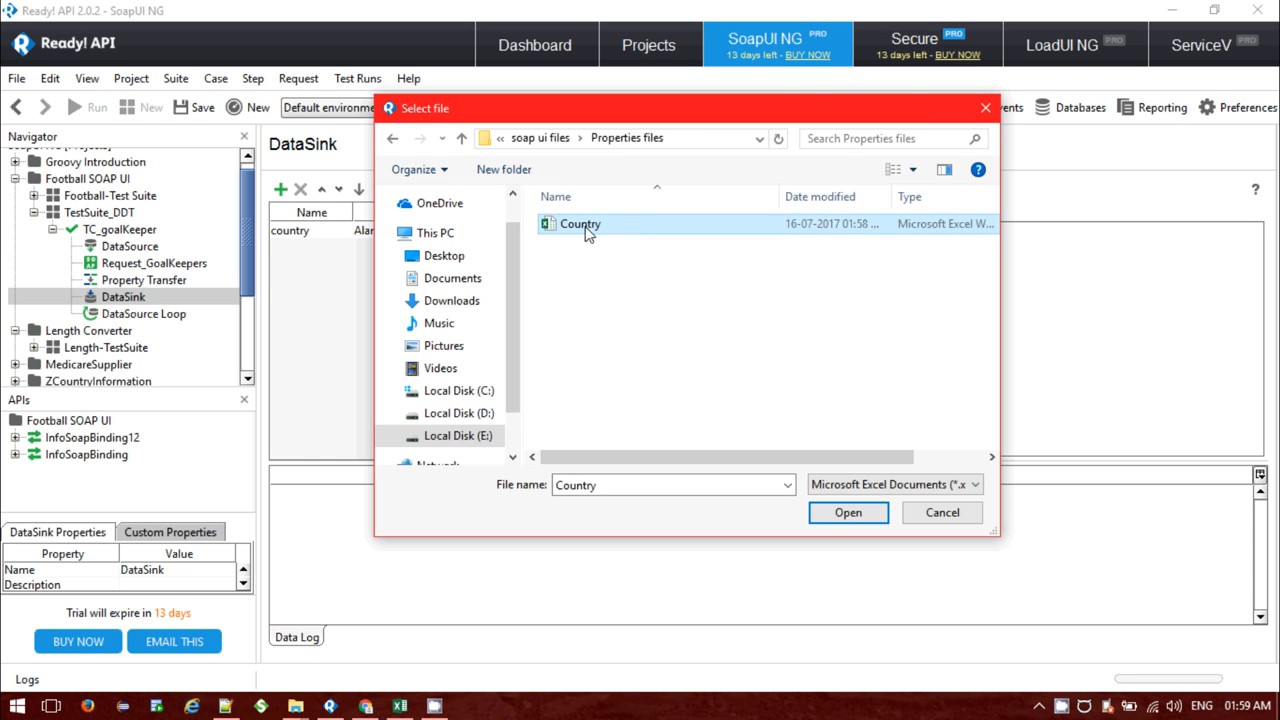
click(848, 512)
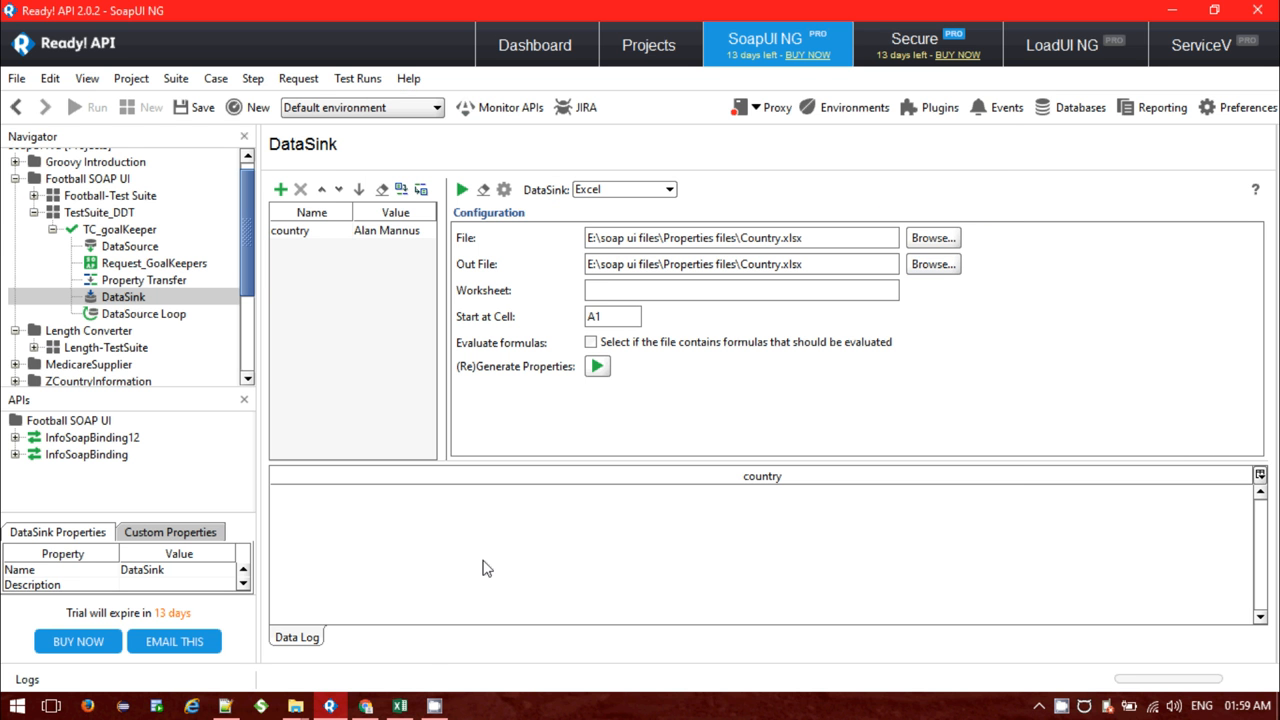
click(400, 702)
text(COu)
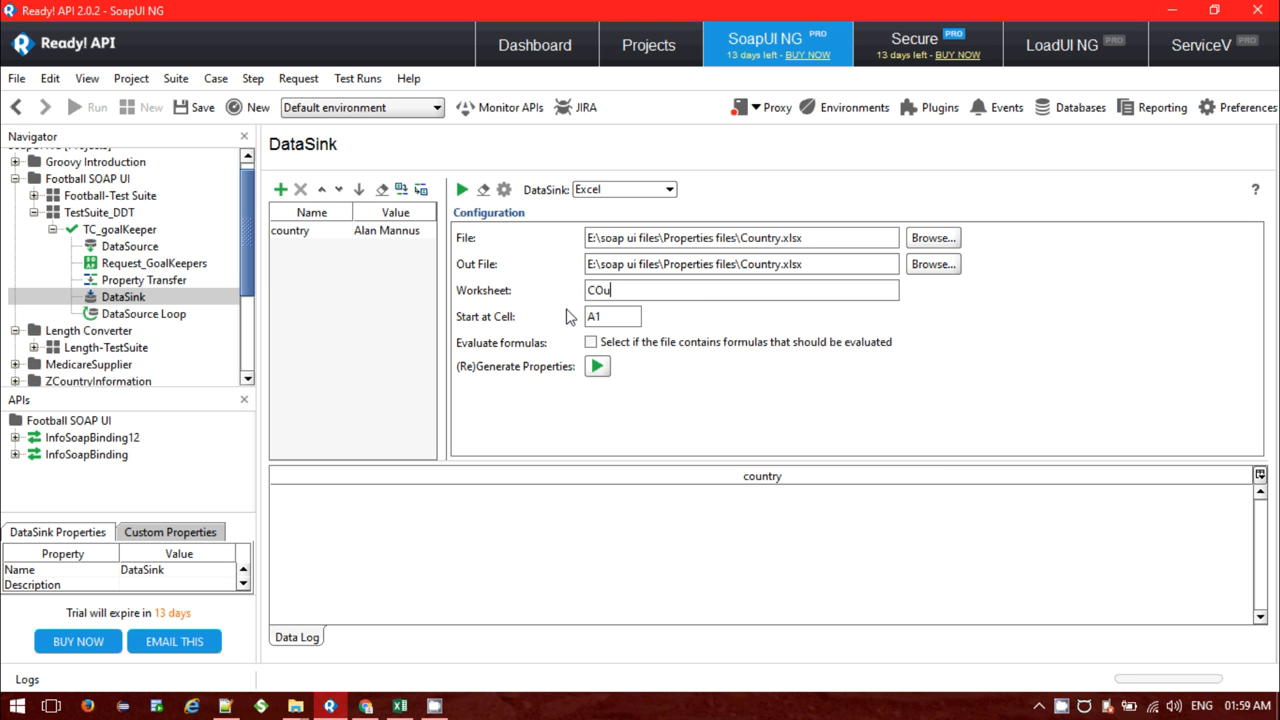
- Set the worksheet to CountryName and check the Country workbook's goalkeeper start cell A1
key(Backspace)
text(ountryN)
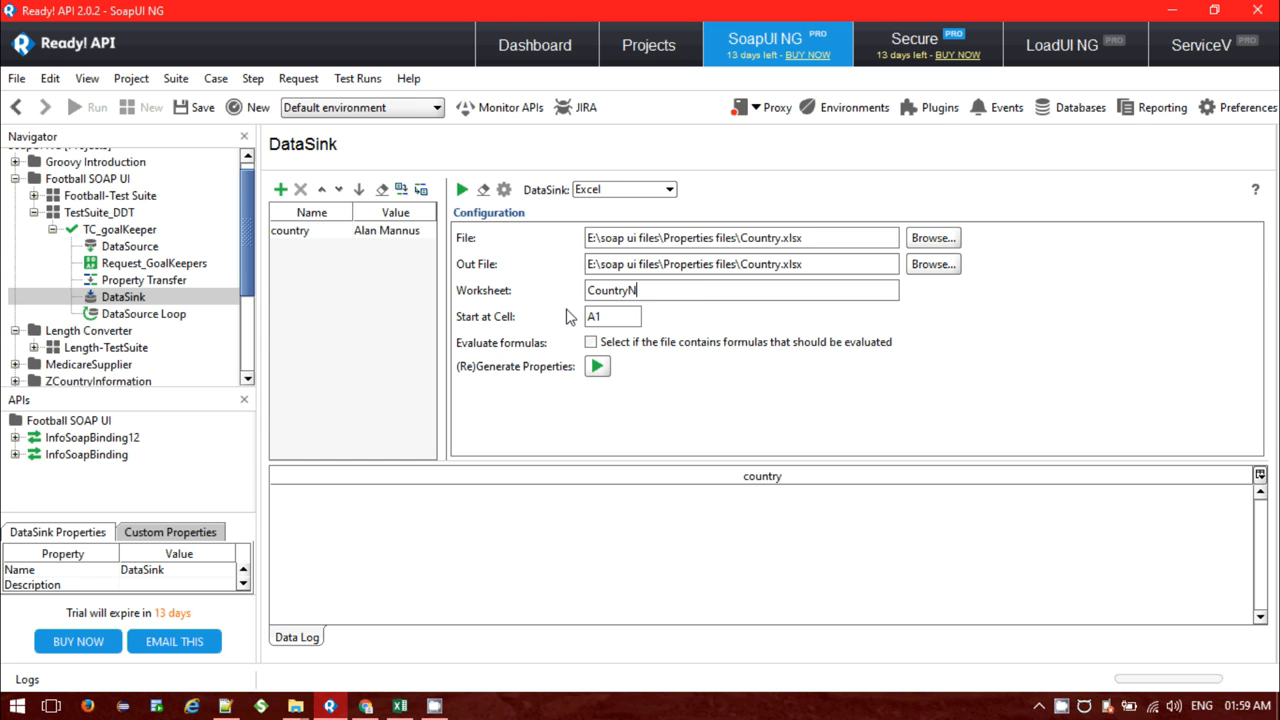
click(396, 702)
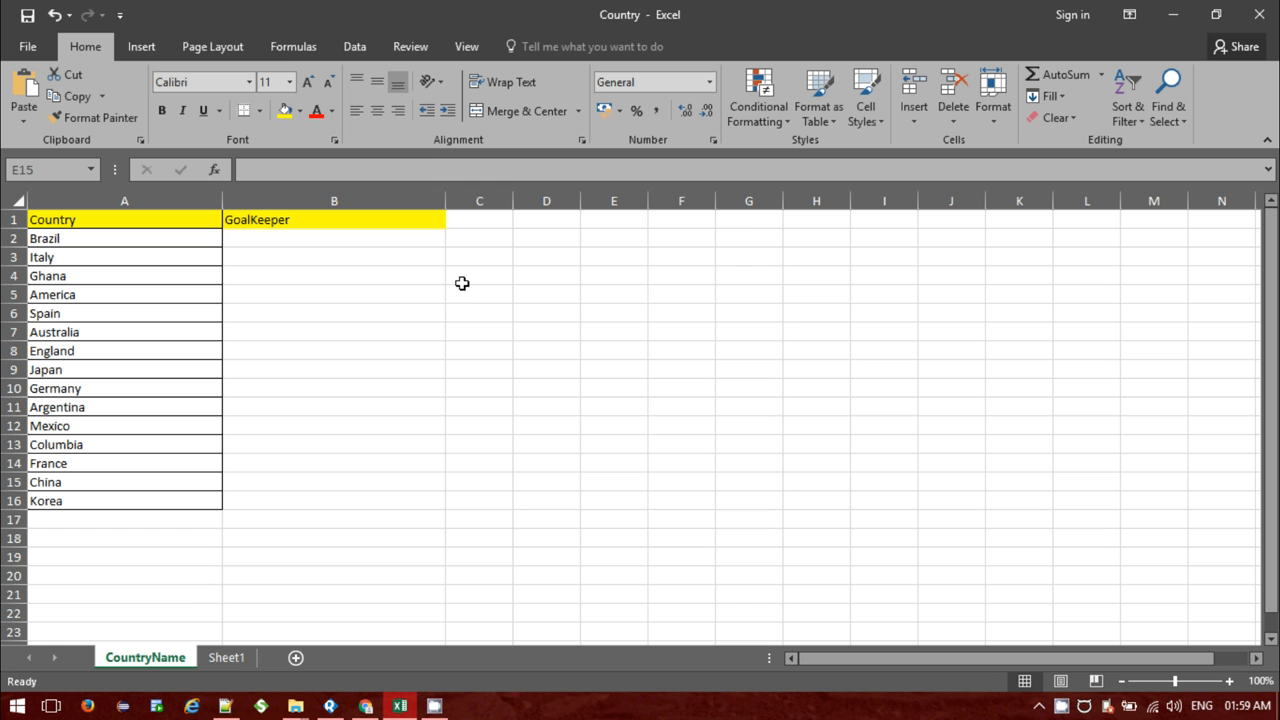
click(334, 238)
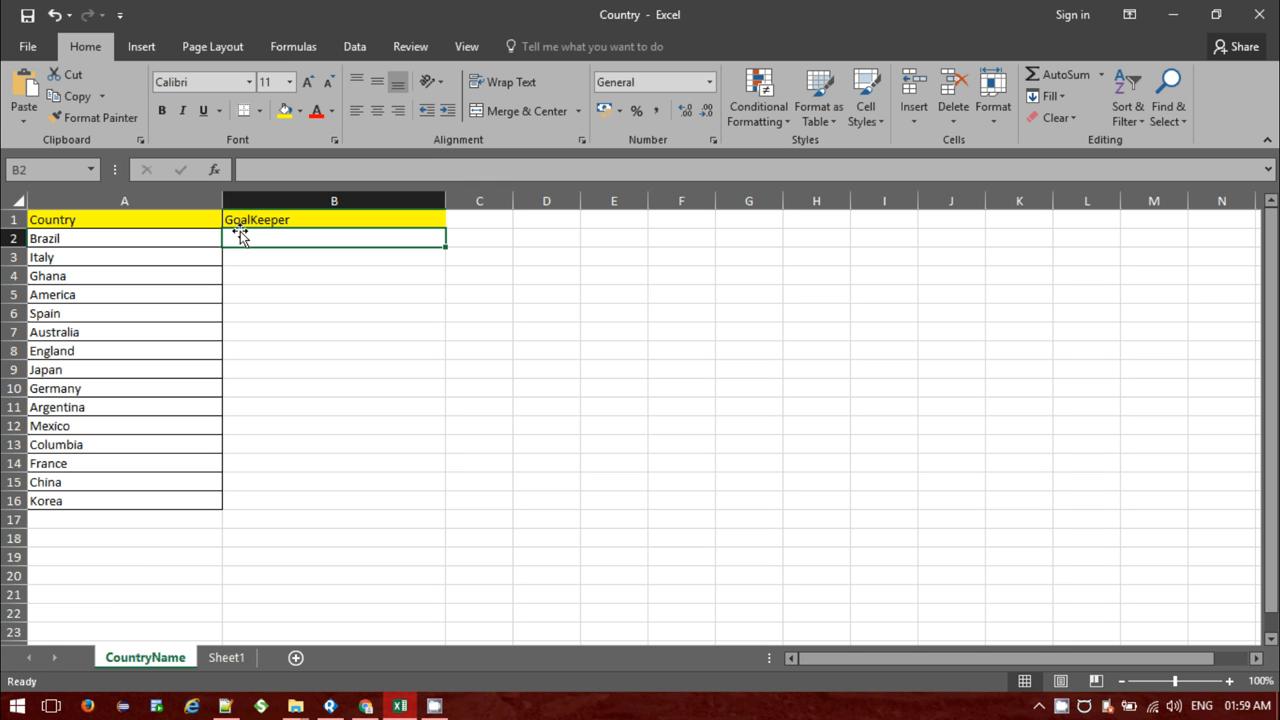
mouse_move(240, 236)
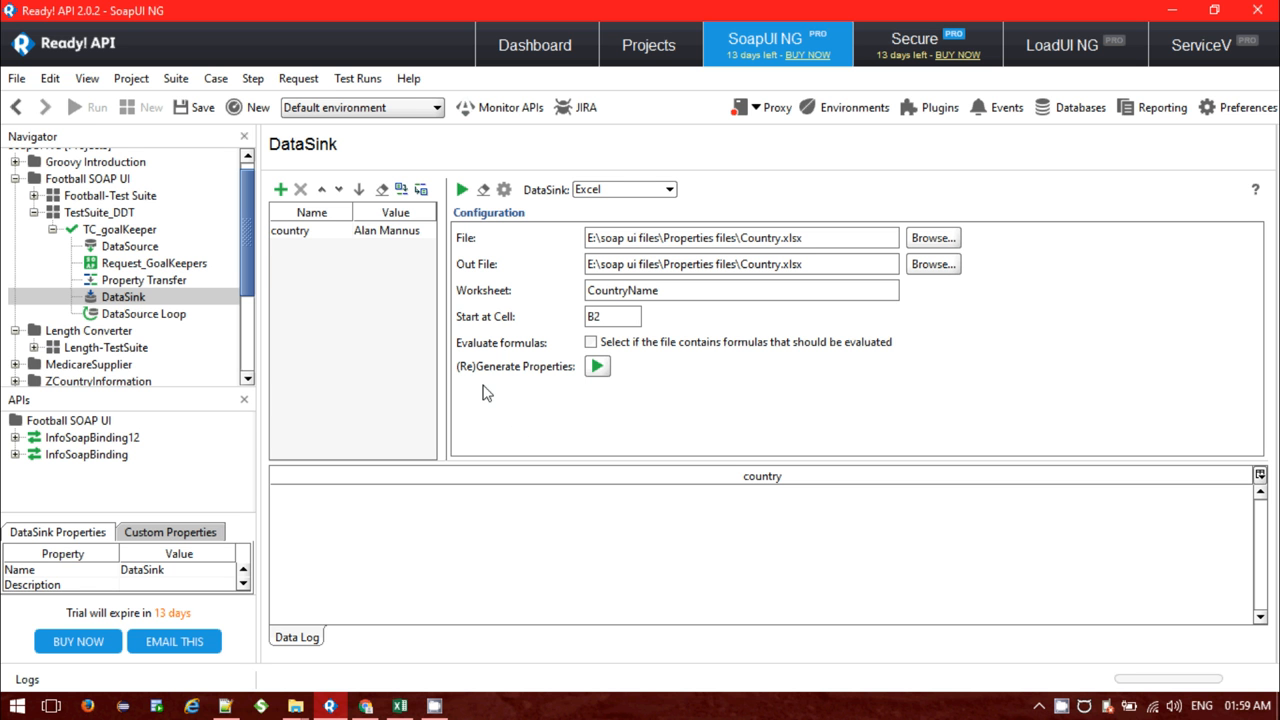
- Regenerate the DataSink properties after setting Start at Cell to B2
click(292, 230)
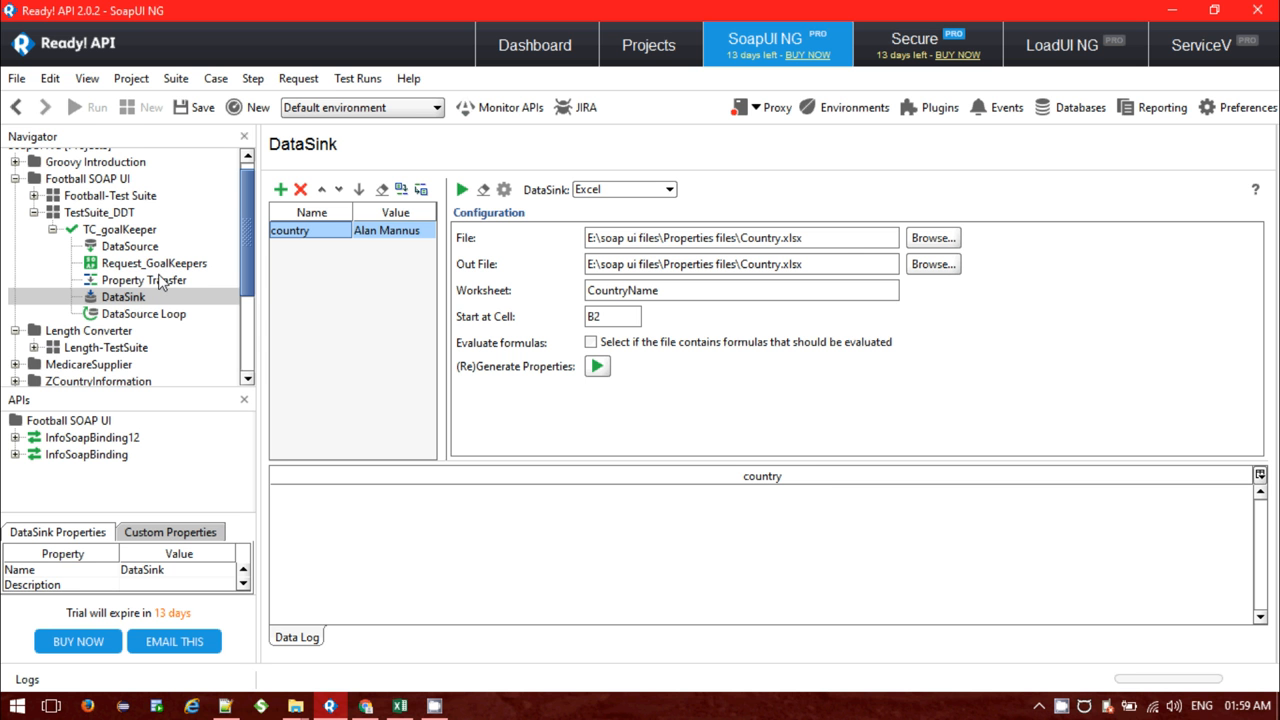
mouse_move(360, 312)
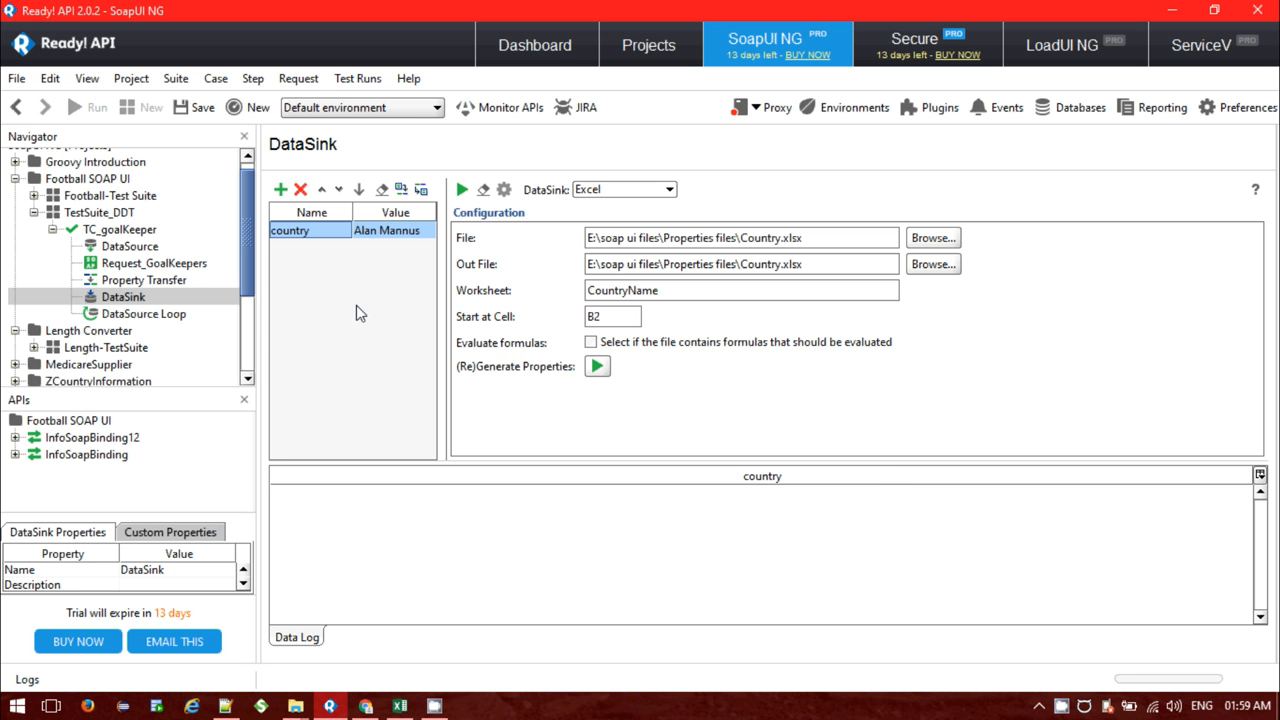
mouse_move(530, 406)
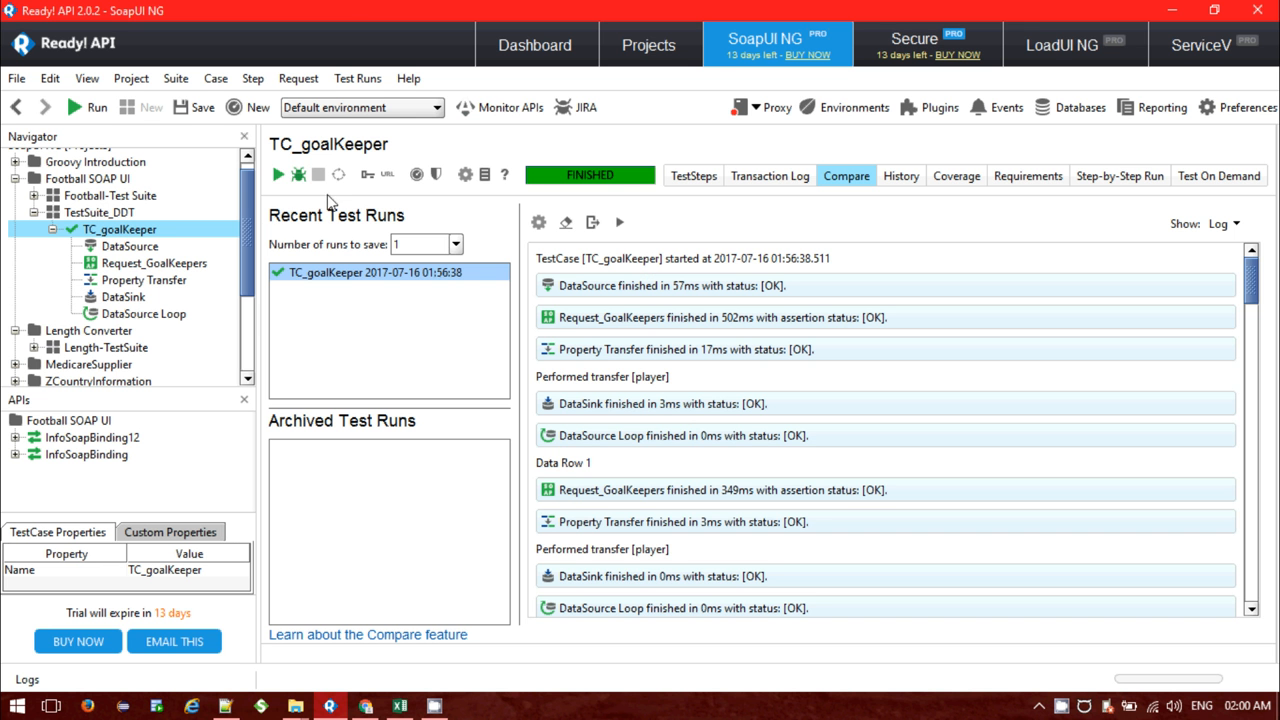
- Run TC_goalKeeper and check the Transaction Log shows 61 steps passed, none failed
click(276, 174)
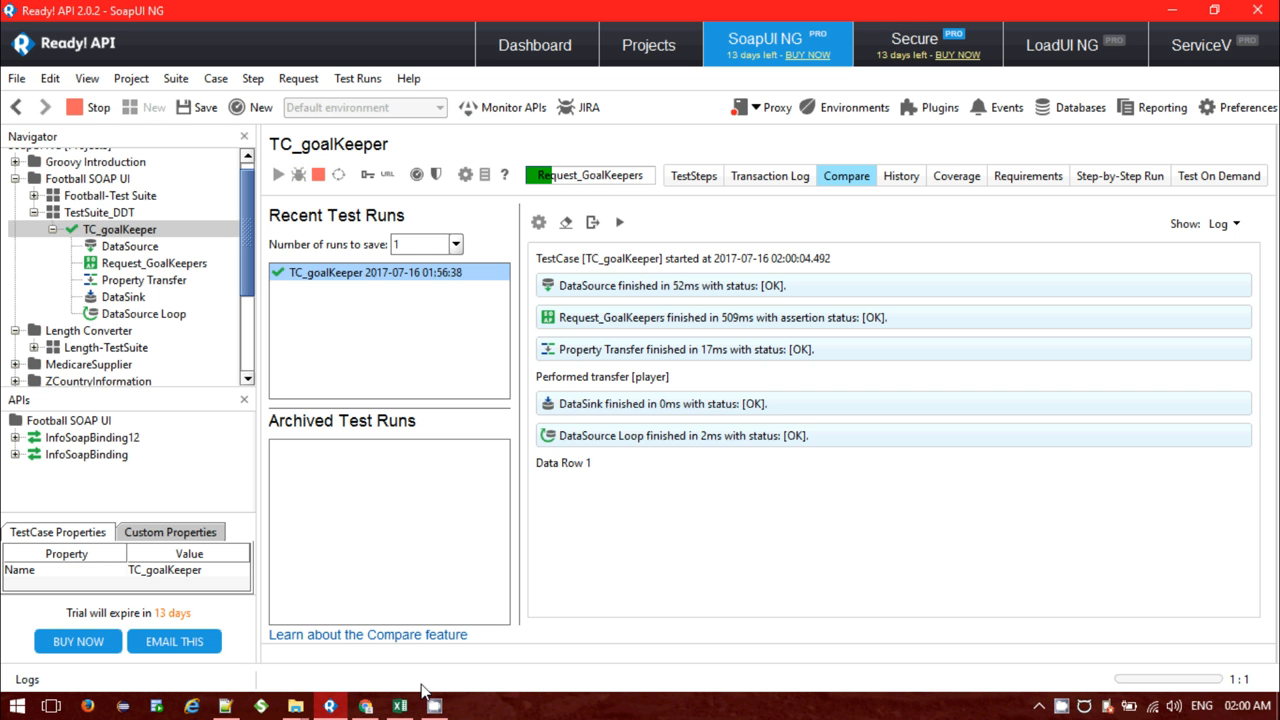
click(396, 704)
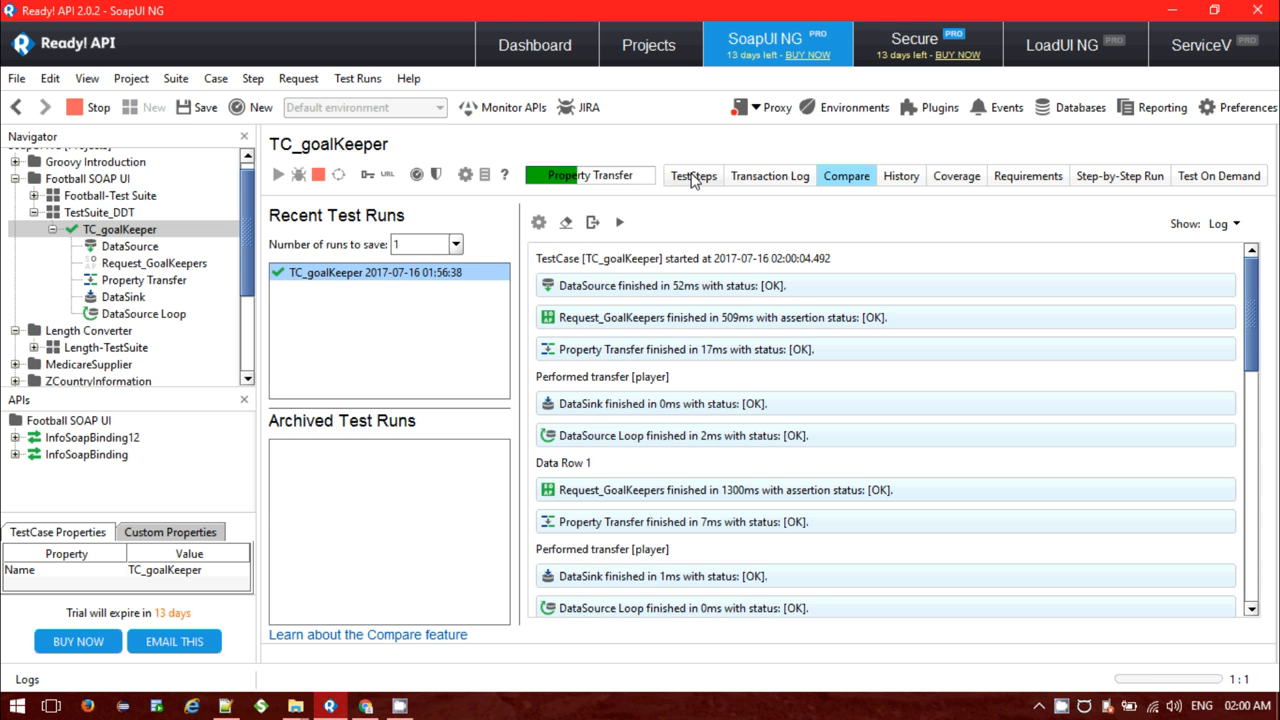
click(692, 176)
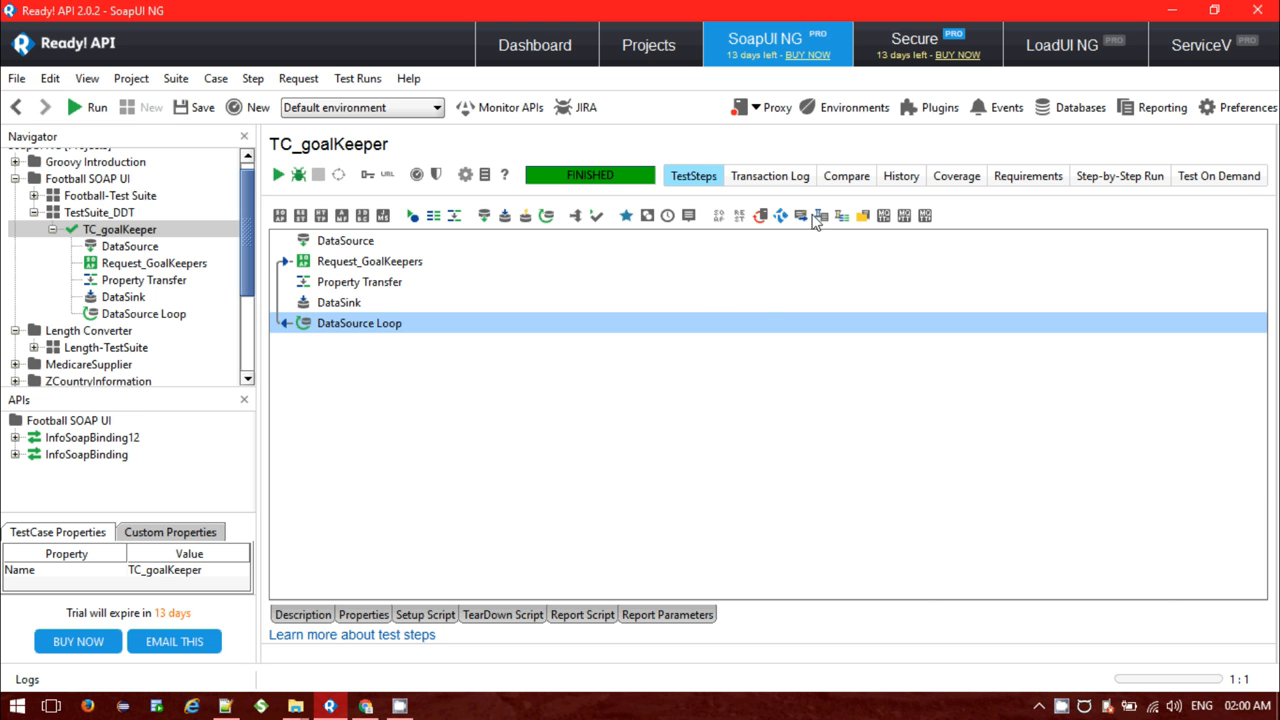
click(770, 176)
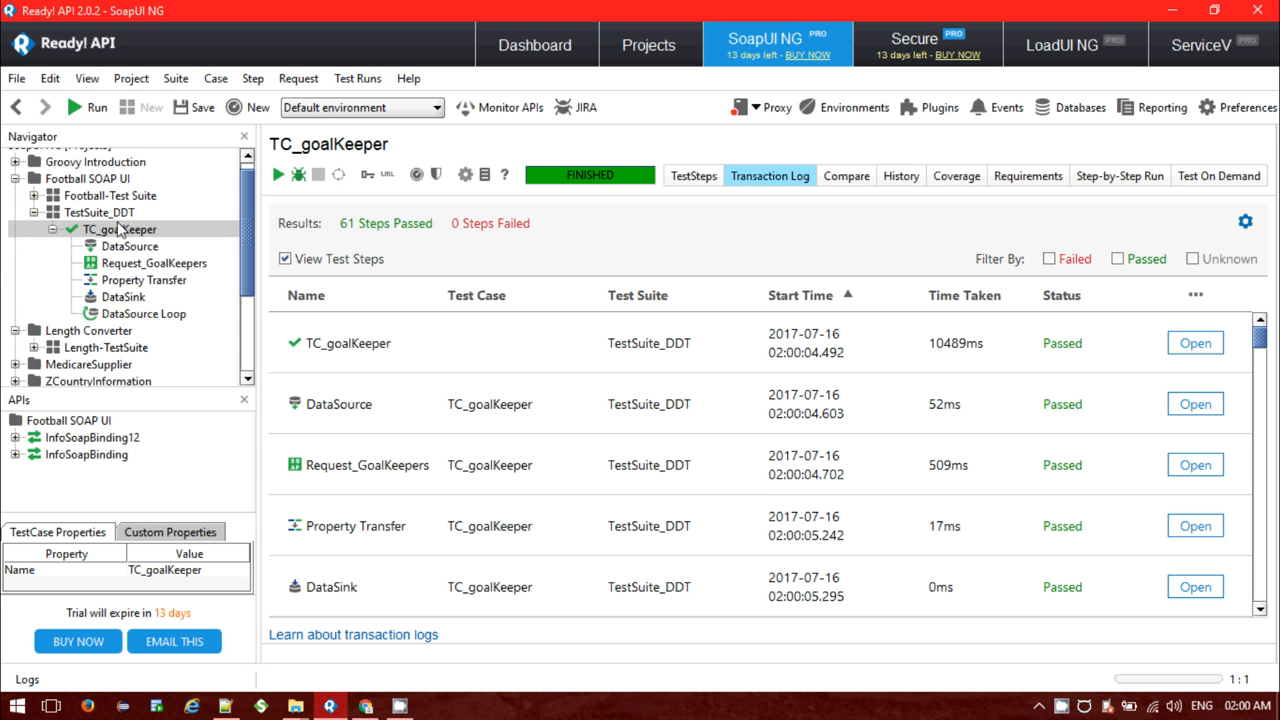
mouse_move(104, 272)
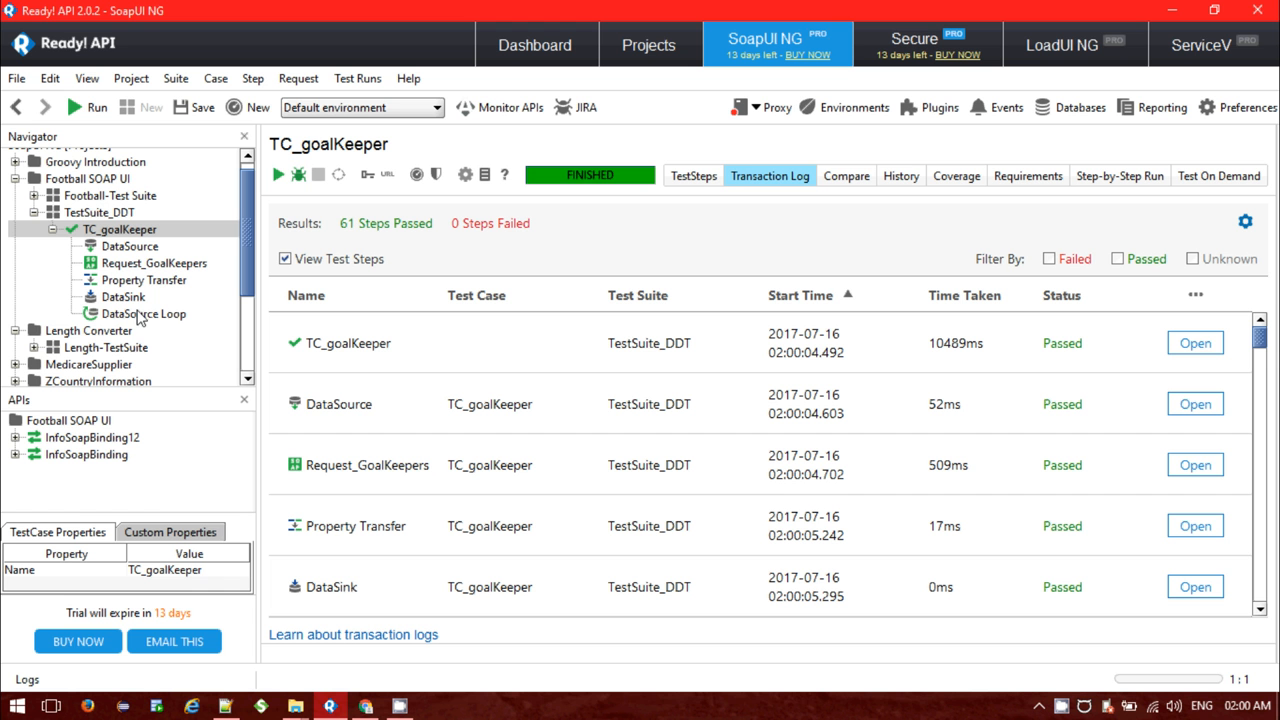
mouse_move(496, 284)
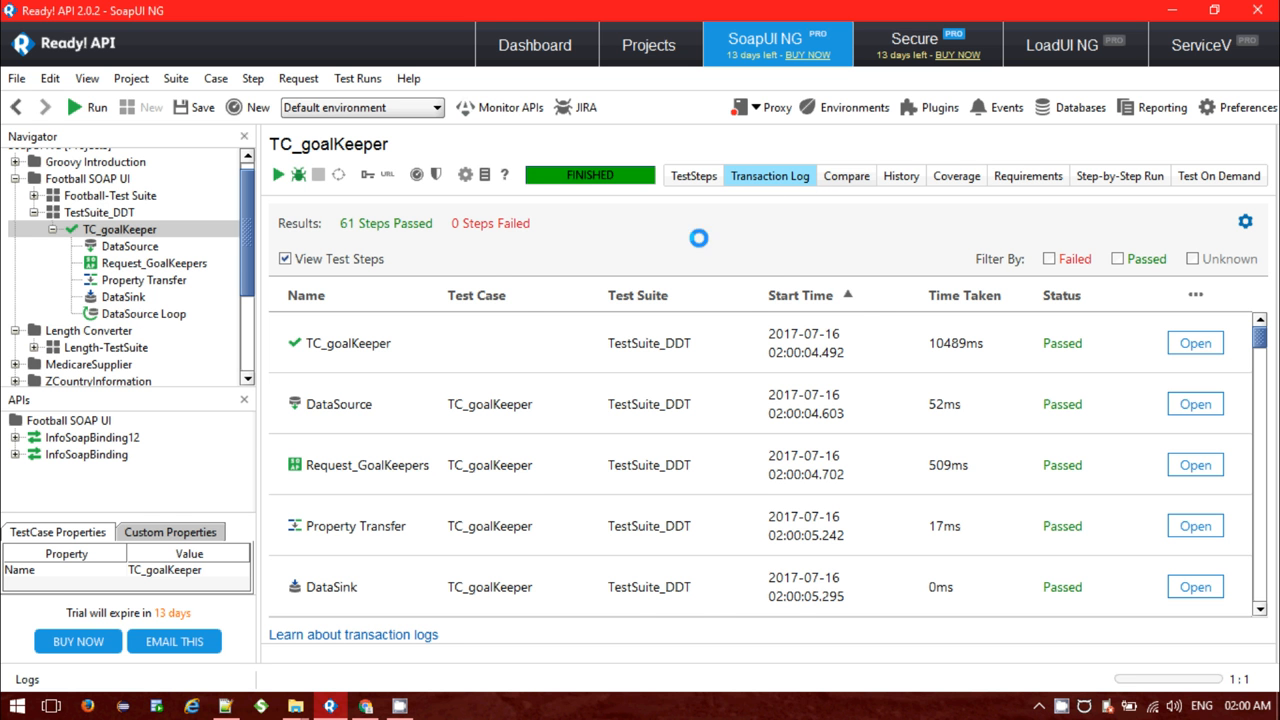
click(846, 176)
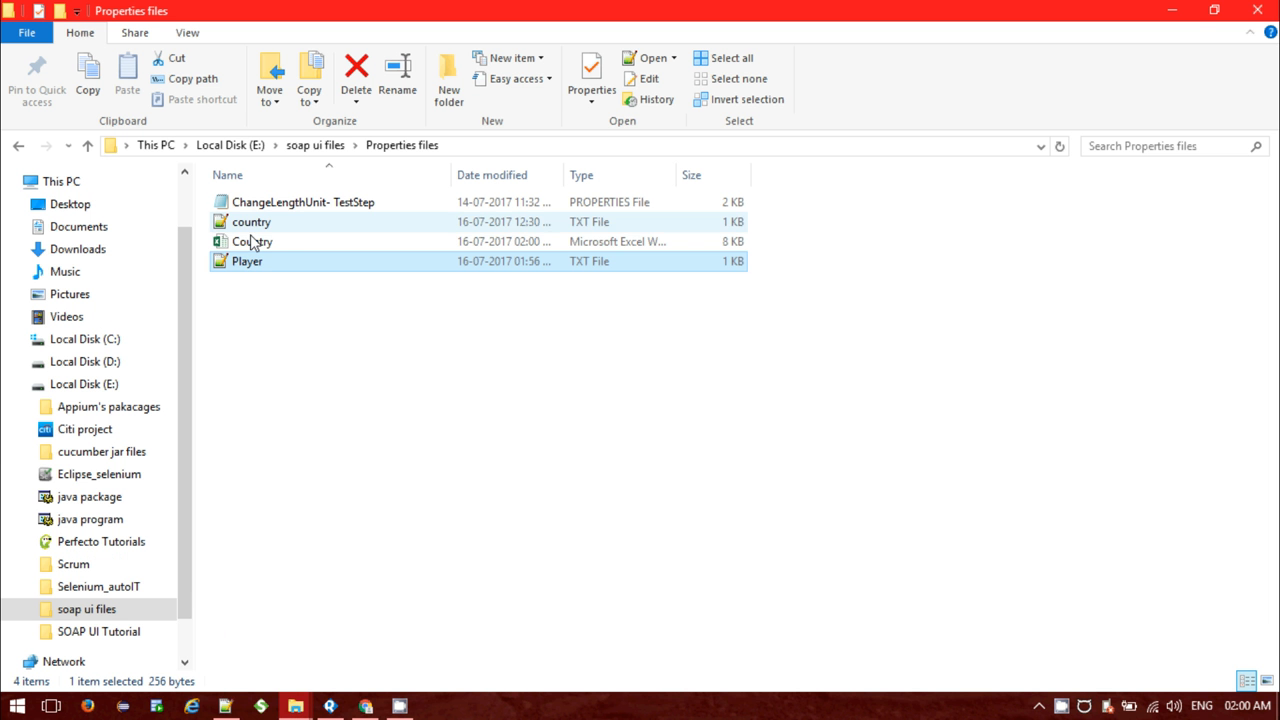
- Open Country.xlsx to confirm a goalkeeper name beside every country, then return to ReadyAPI
click(252, 240)
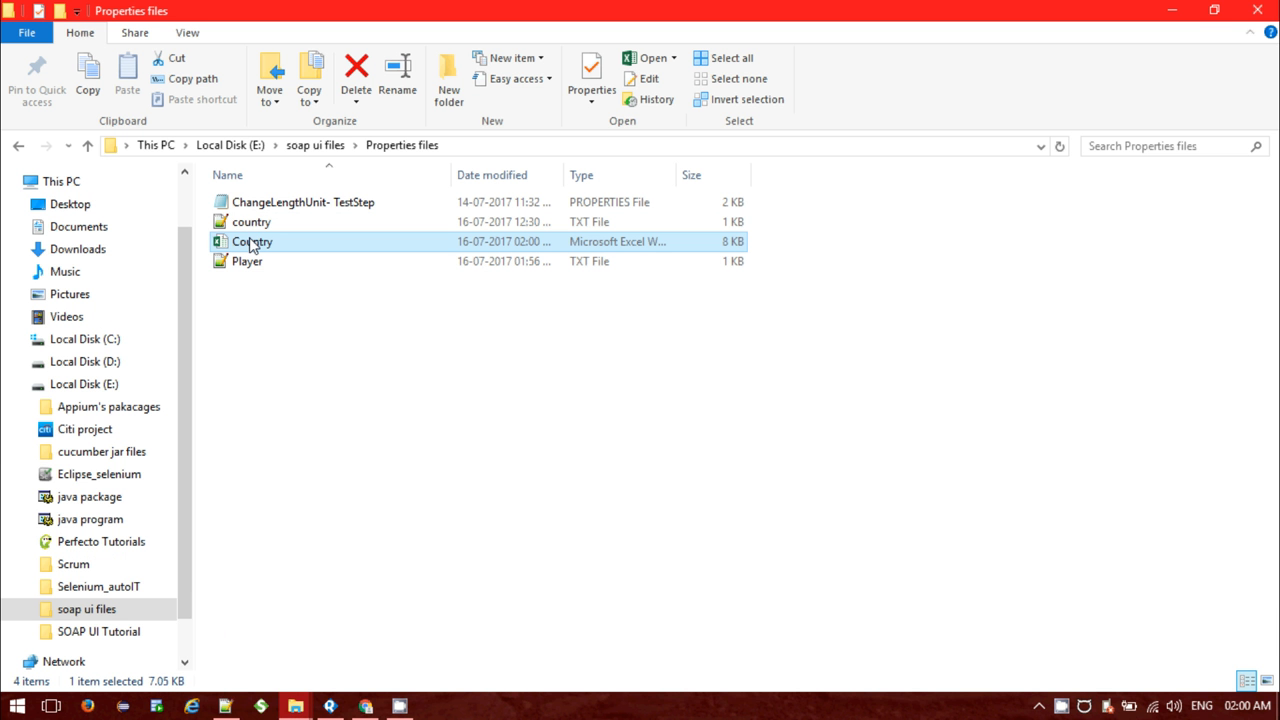
double_click(252, 242)
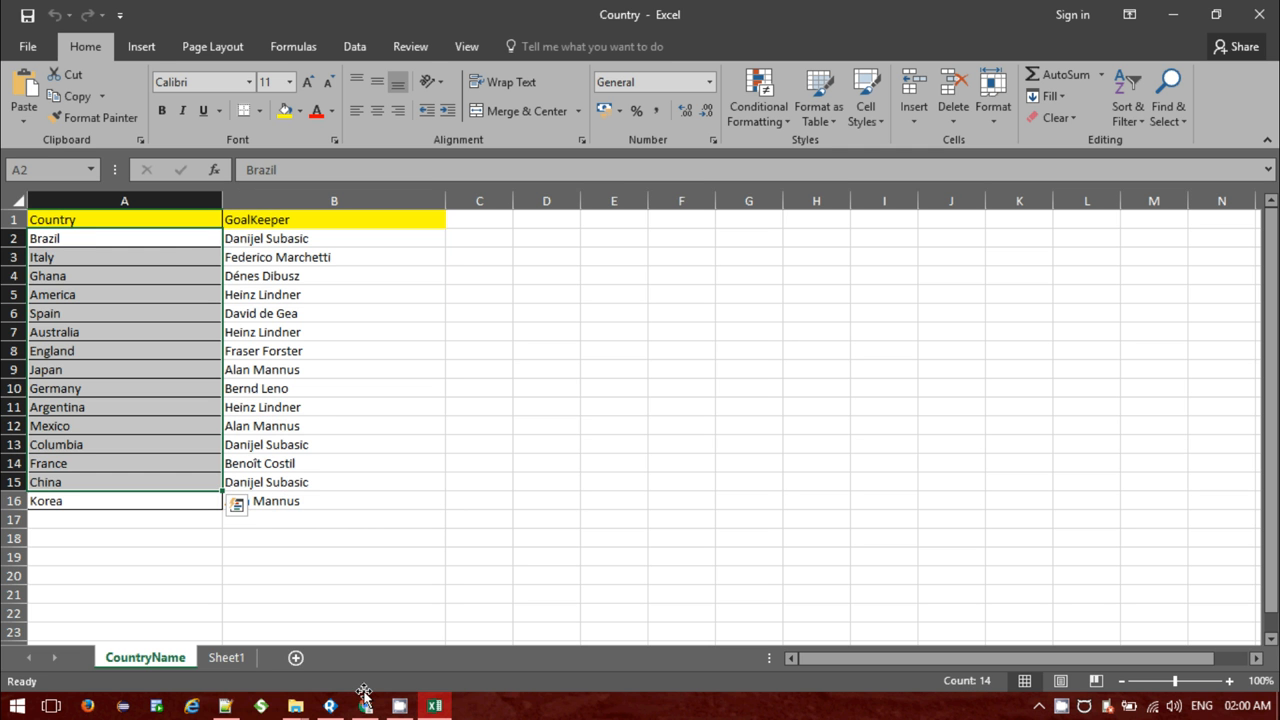
click(332, 704)
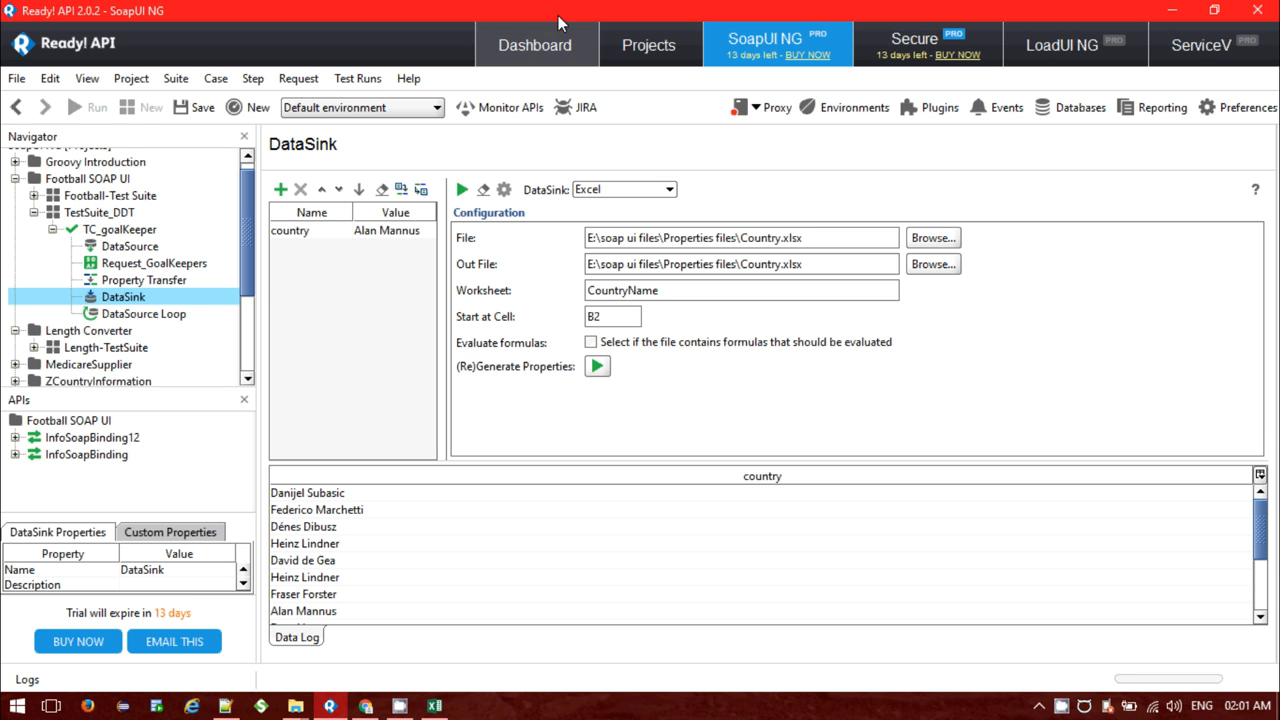
- Review the DataSink type list and keep Excel writing Country.xlsx from cell B2
click(664, 188)
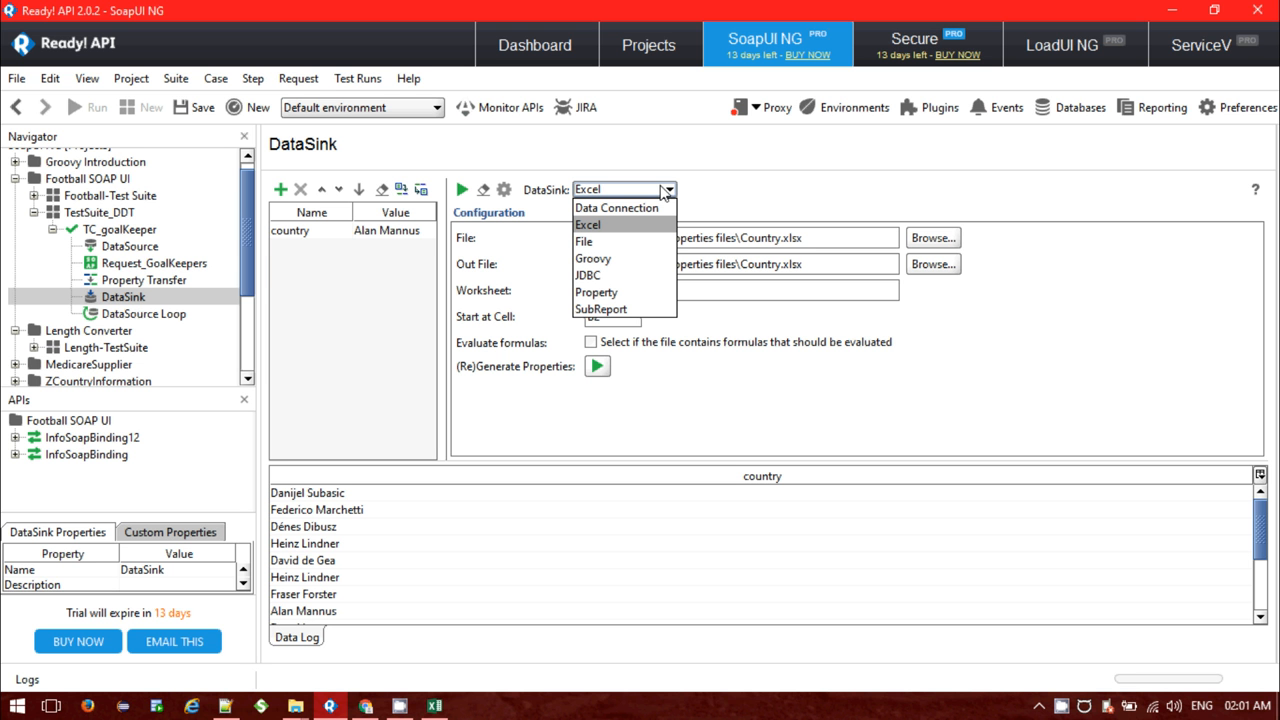
click(588, 224)
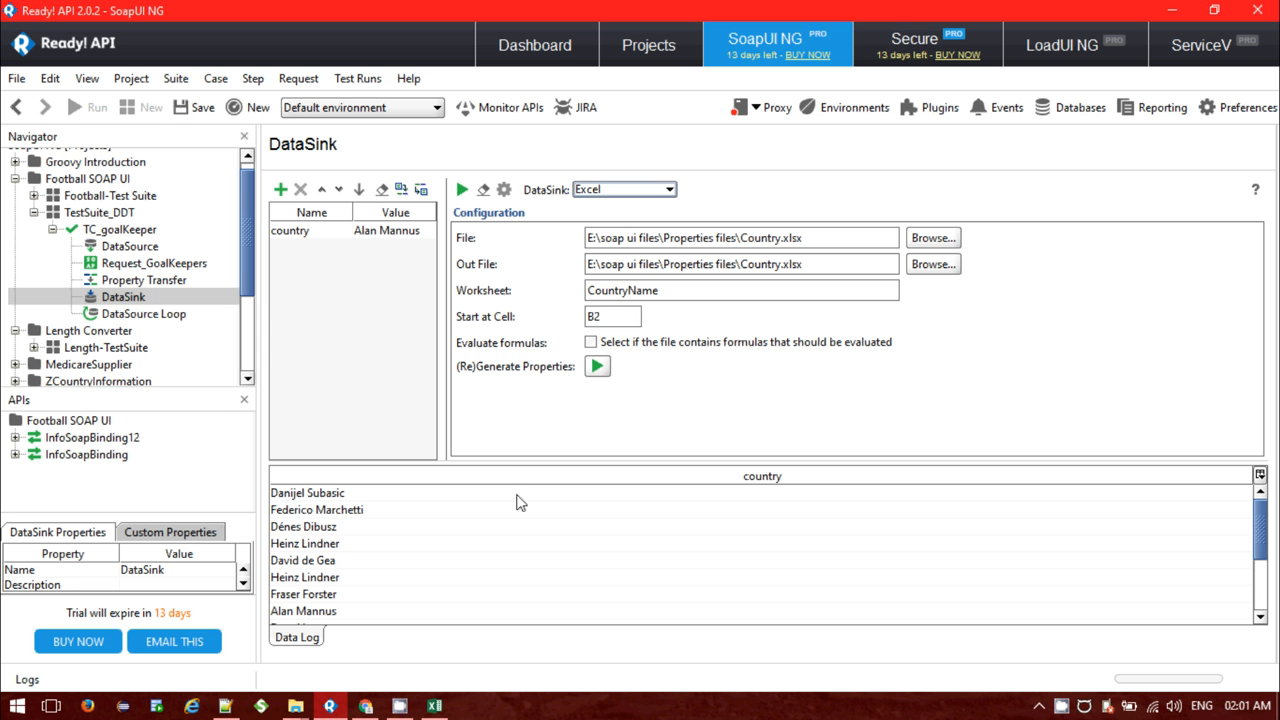
mouse_move(726, 408)
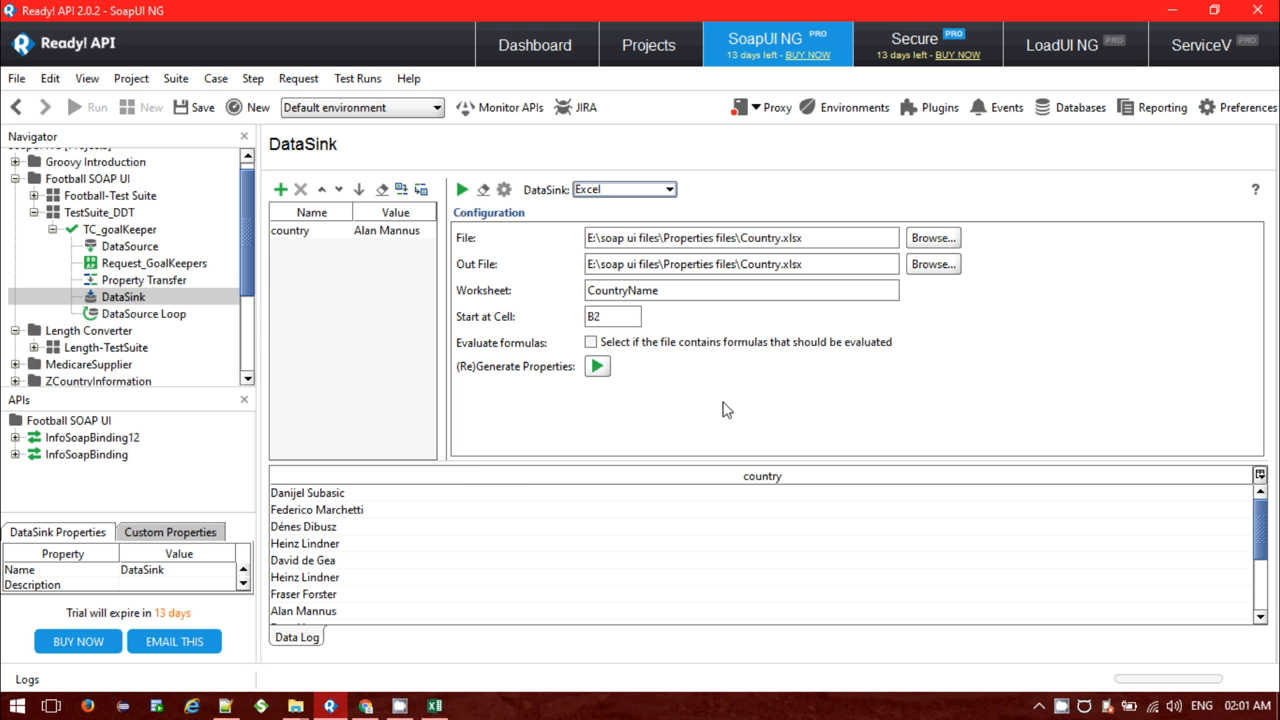
mouse_move(544, 400)
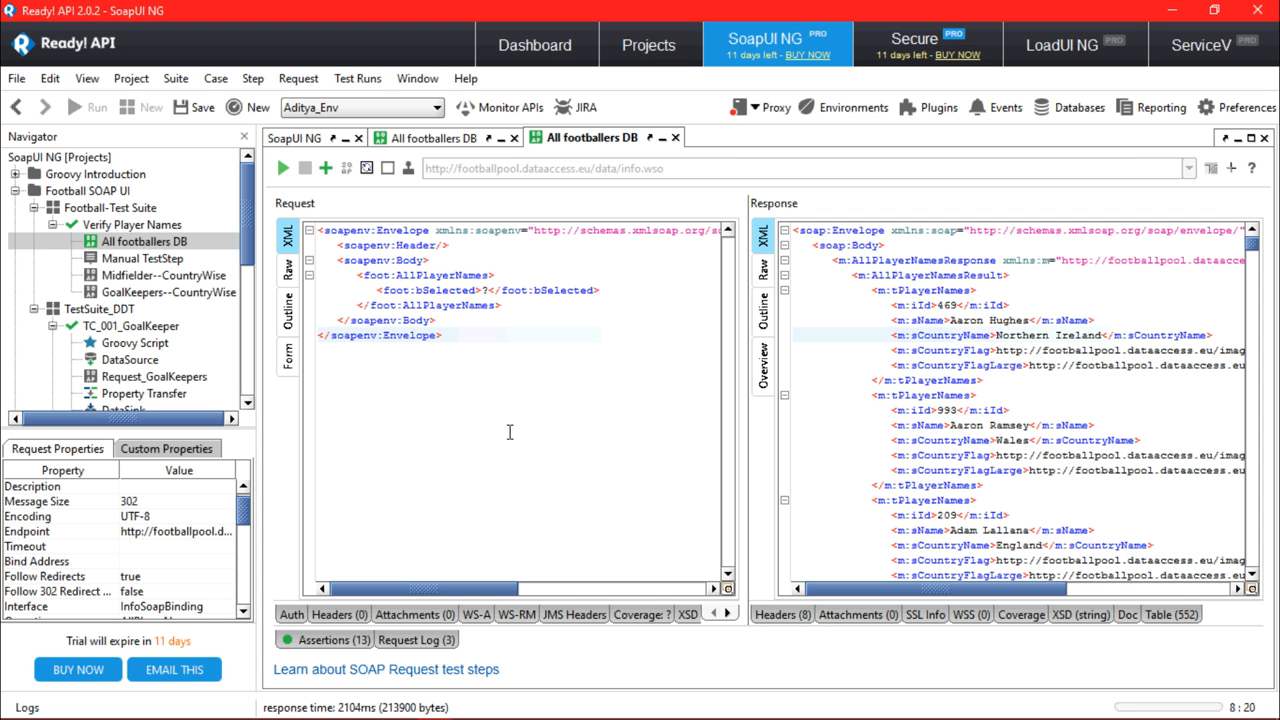
mouse_move(130, 360)
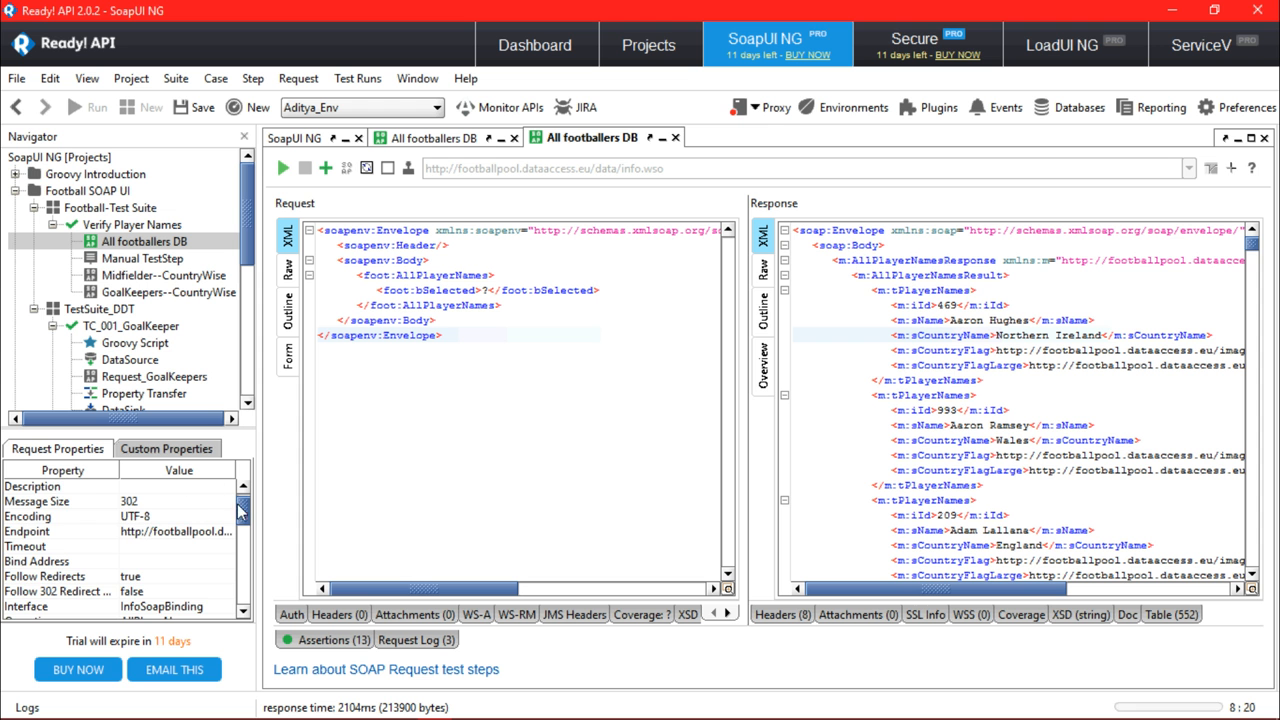
- Set the All footballers DB request's Dump File to E:/DB.txt and resend it
scroll(down, 3)
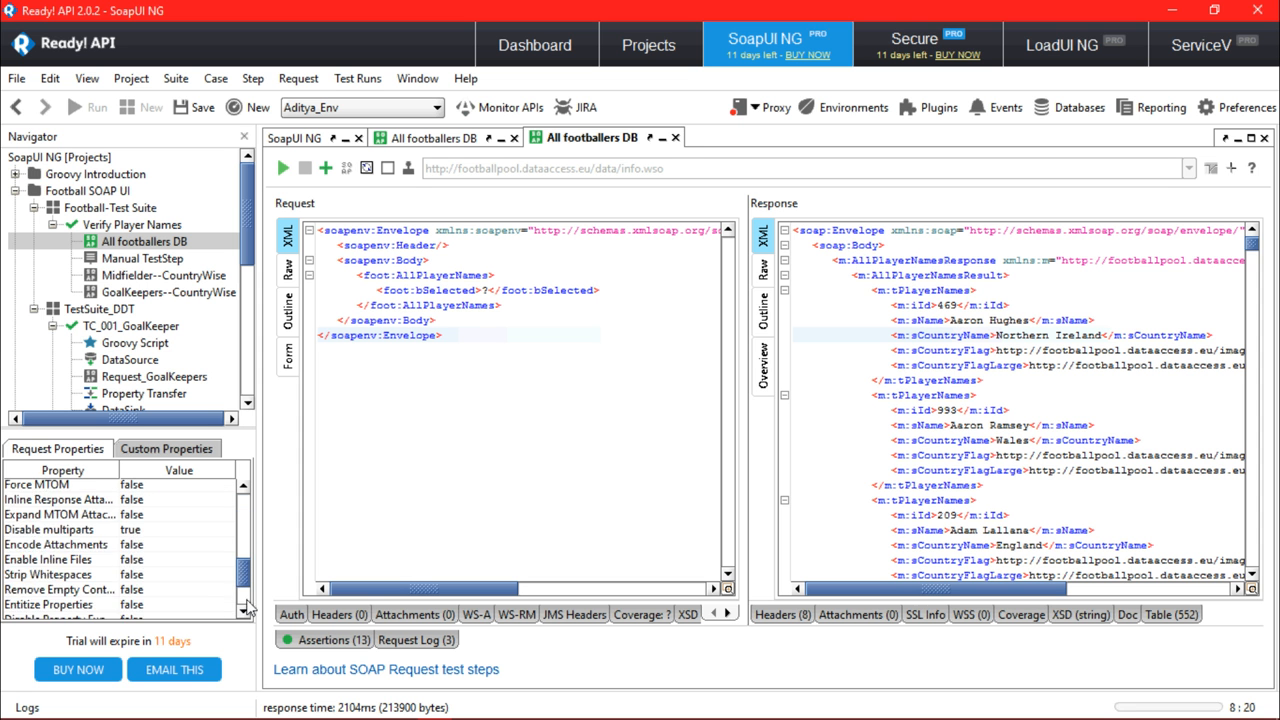
scroll(down, 3)
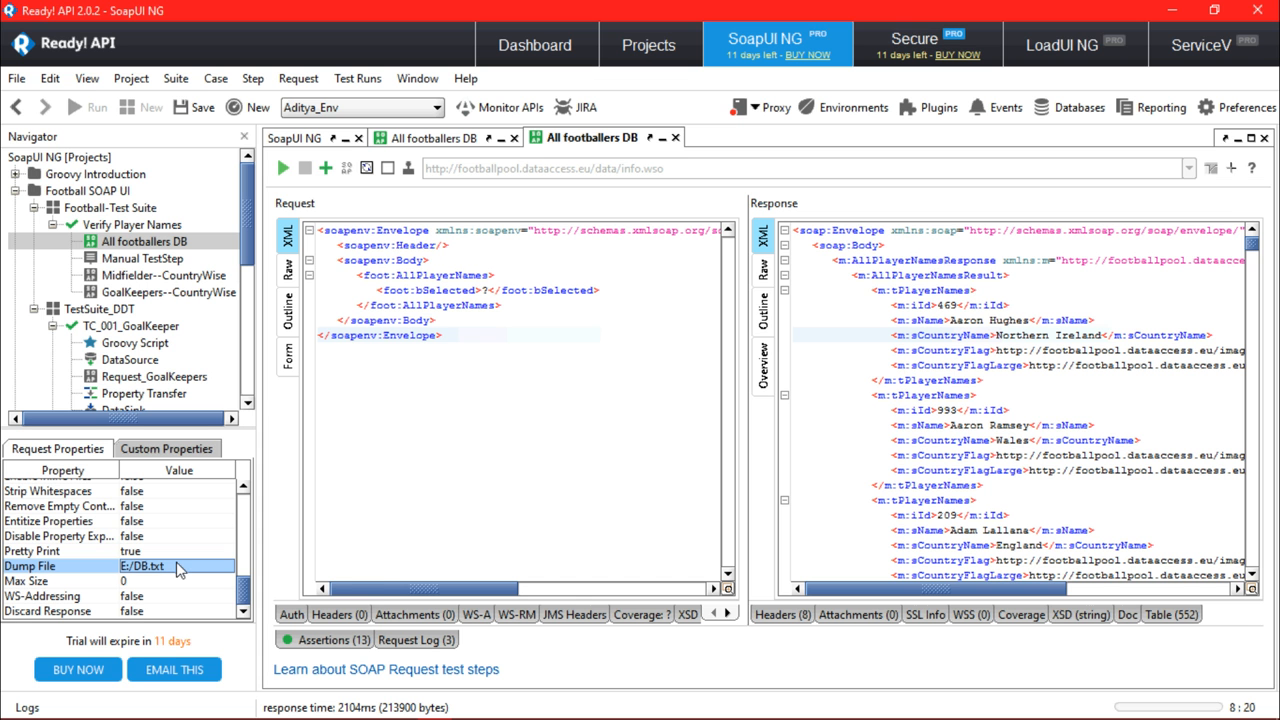
mouse_move(184, 564)
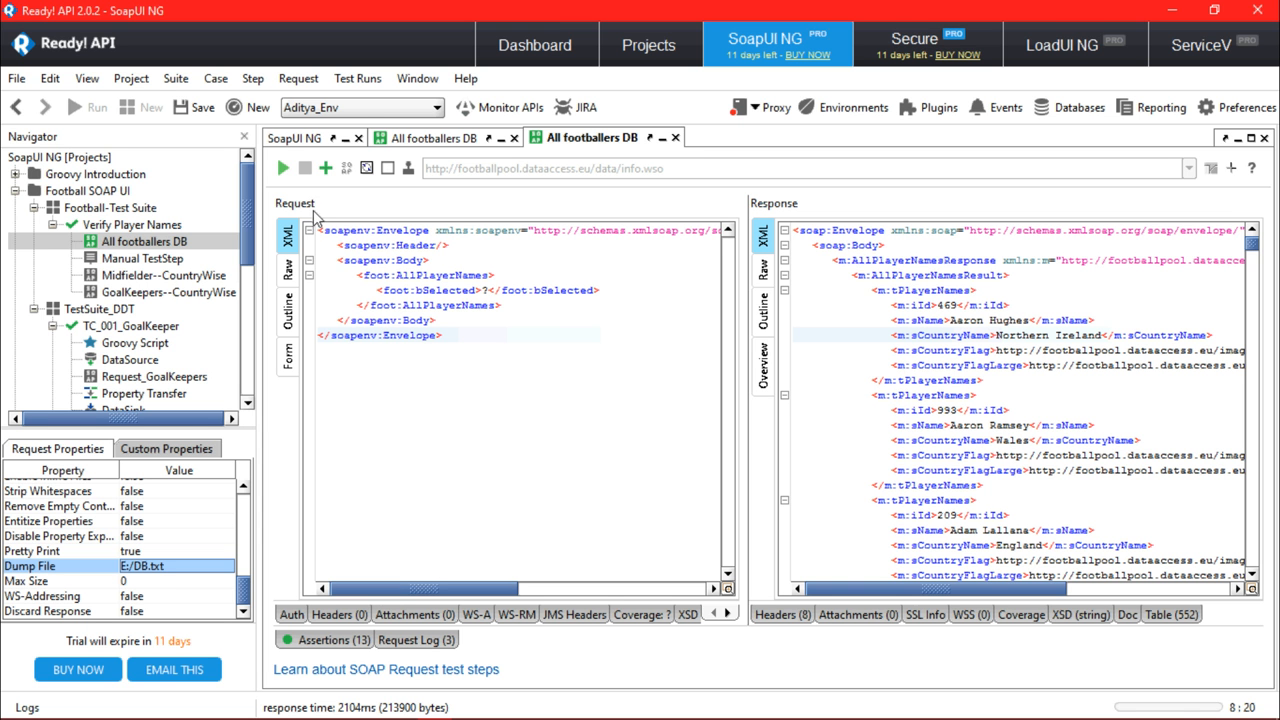
click(282, 168)
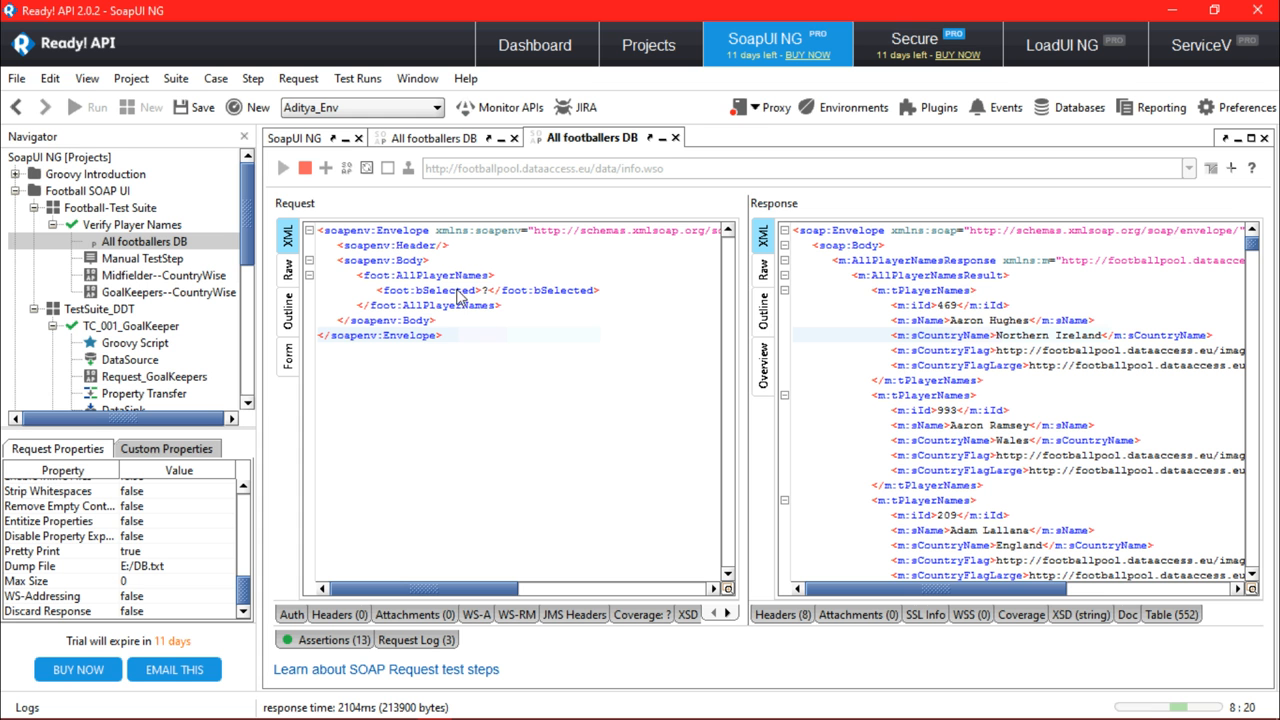
mouse_move(490, 302)
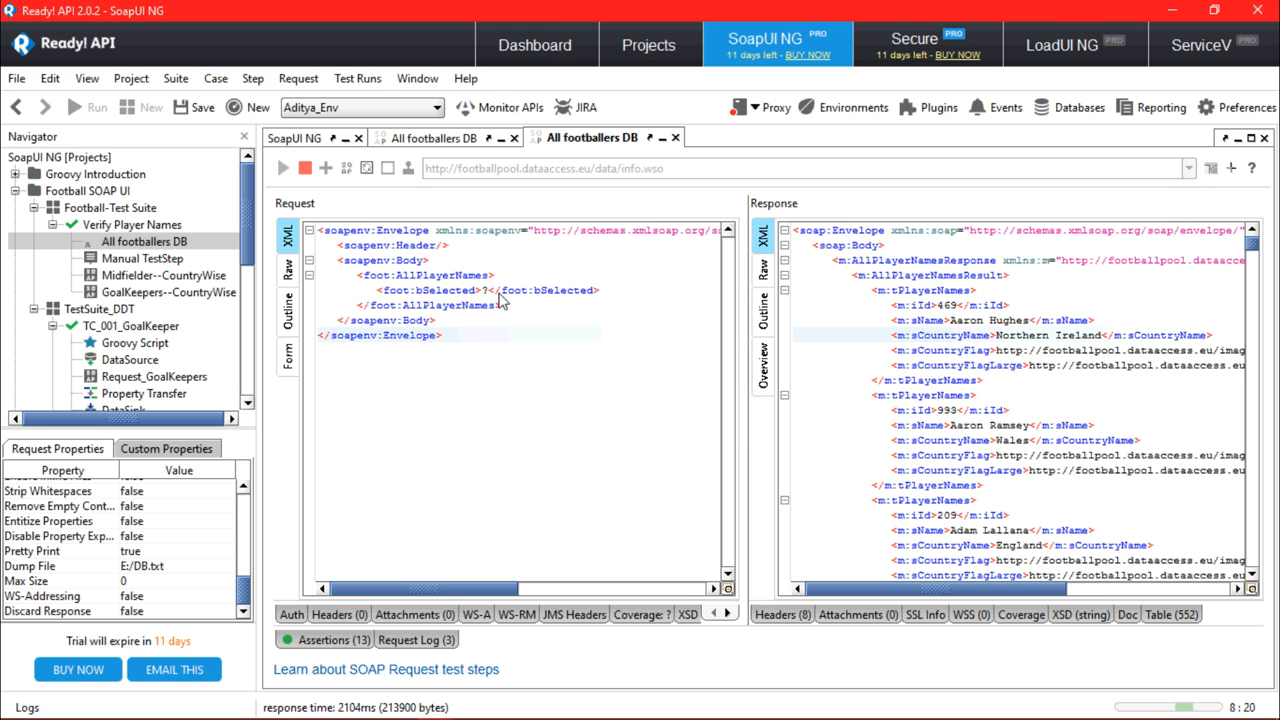
mouse_move(520, 308)
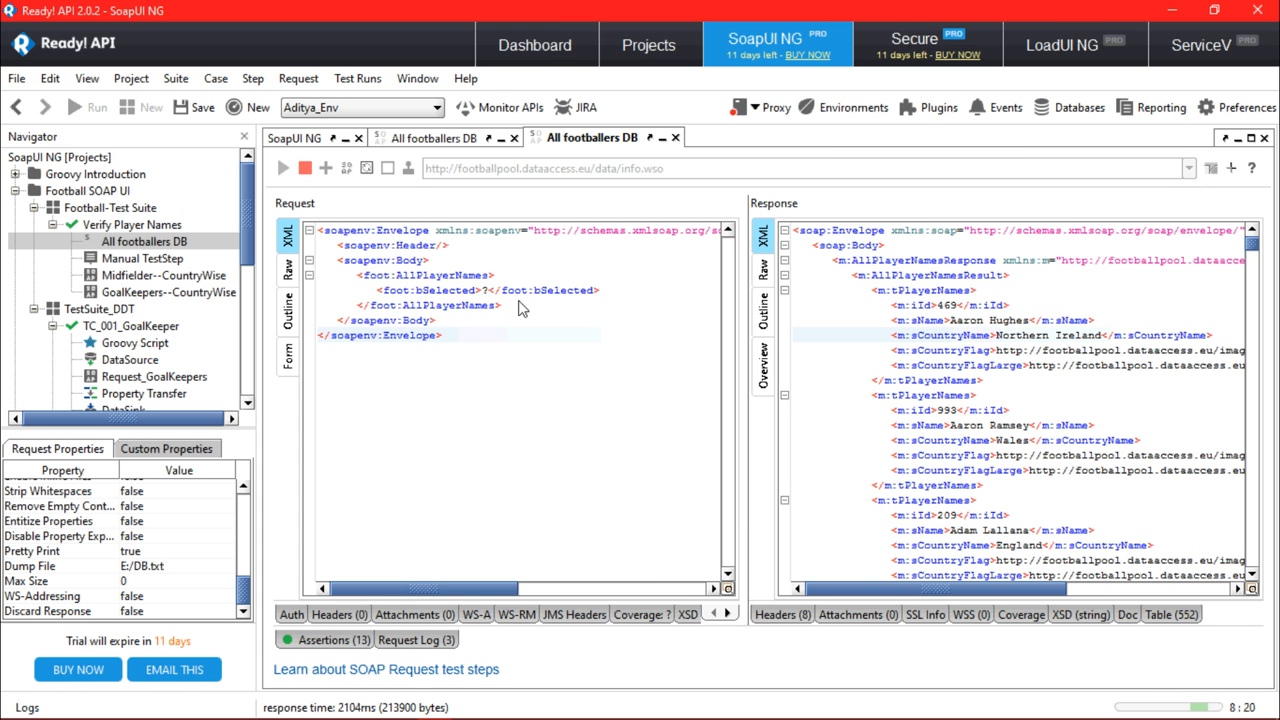
click(282, 168)
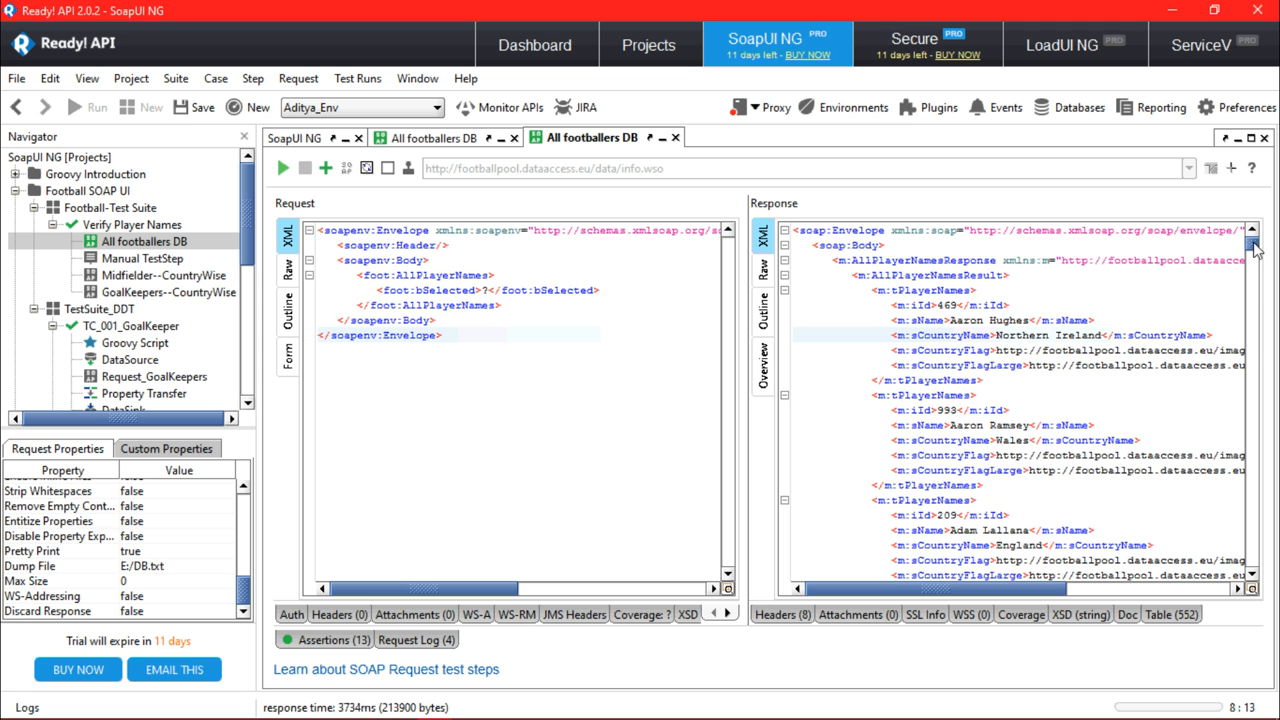
scroll(down, 3)
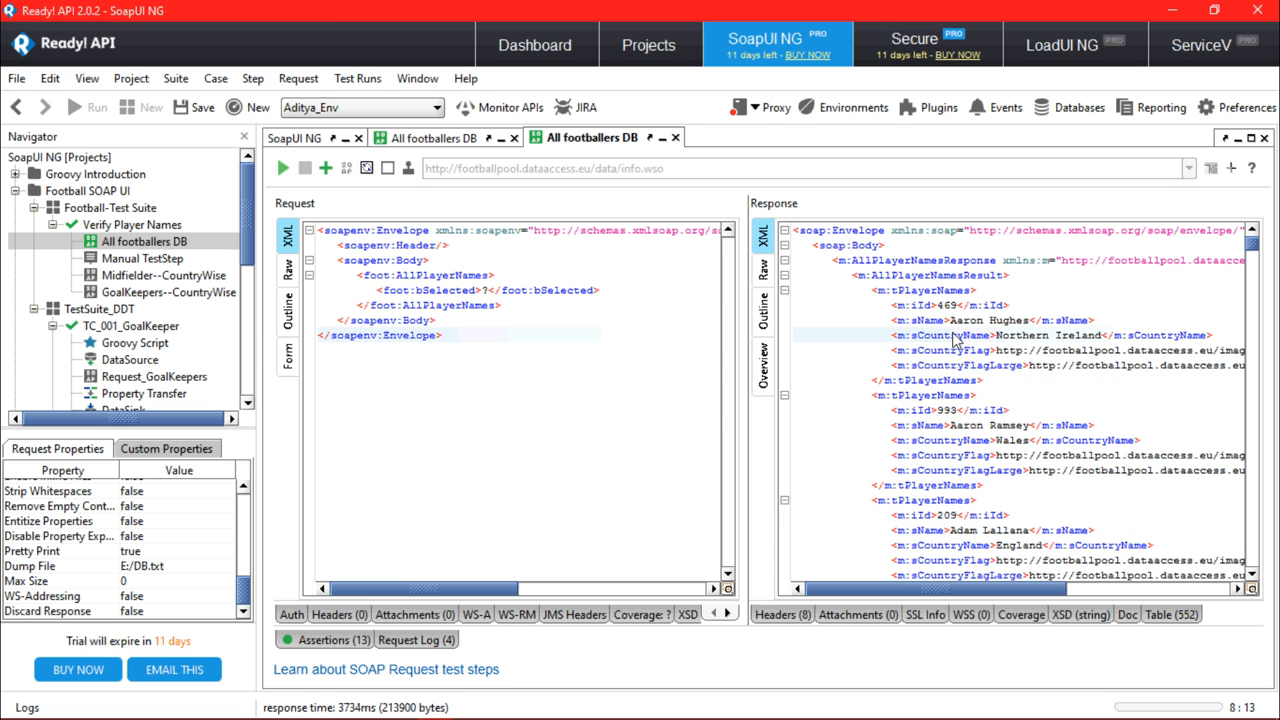
mouse_move(406, 388)
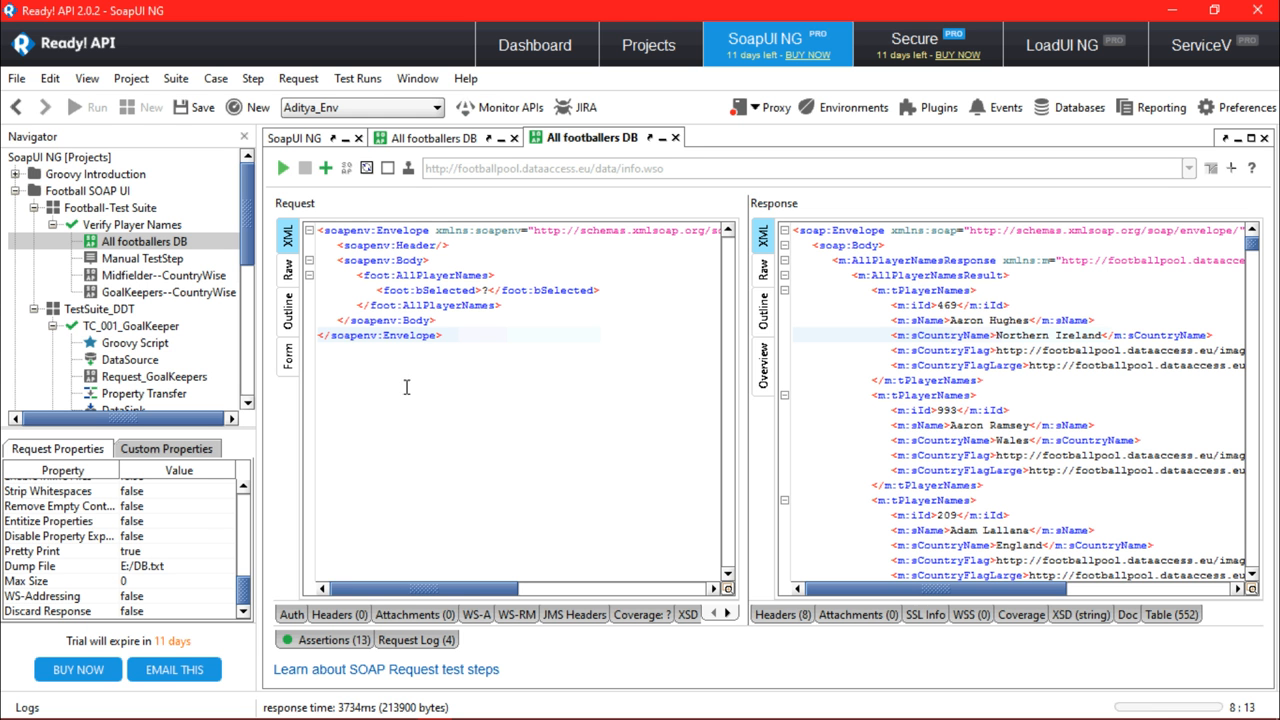
mouse_move(140, 590)
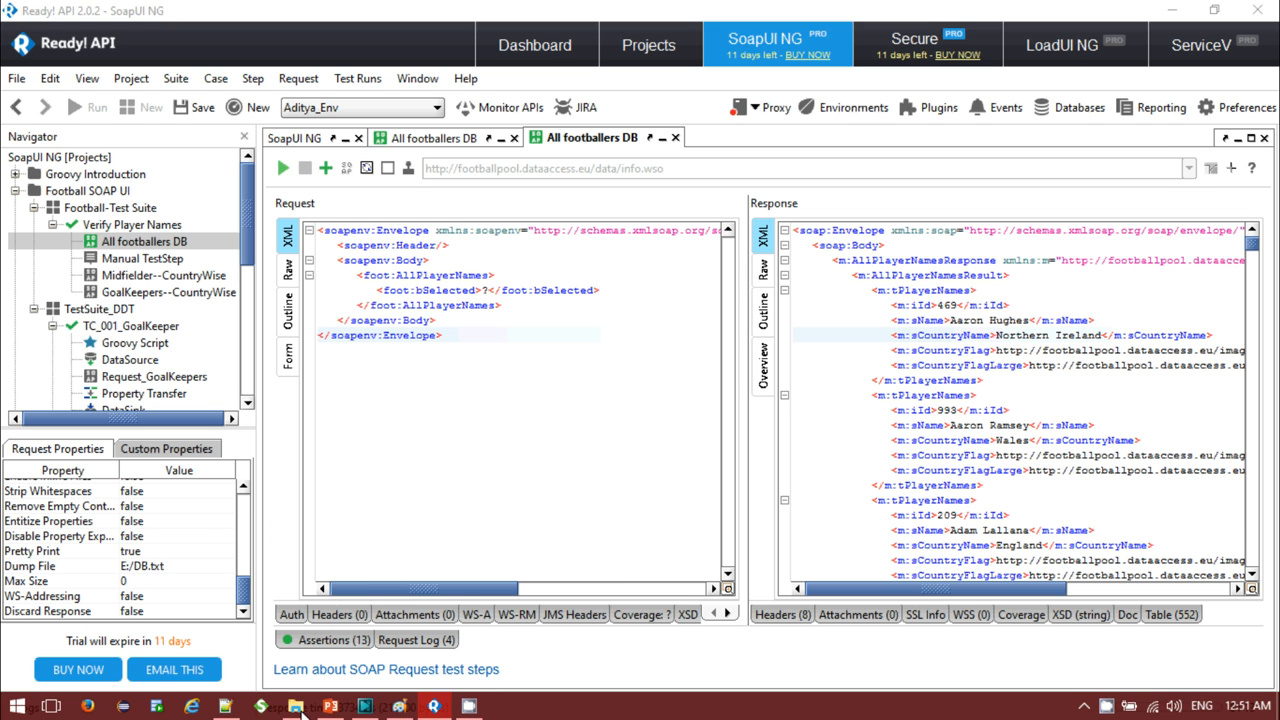
- Open DB.txt from Local Disk (E:) in Notepad++ to view the dumped SOAP response
click(296, 702)
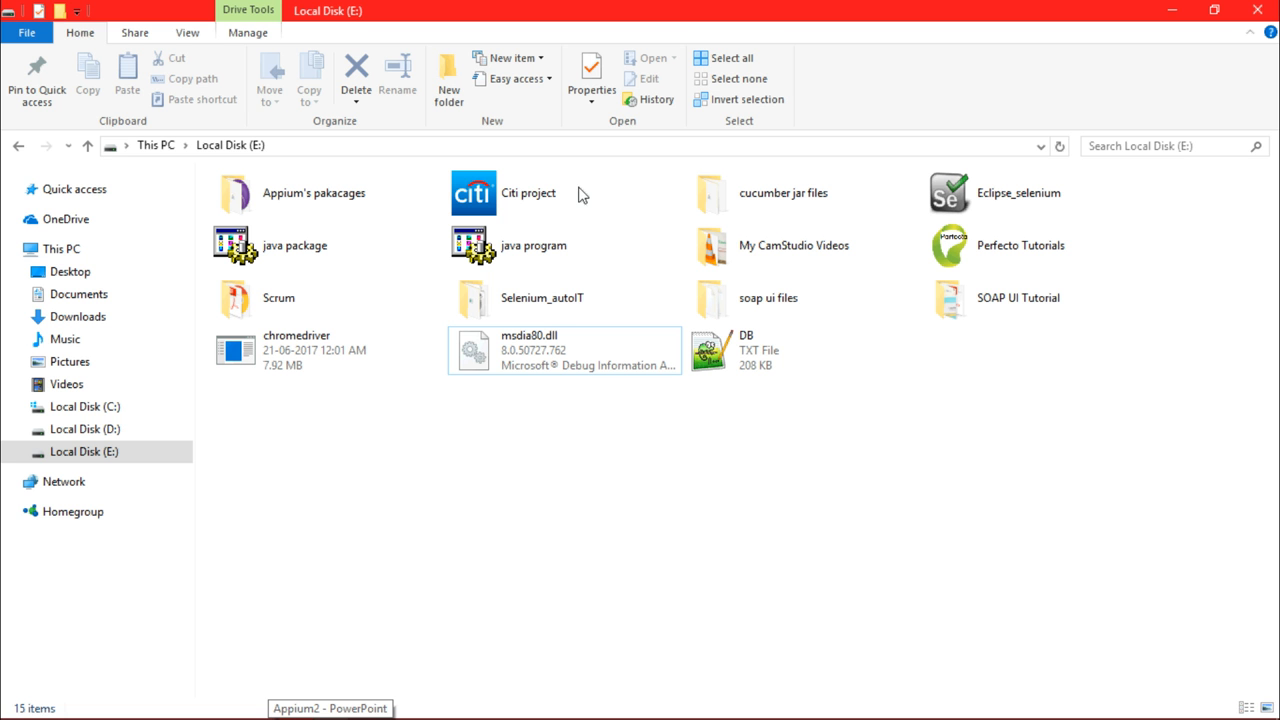
click(744, 350)
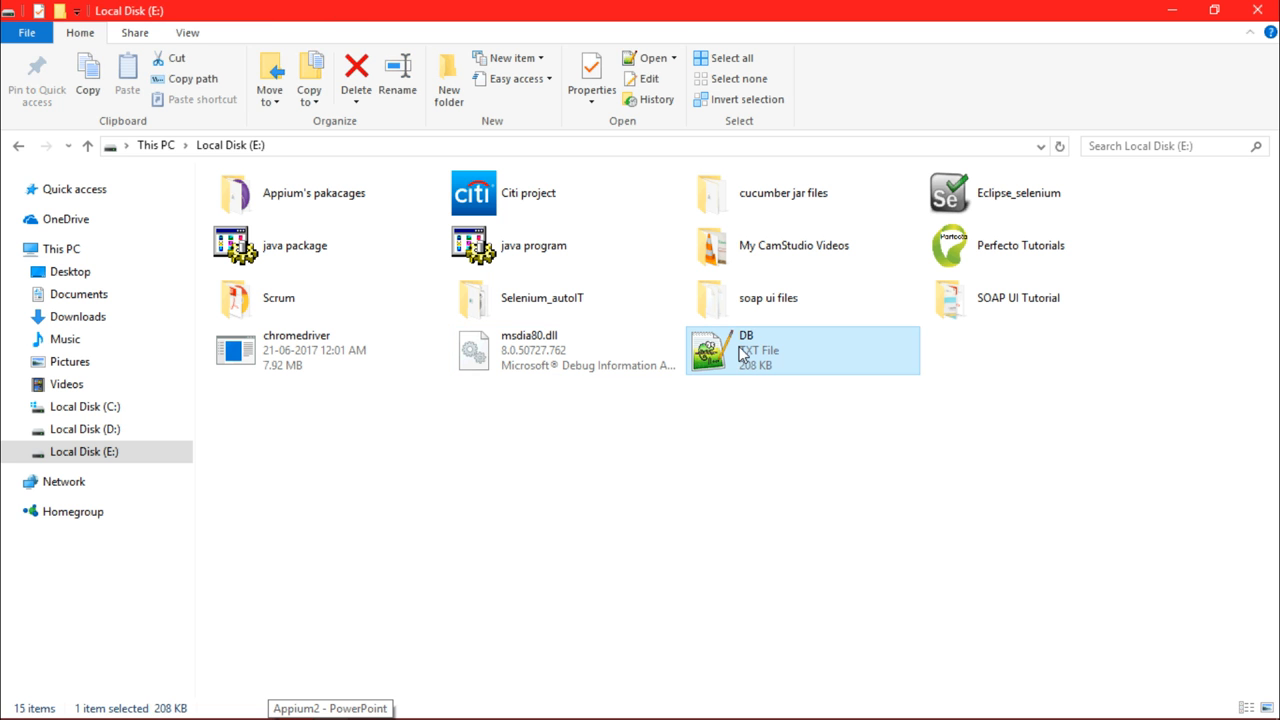
double_click(746, 350)
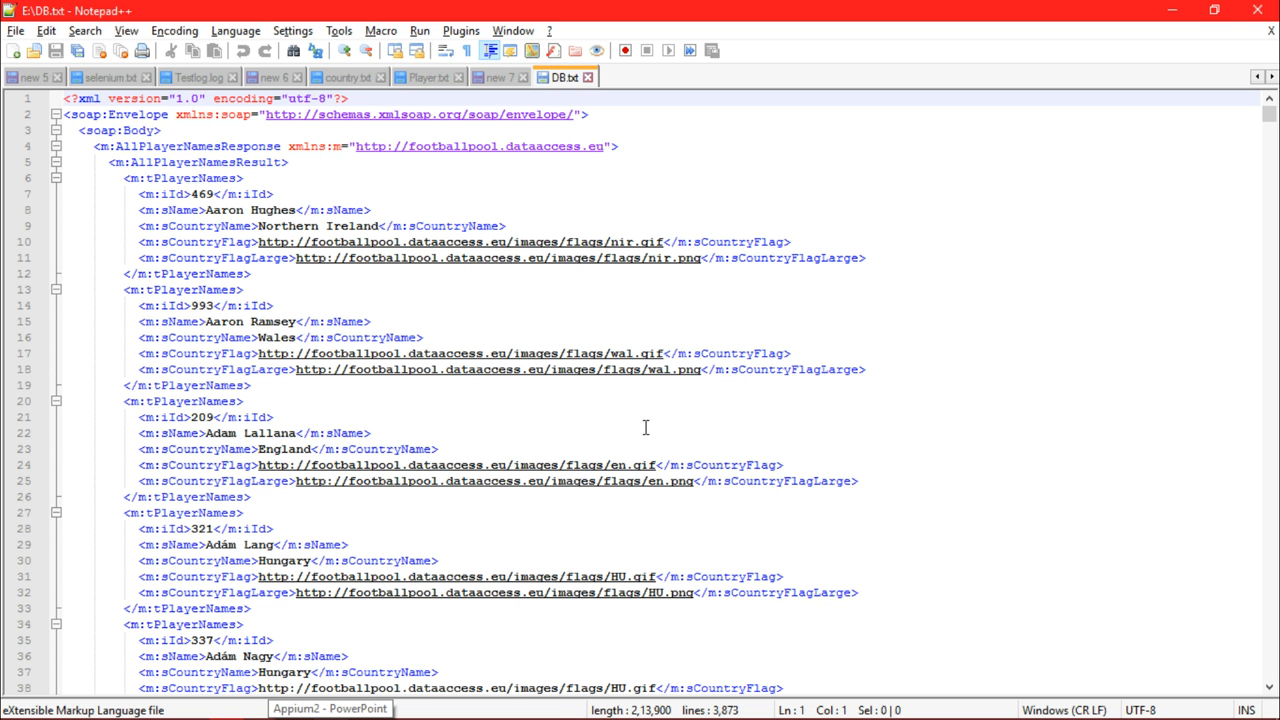
mouse_move(676, 296)
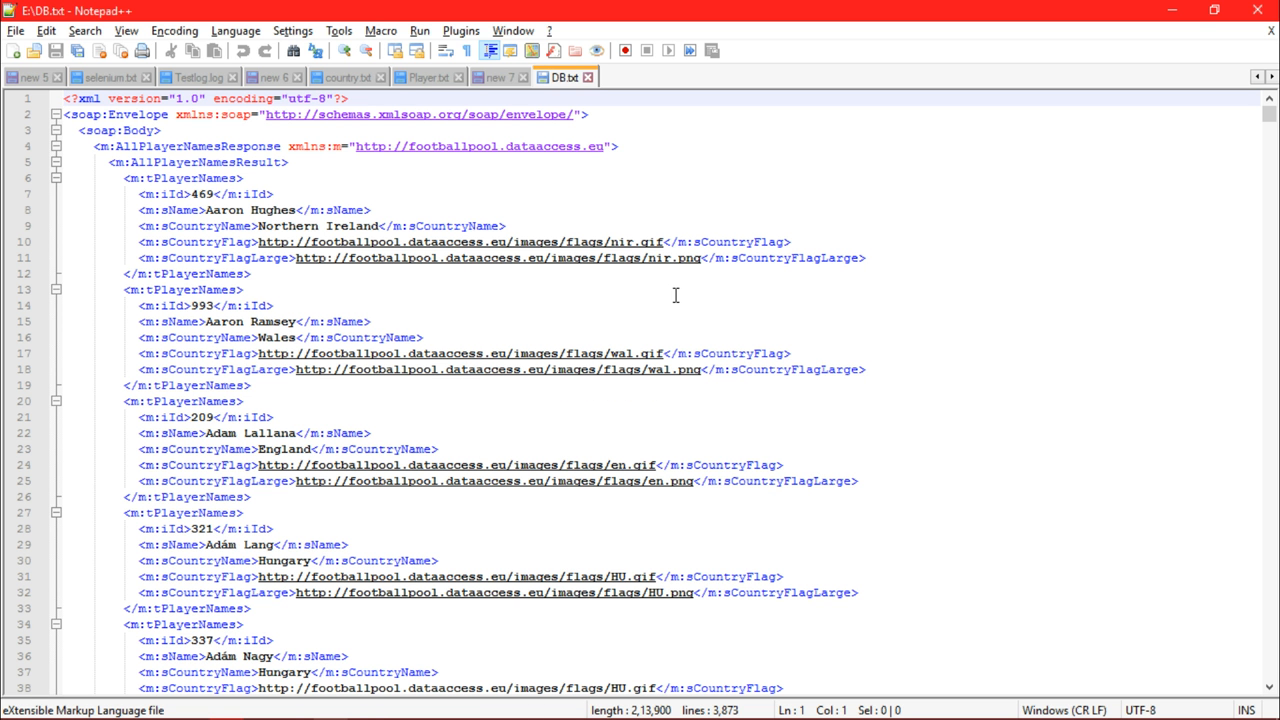